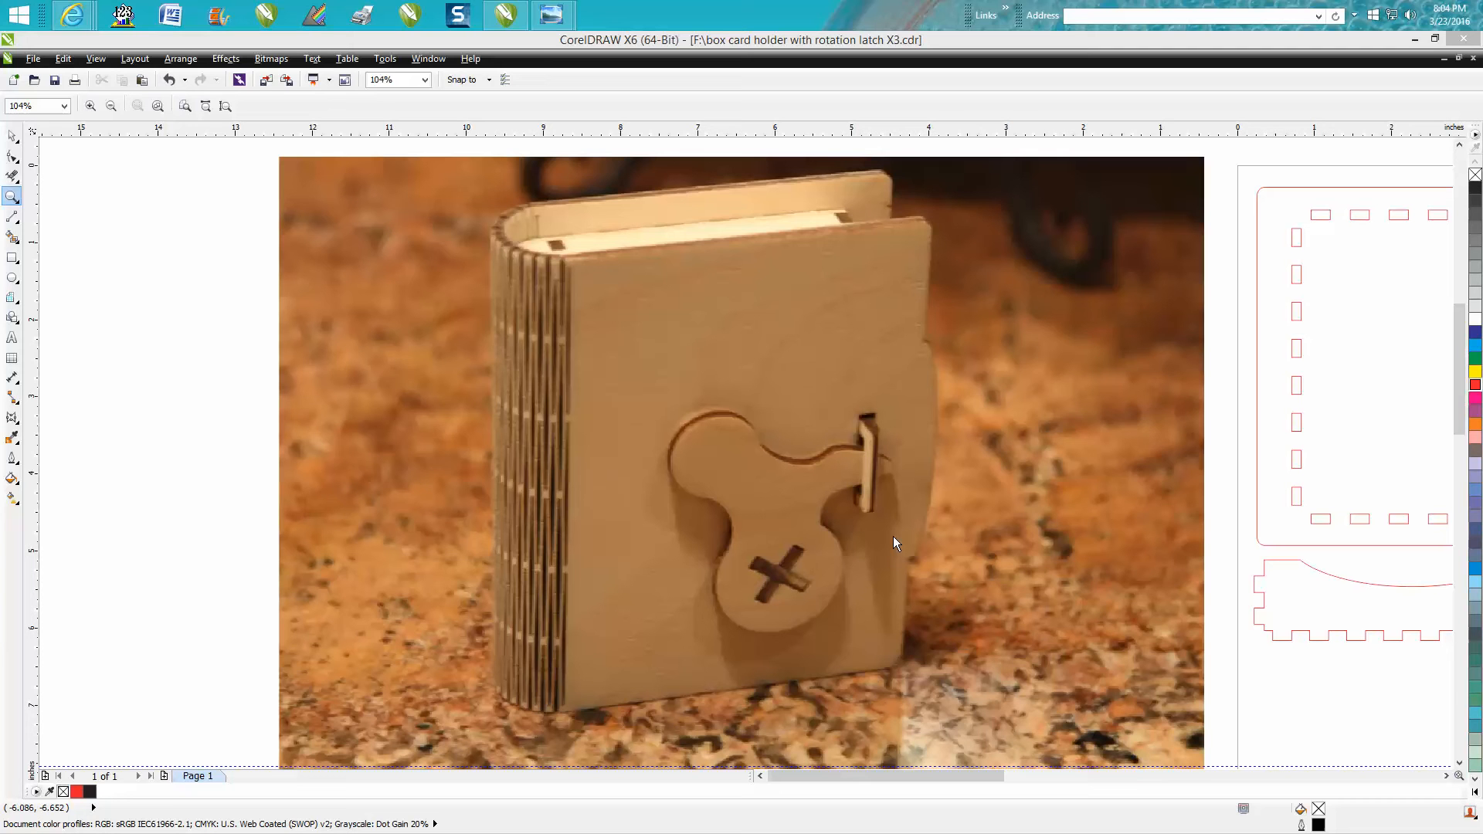
mouse_move(801, 322)
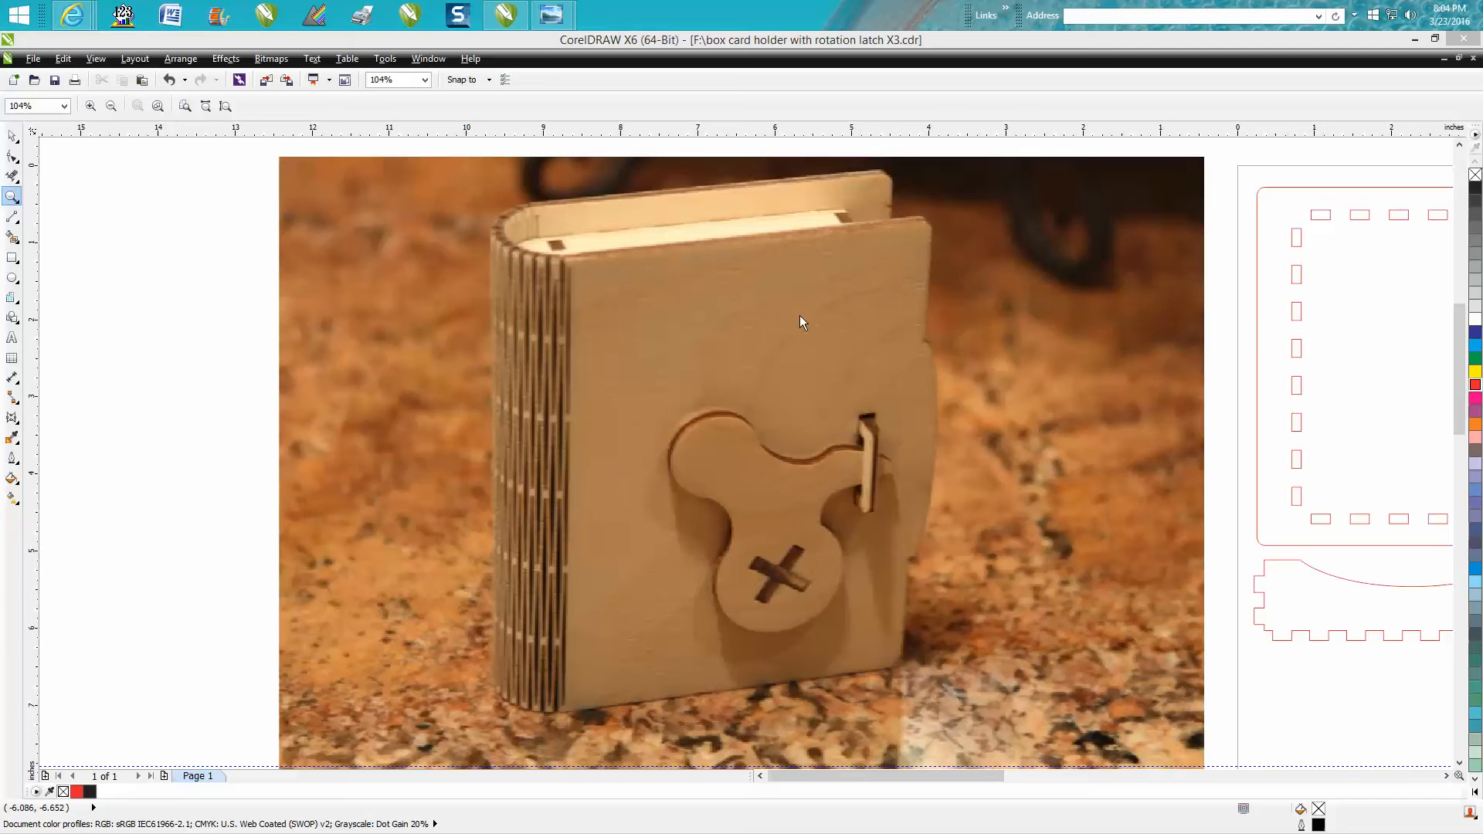
mouse_move(802, 248)
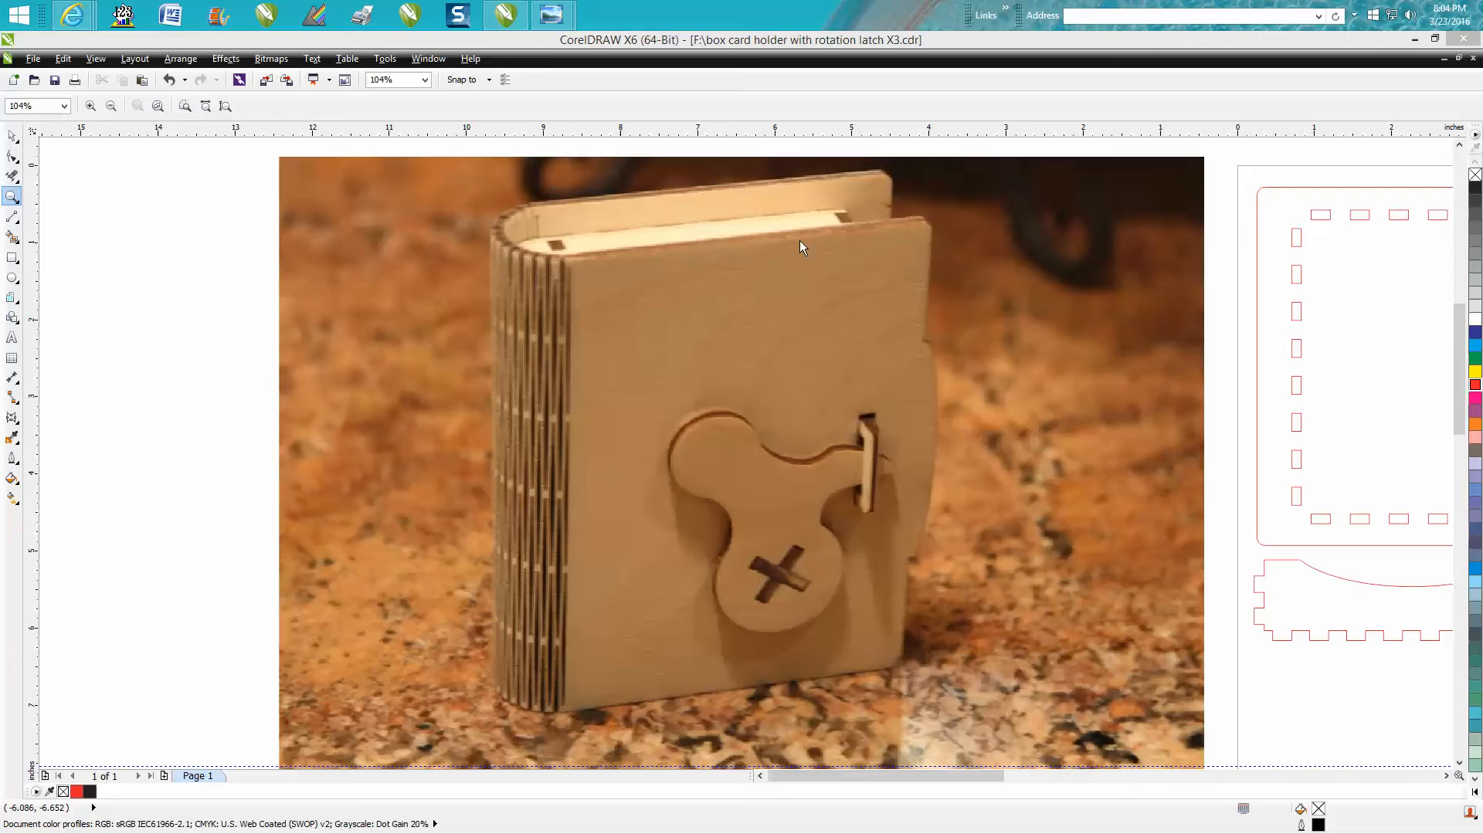
mouse_move(784, 306)
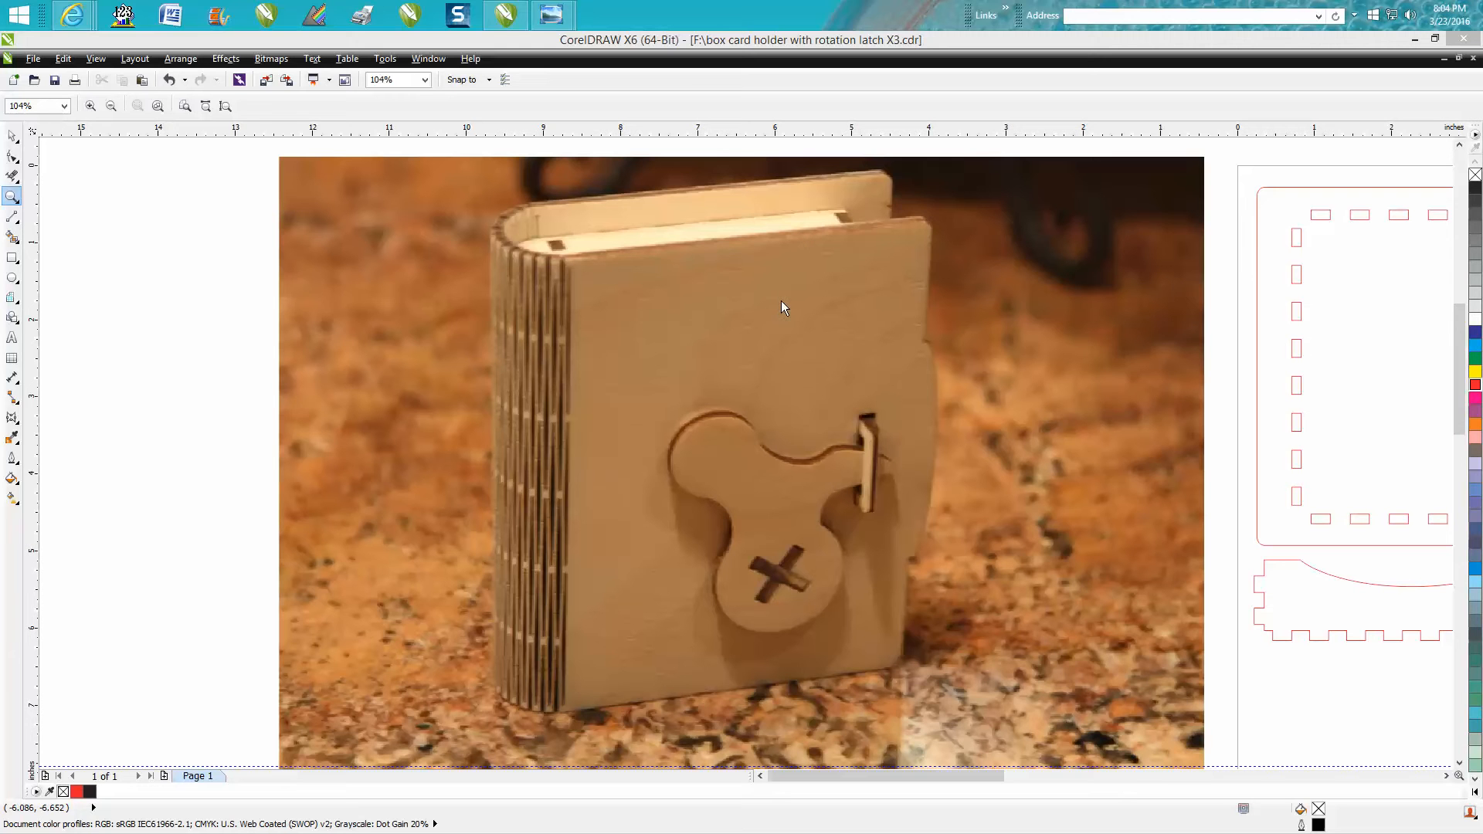
mouse_move(972, 458)
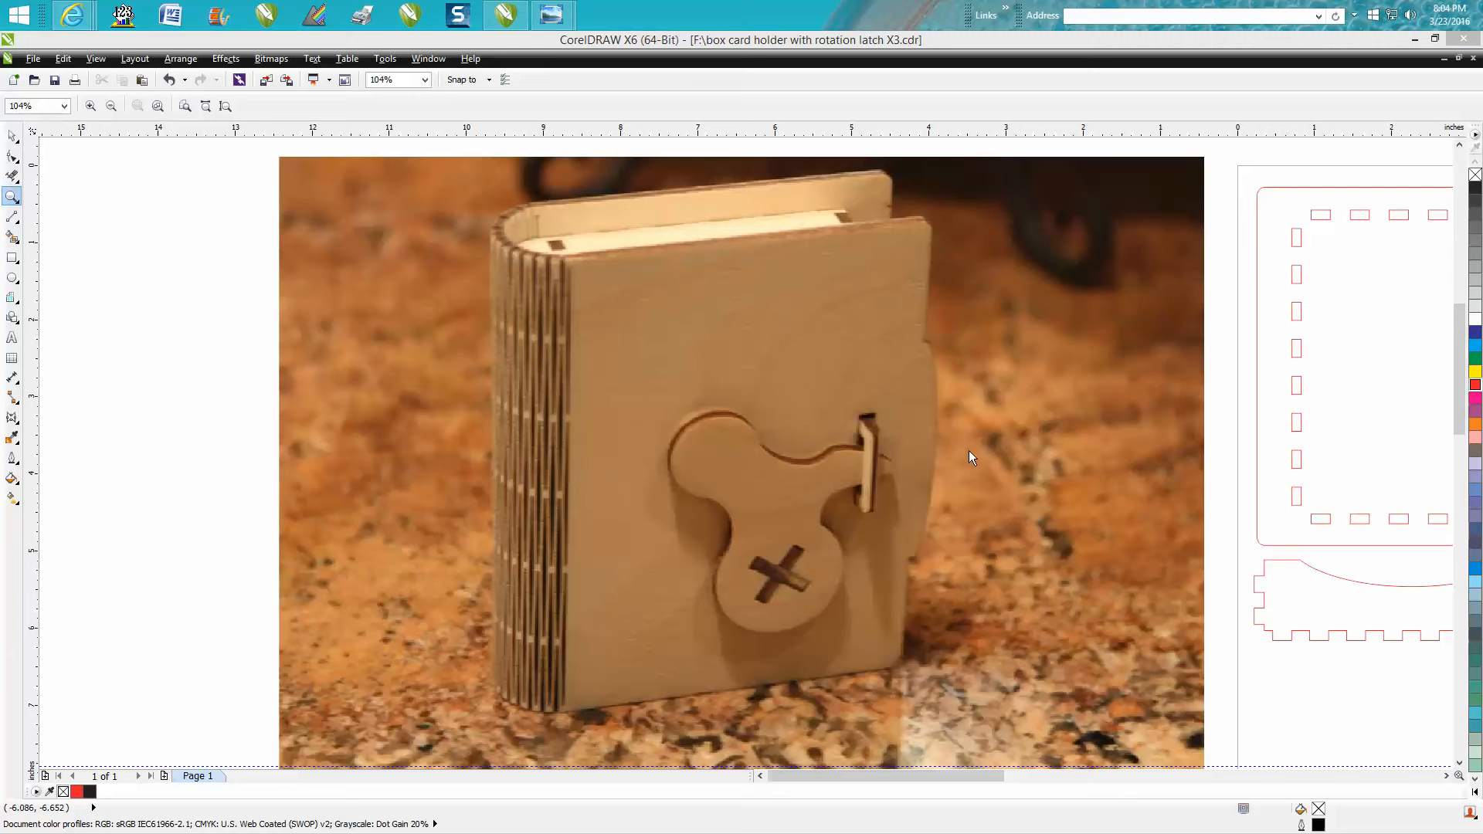
mouse_move(1267, 550)
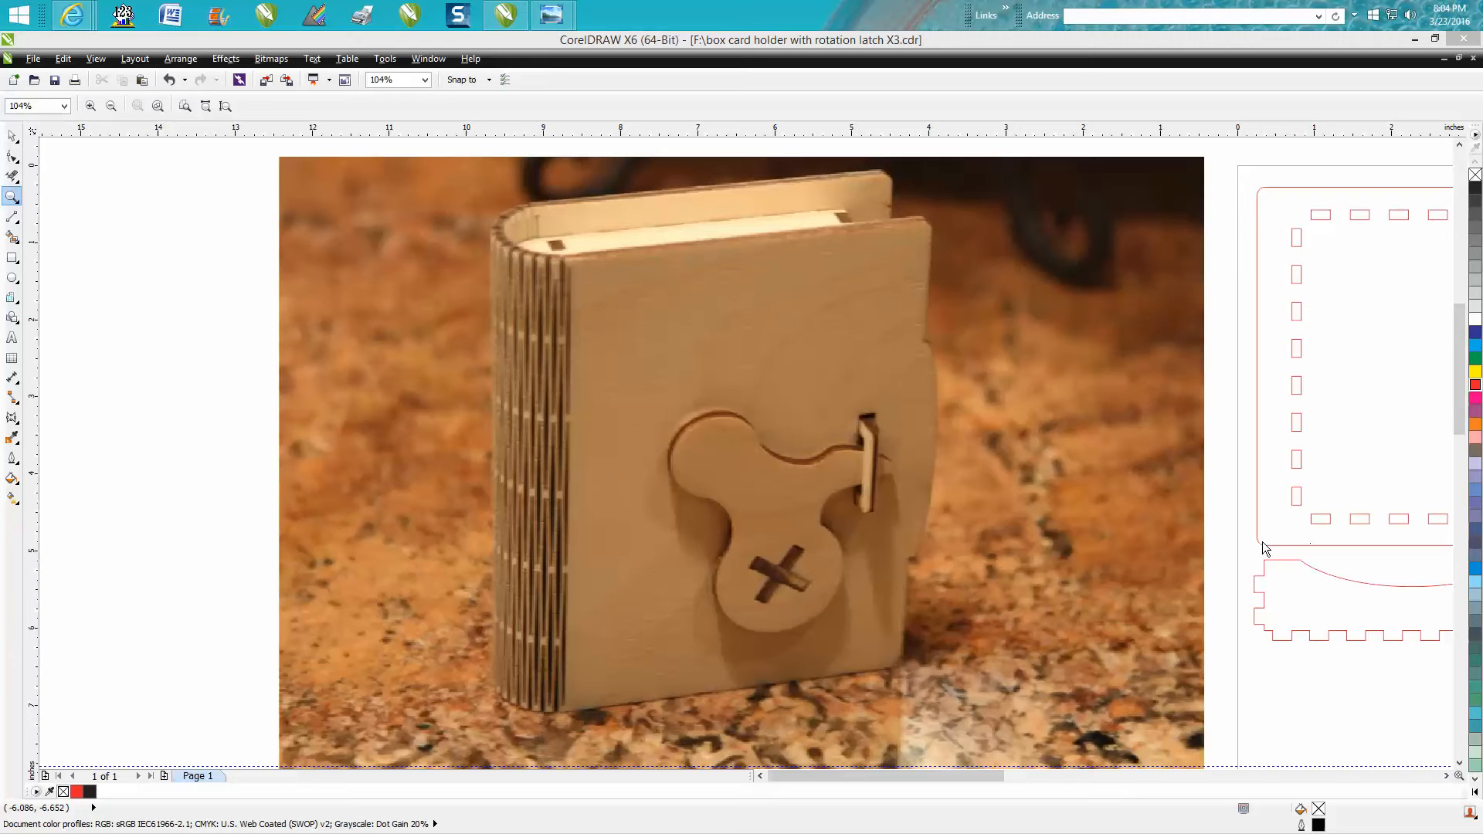
mouse_move(813, 414)
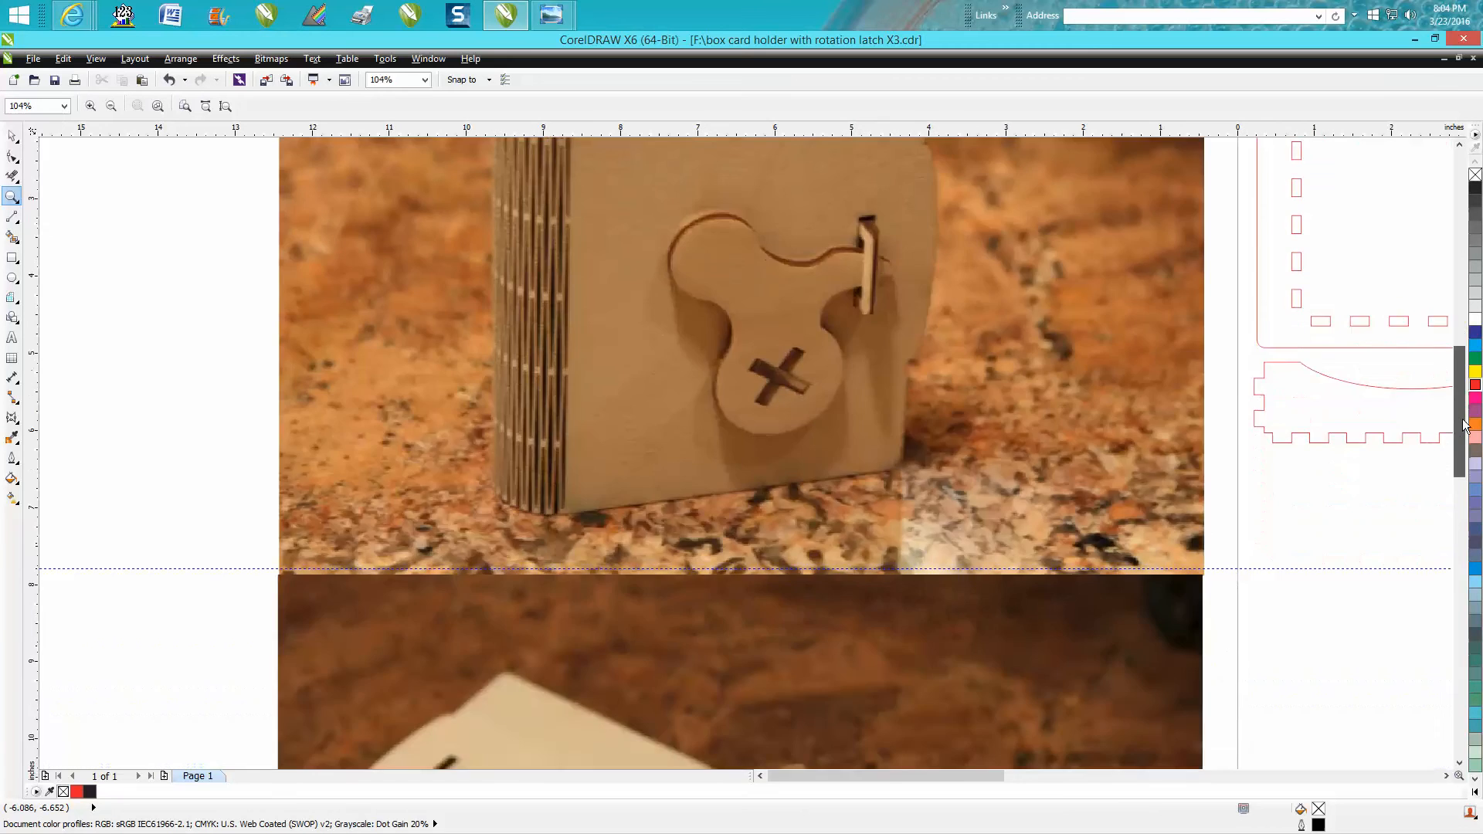
- Pan the canvas to bring the full red-outline cut layout into view
scroll(down, 3)
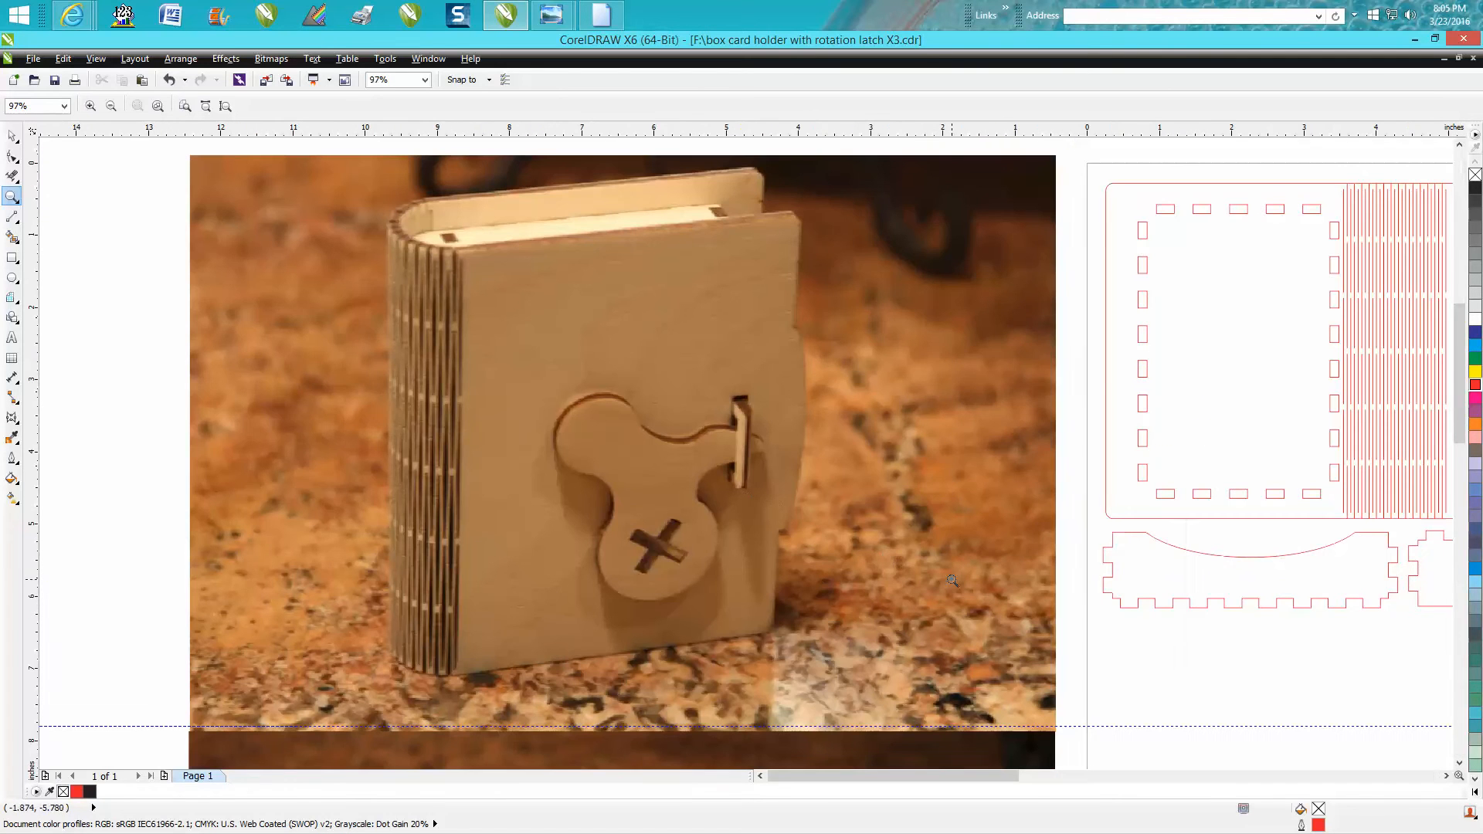
mouse_move(715, 448)
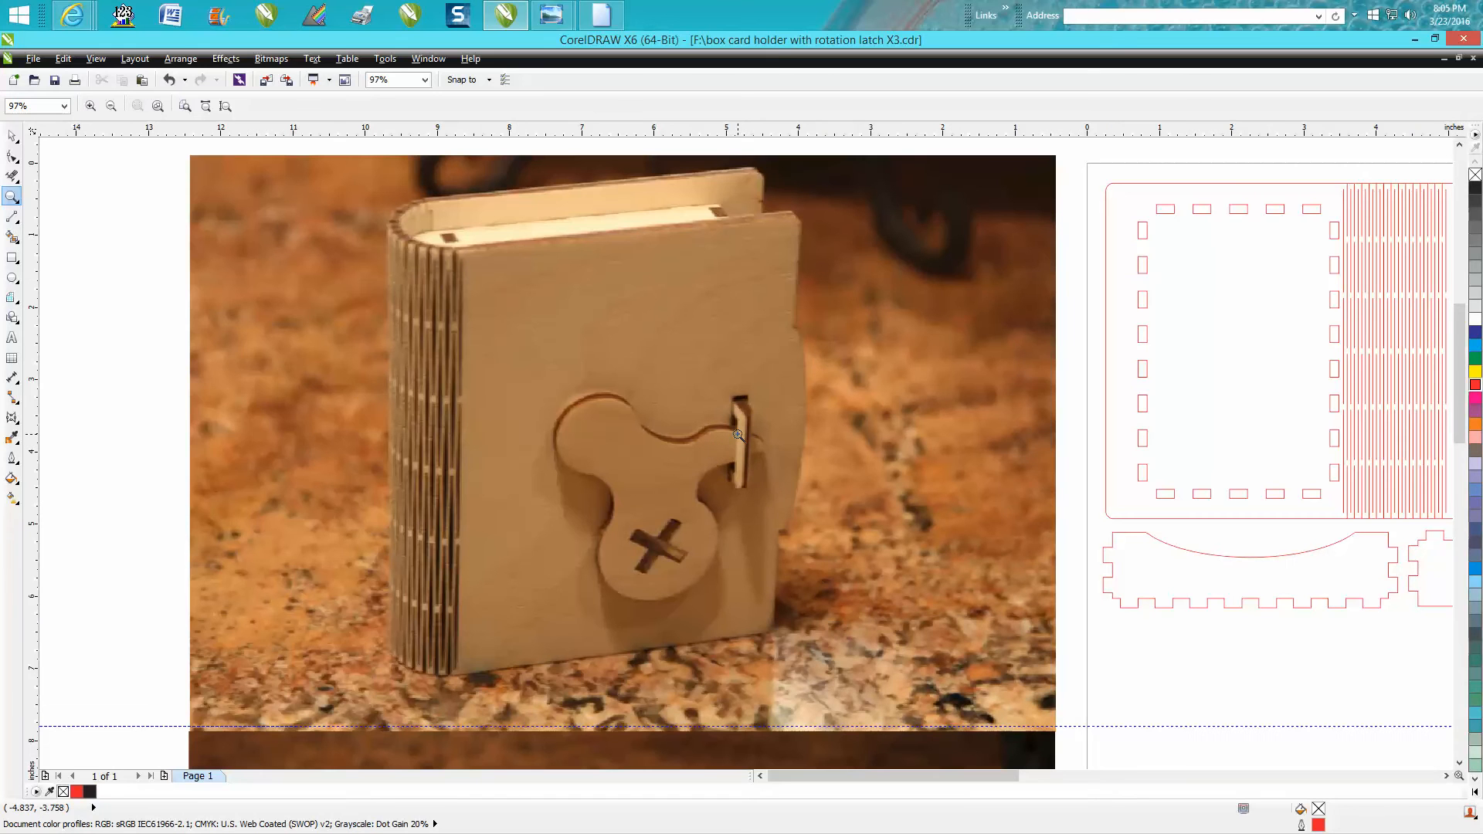
mouse_move(732, 337)
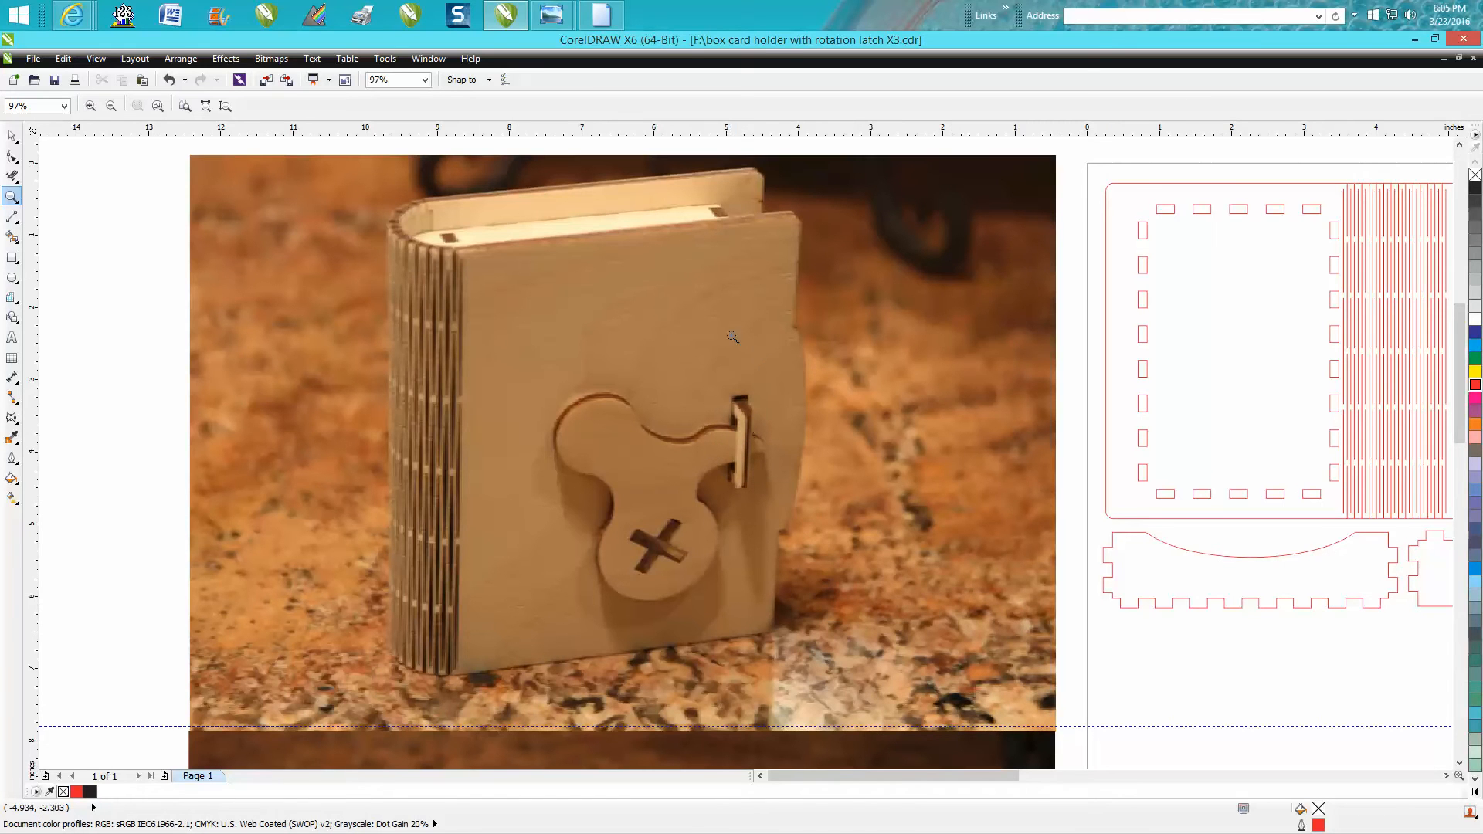
mouse_move(745, 348)
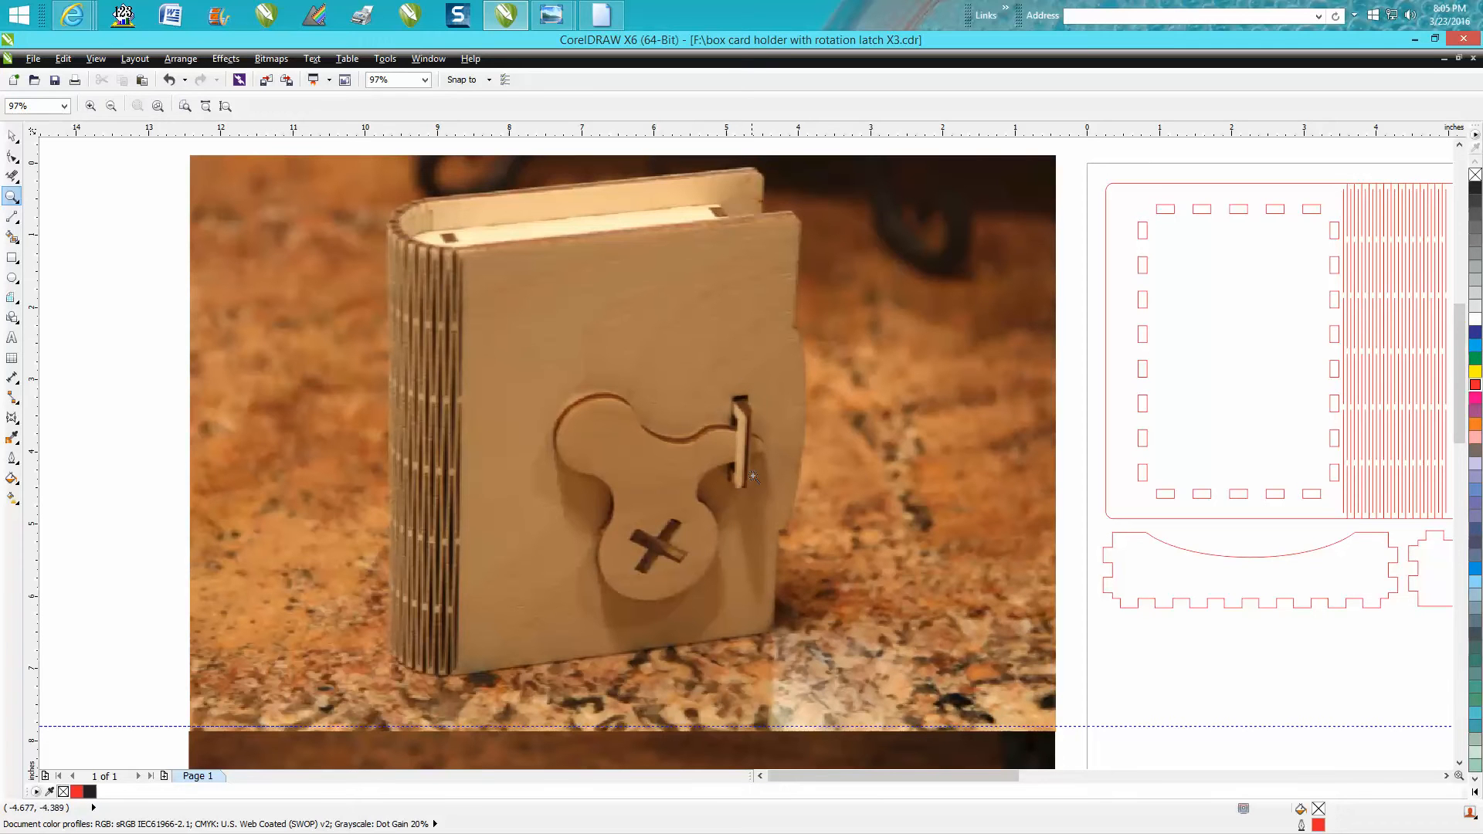
mouse_move(734, 368)
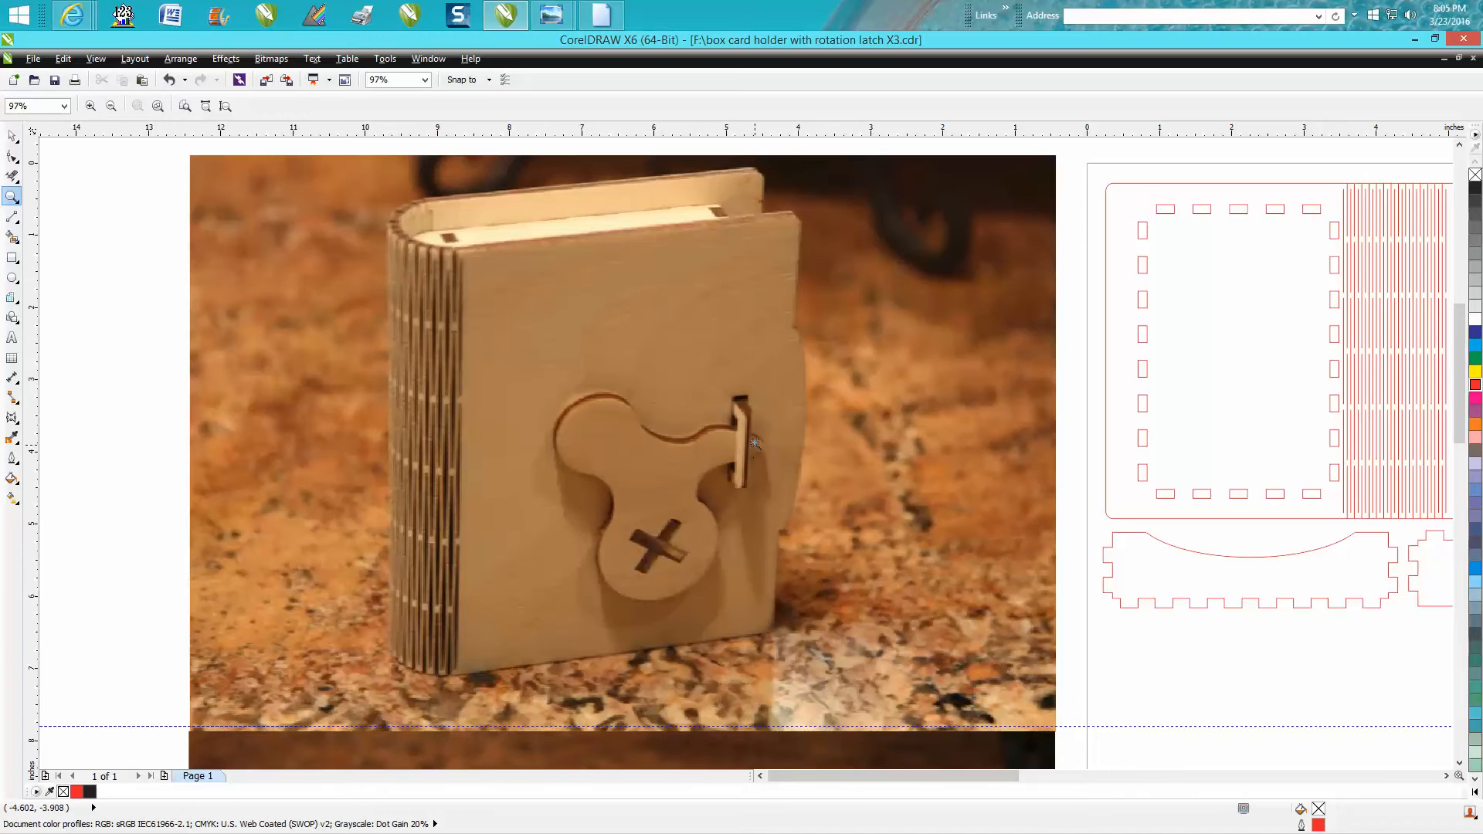
mouse_move(743, 452)
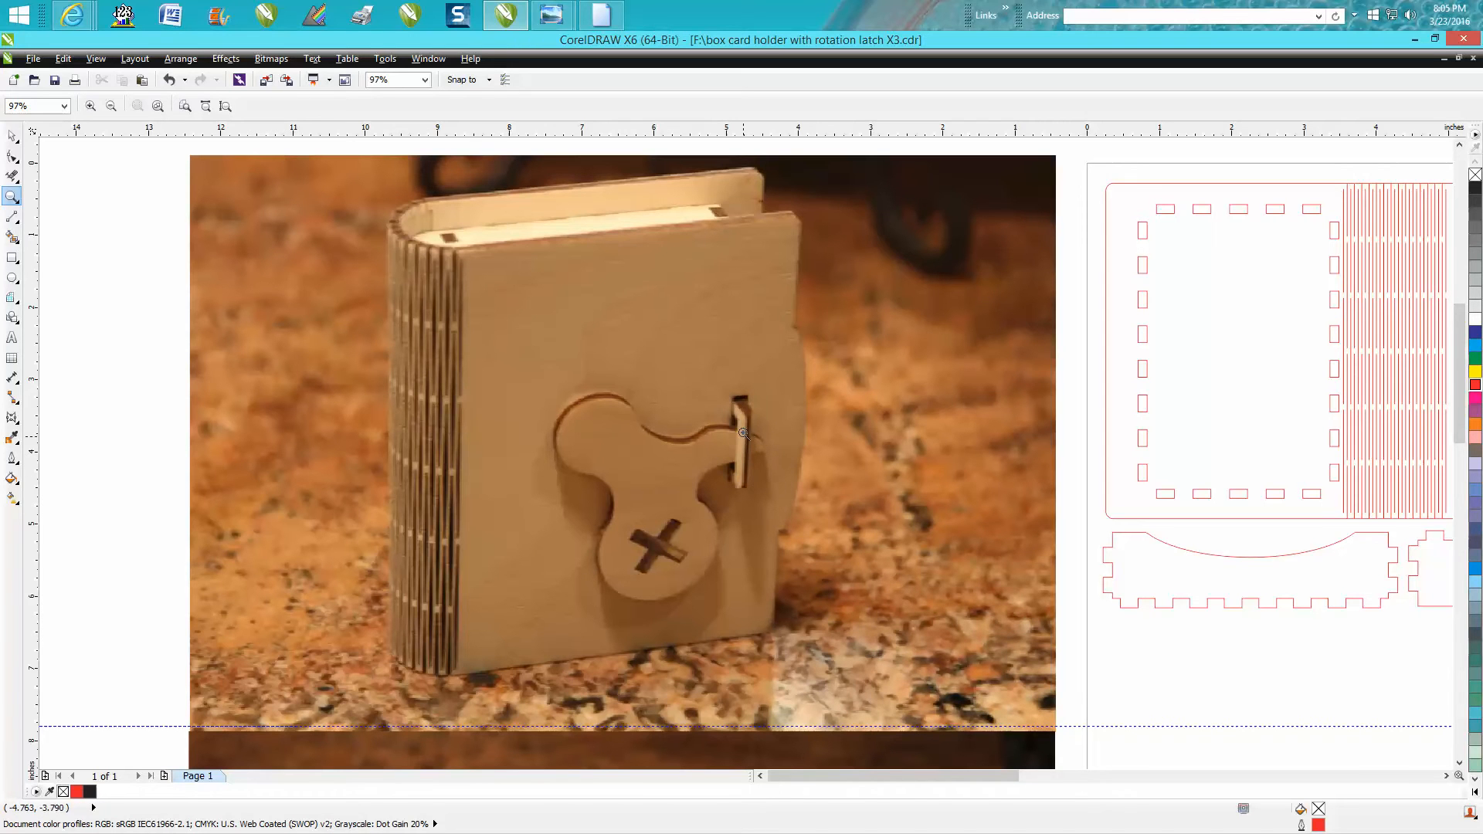
mouse_move(740, 442)
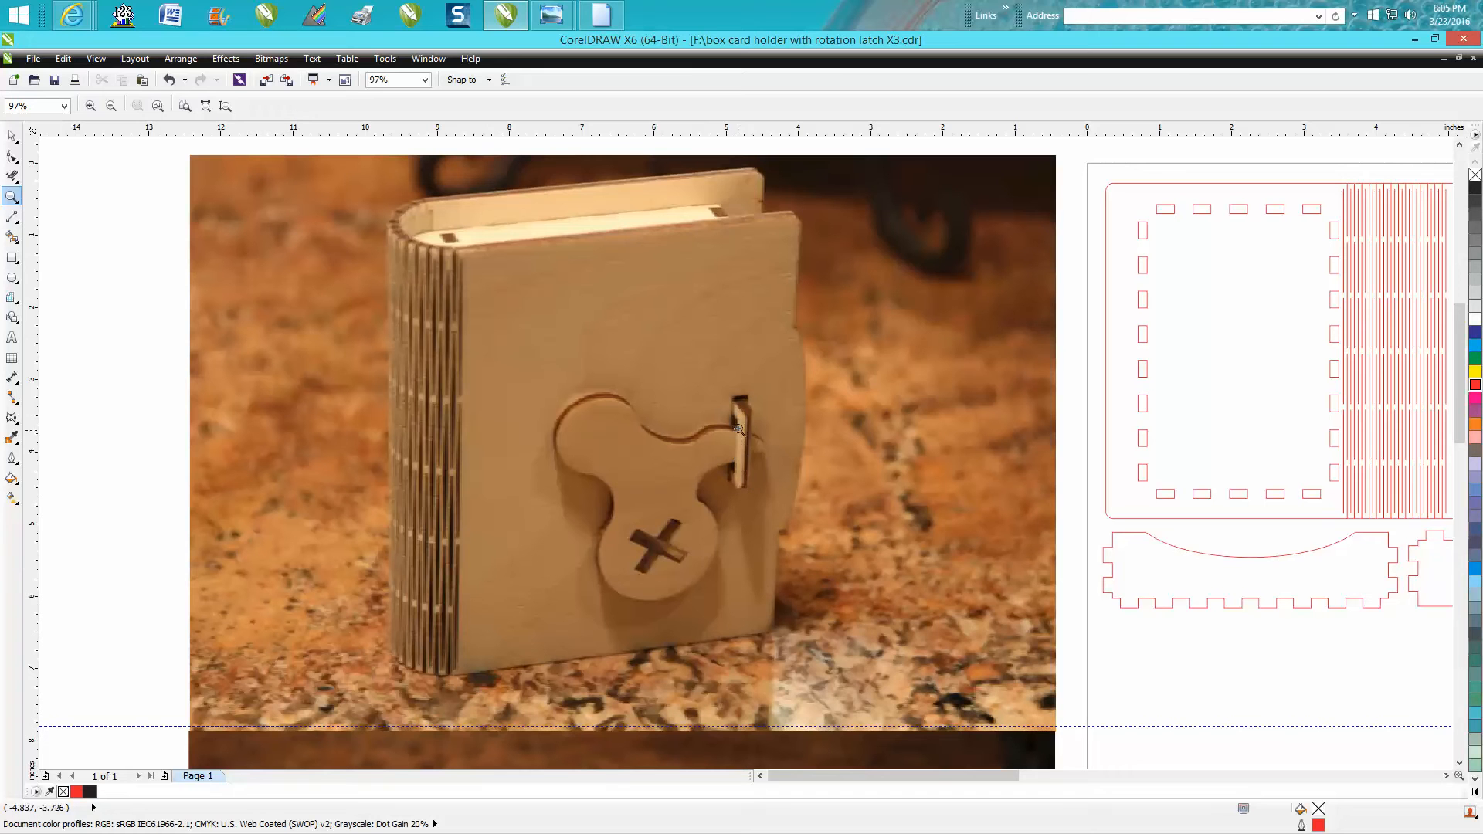
mouse_move(730, 461)
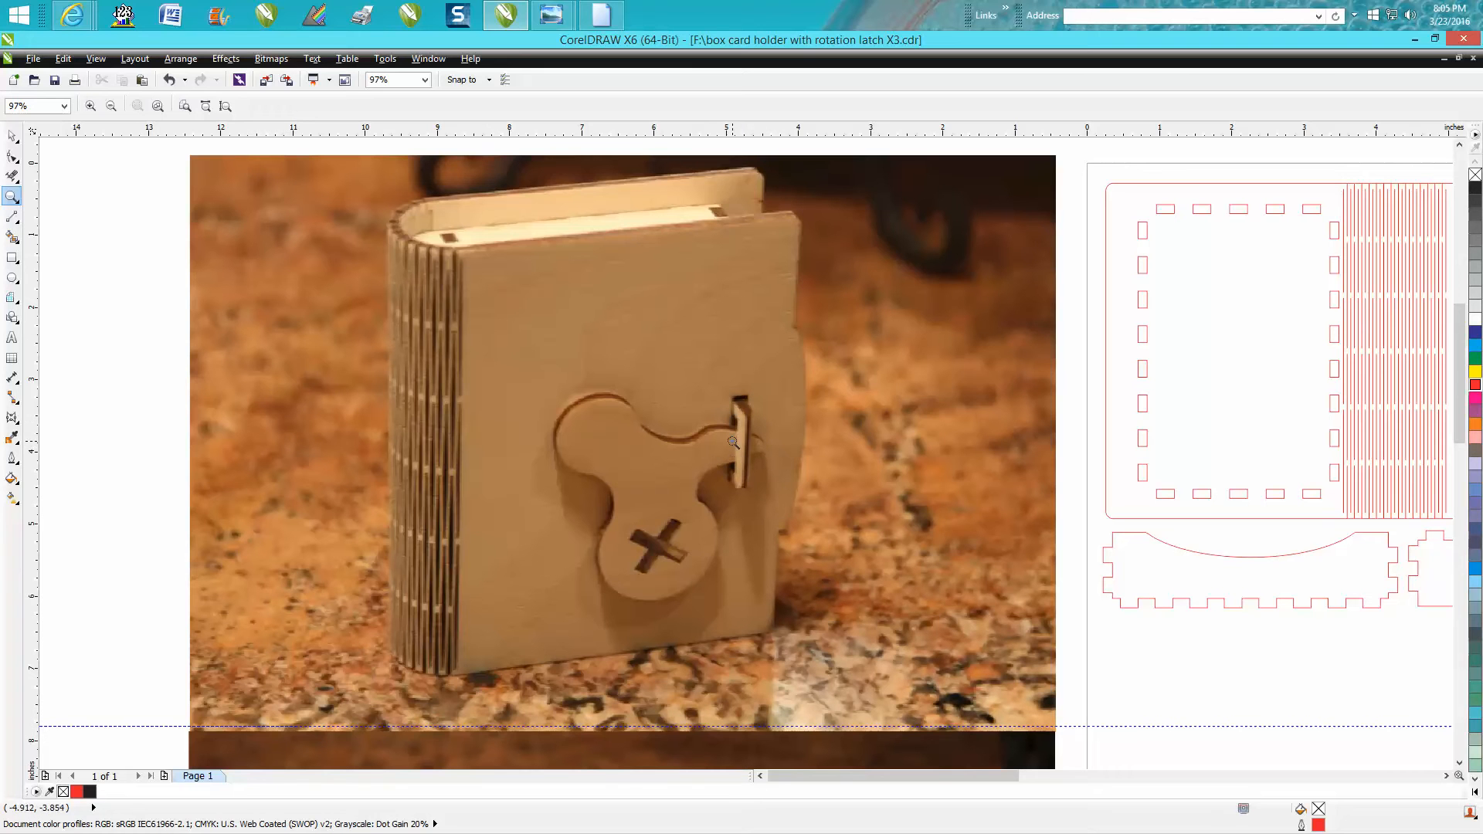
mouse_move(753, 445)
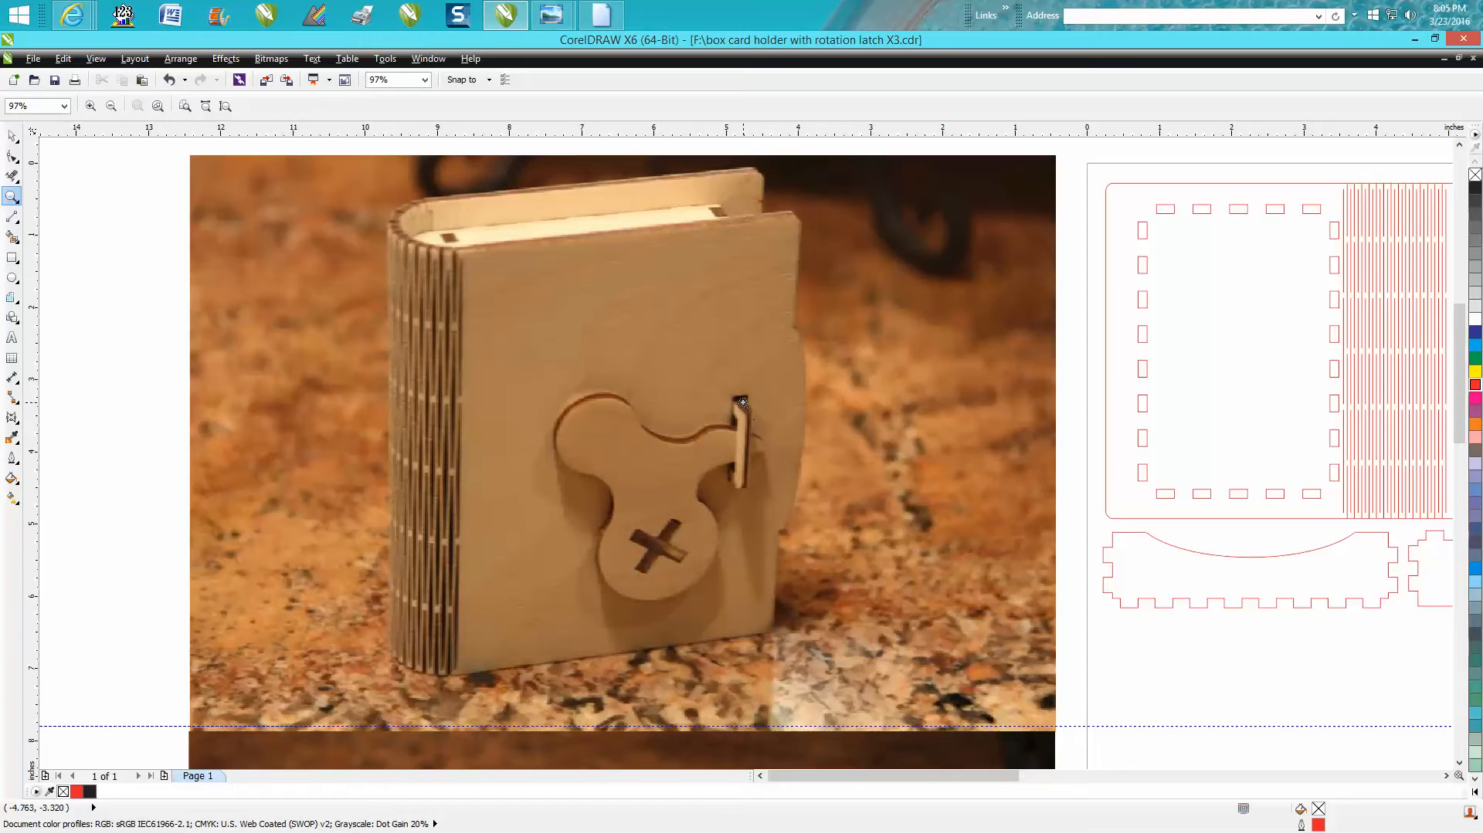
mouse_move(738, 405)
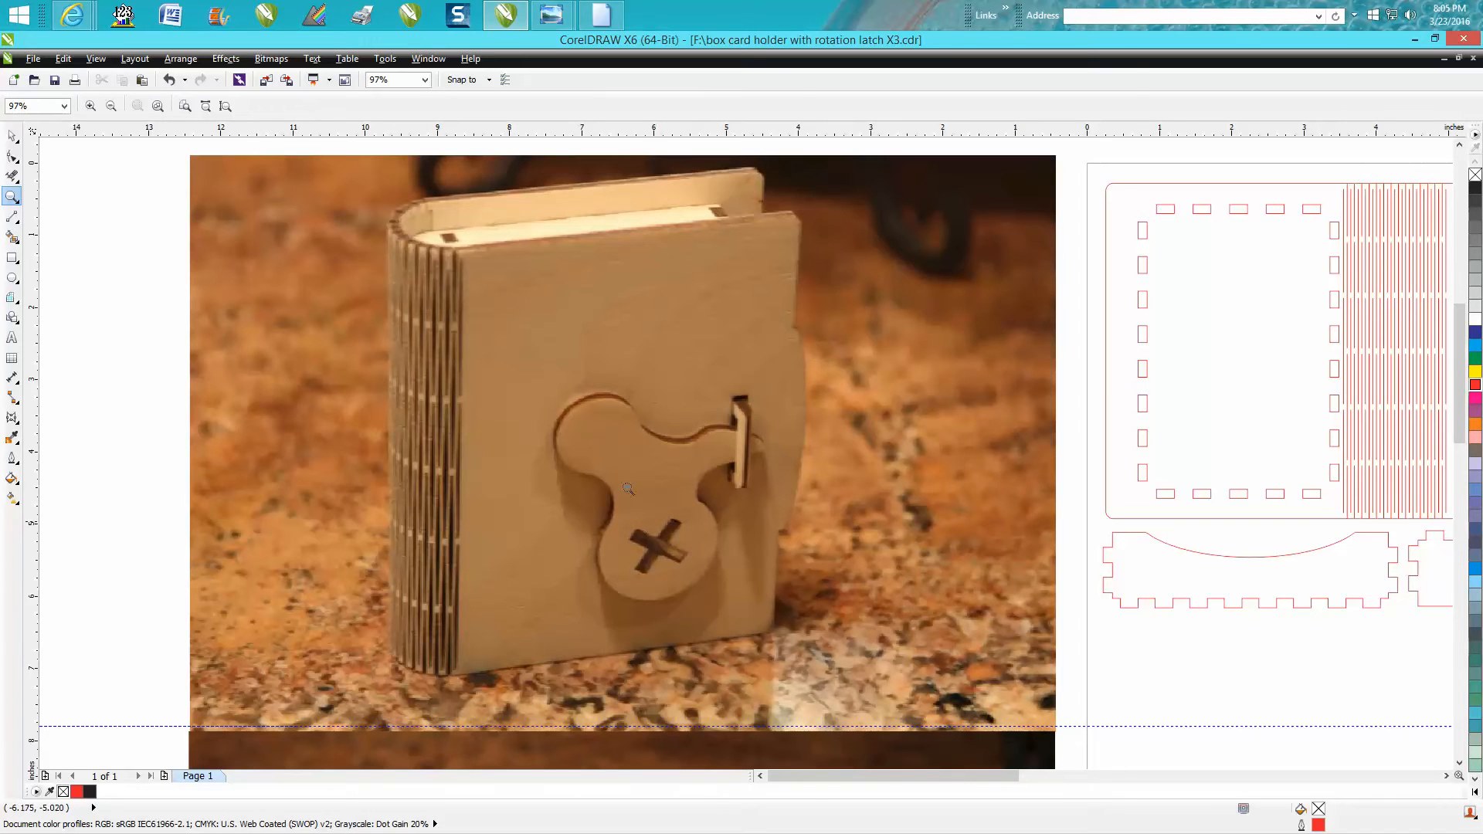
mouse_move(587, 539)
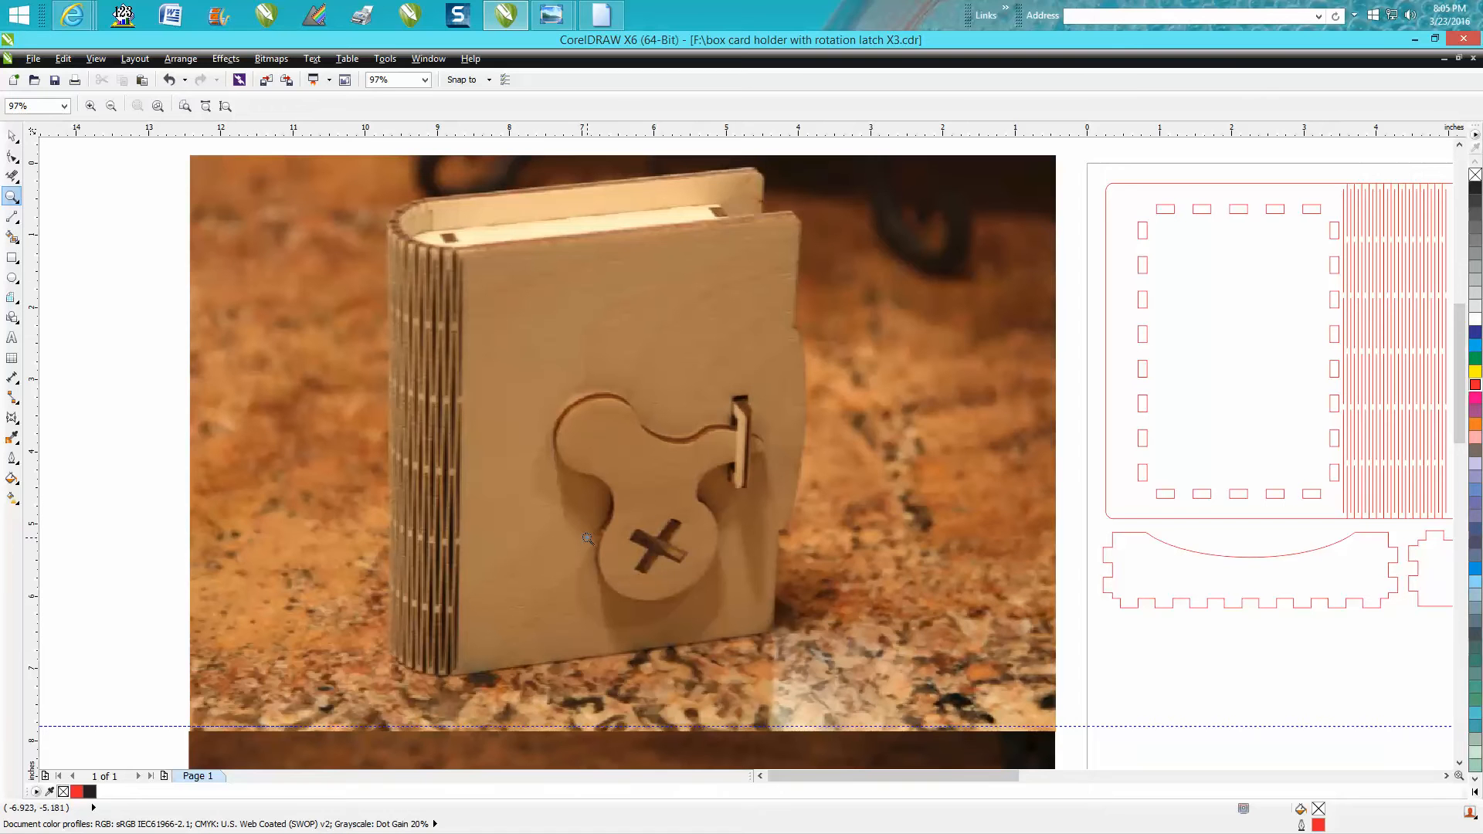
mouse_move(777, 445)
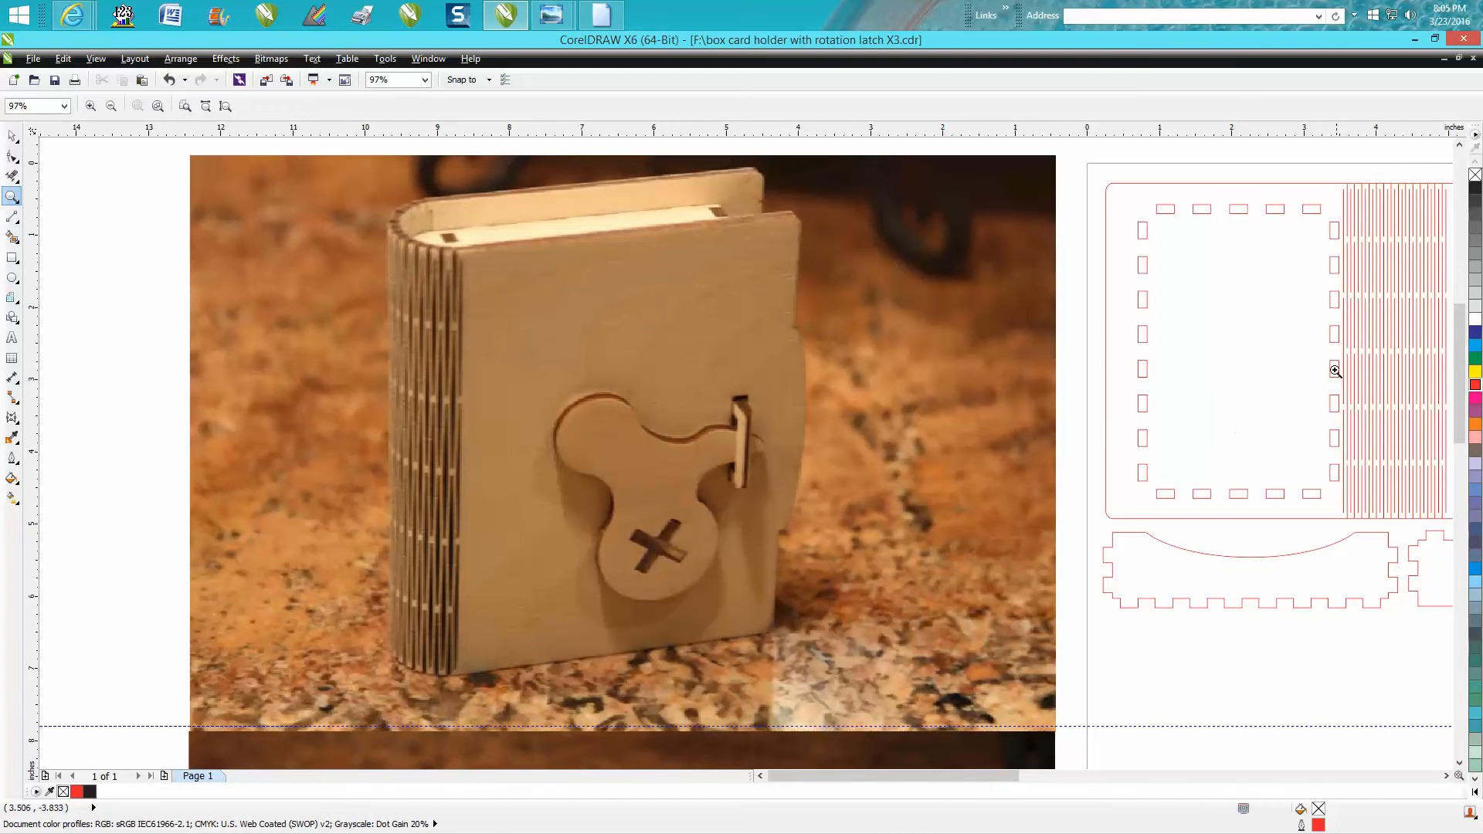
mouse_move(1351, 479)
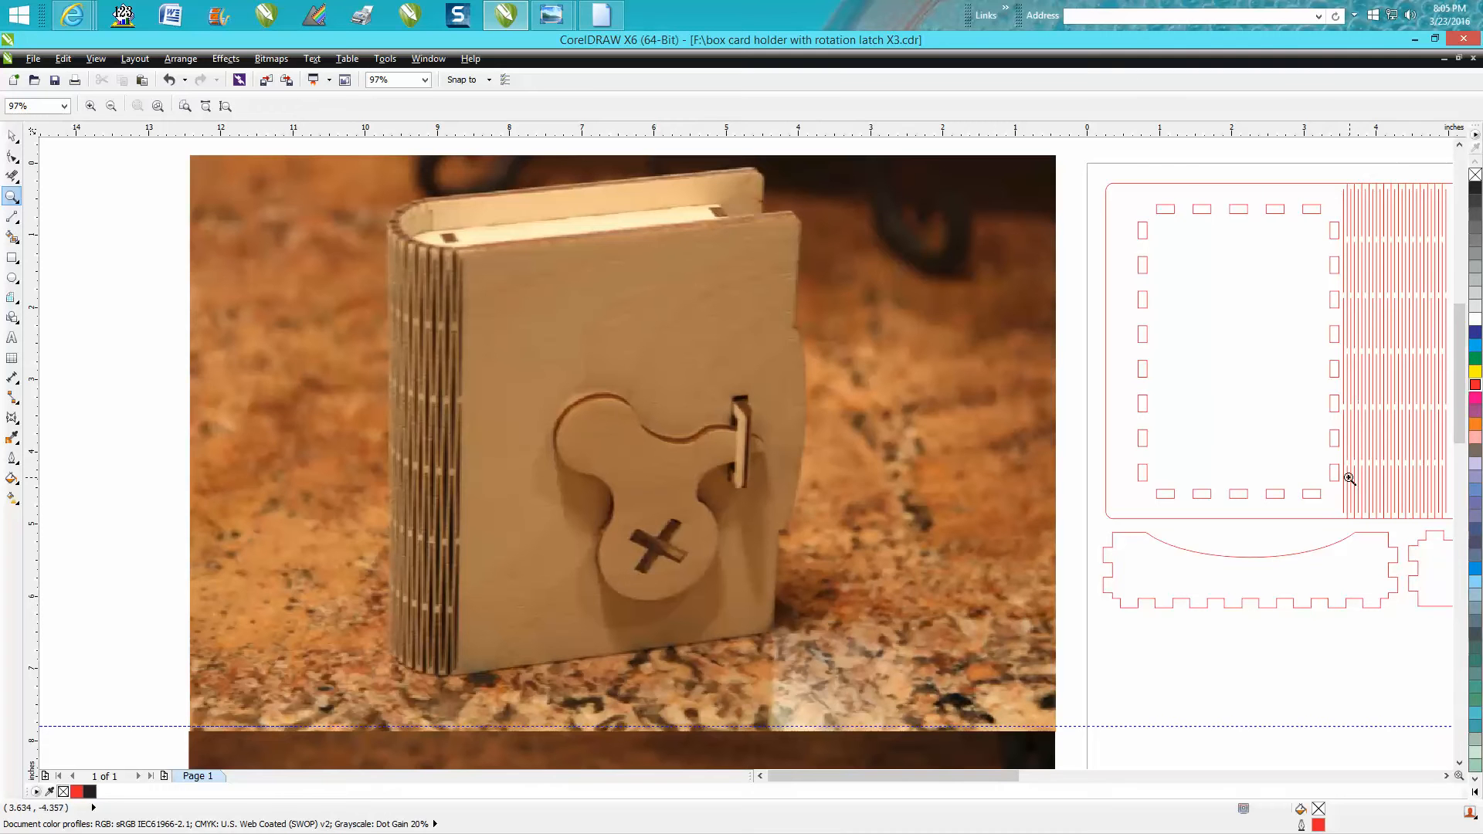
mouse_move(1329, 229)
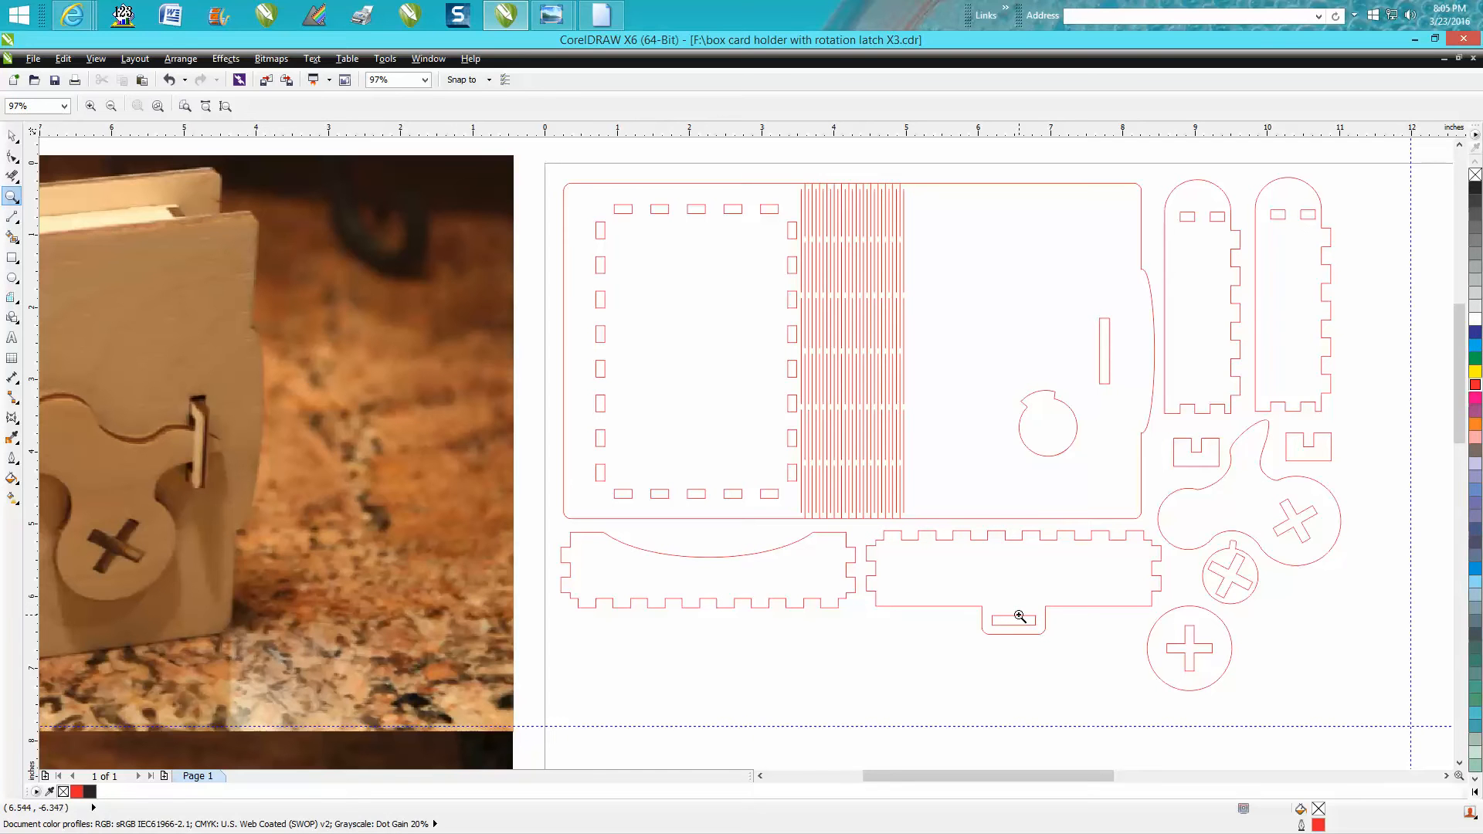
mouse_move(879, 475)
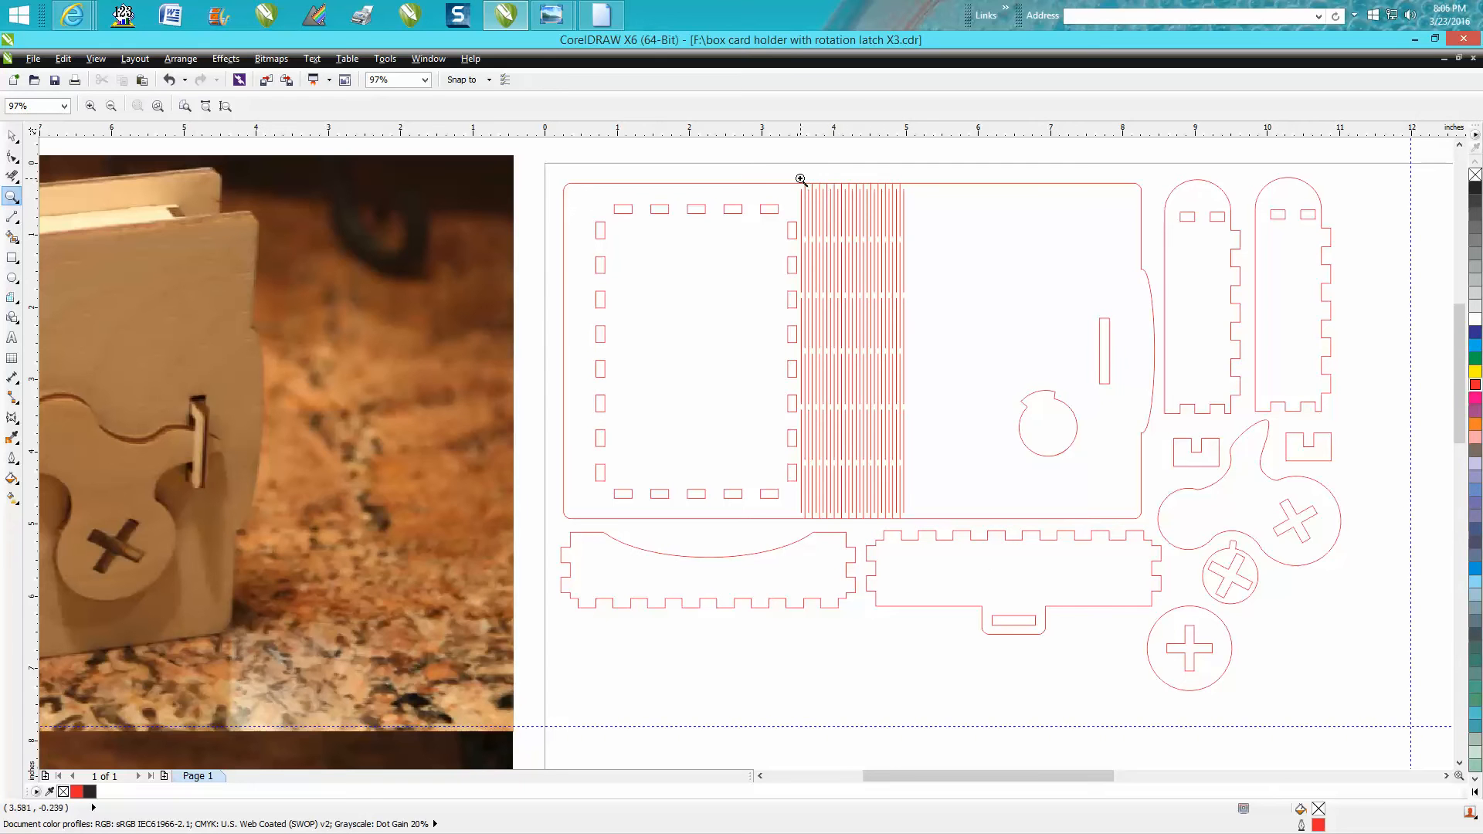
mouse_move(850, 382)
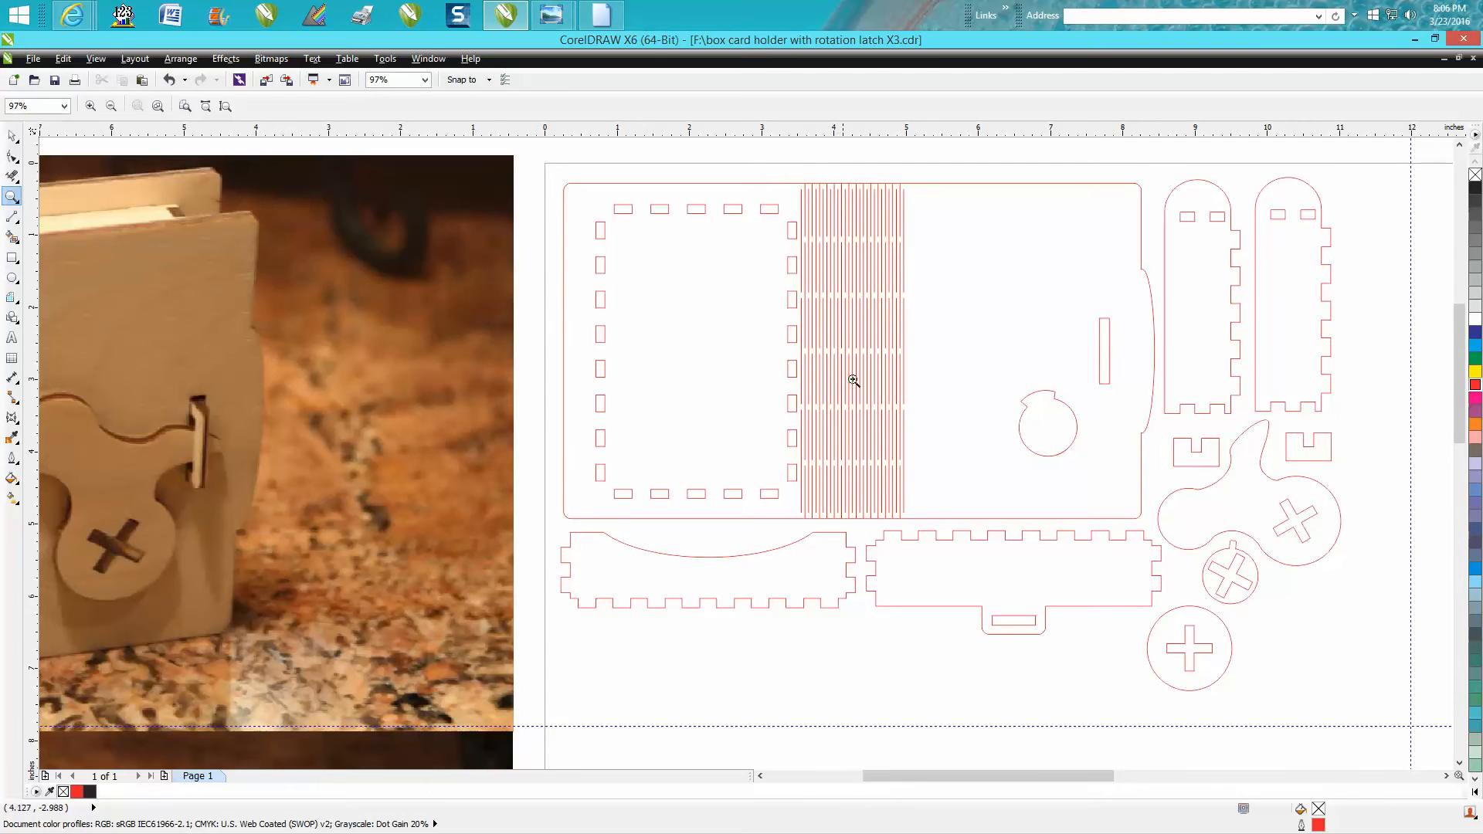
drag(841, 343, 878, 405)
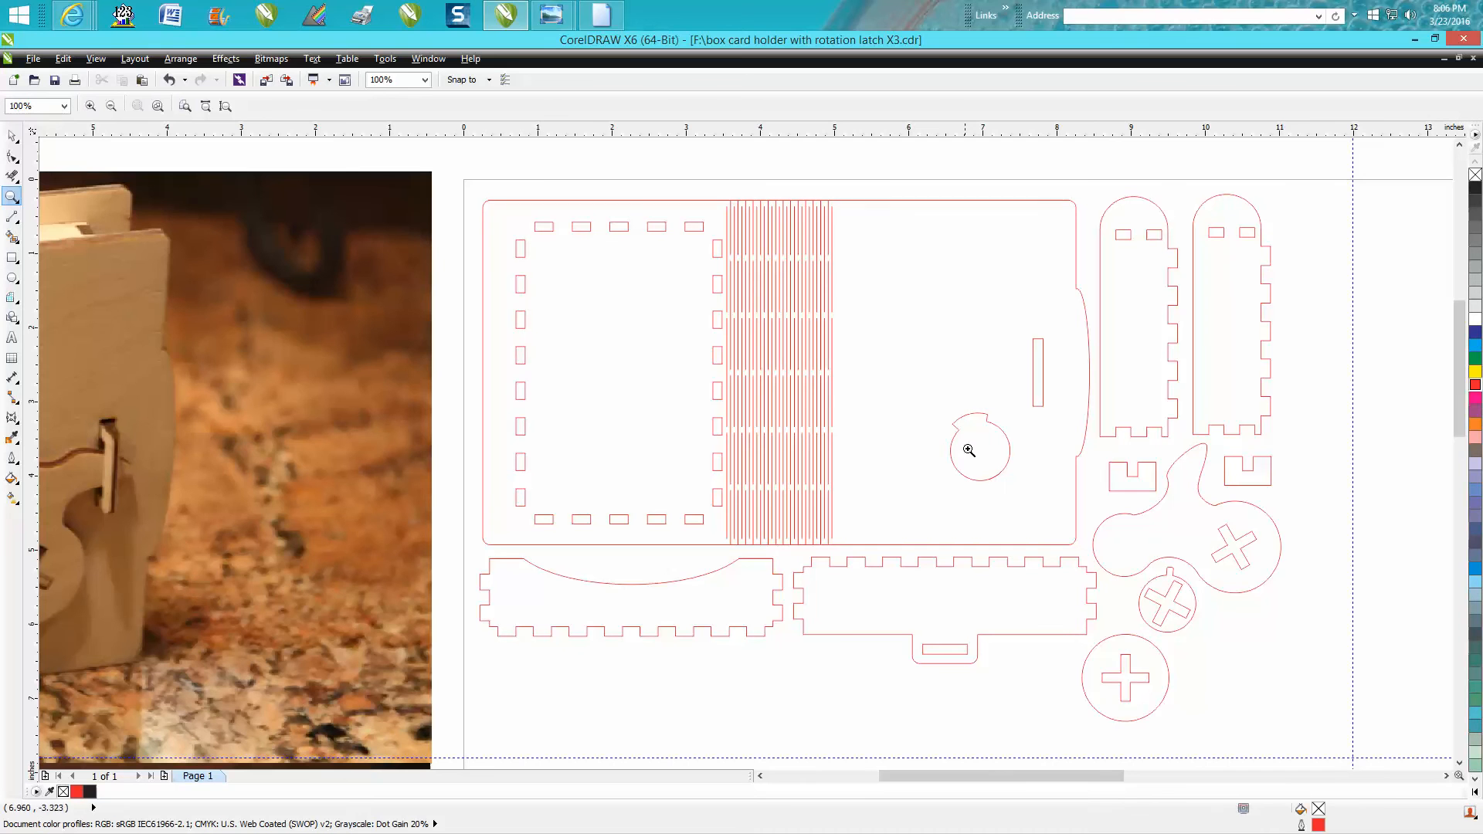
mouse_move(1159, 584)
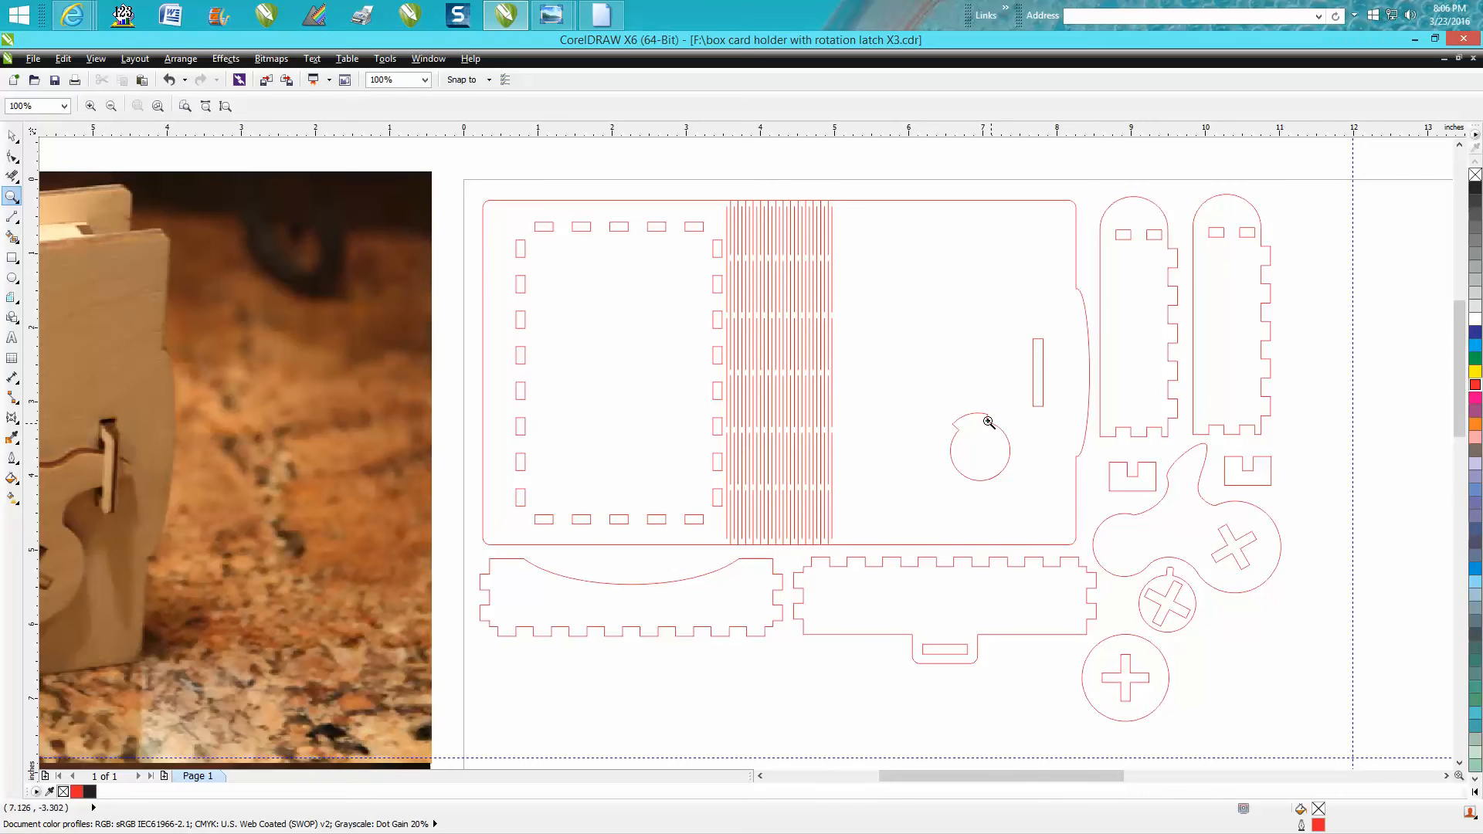
mouse_move(1048, 382)
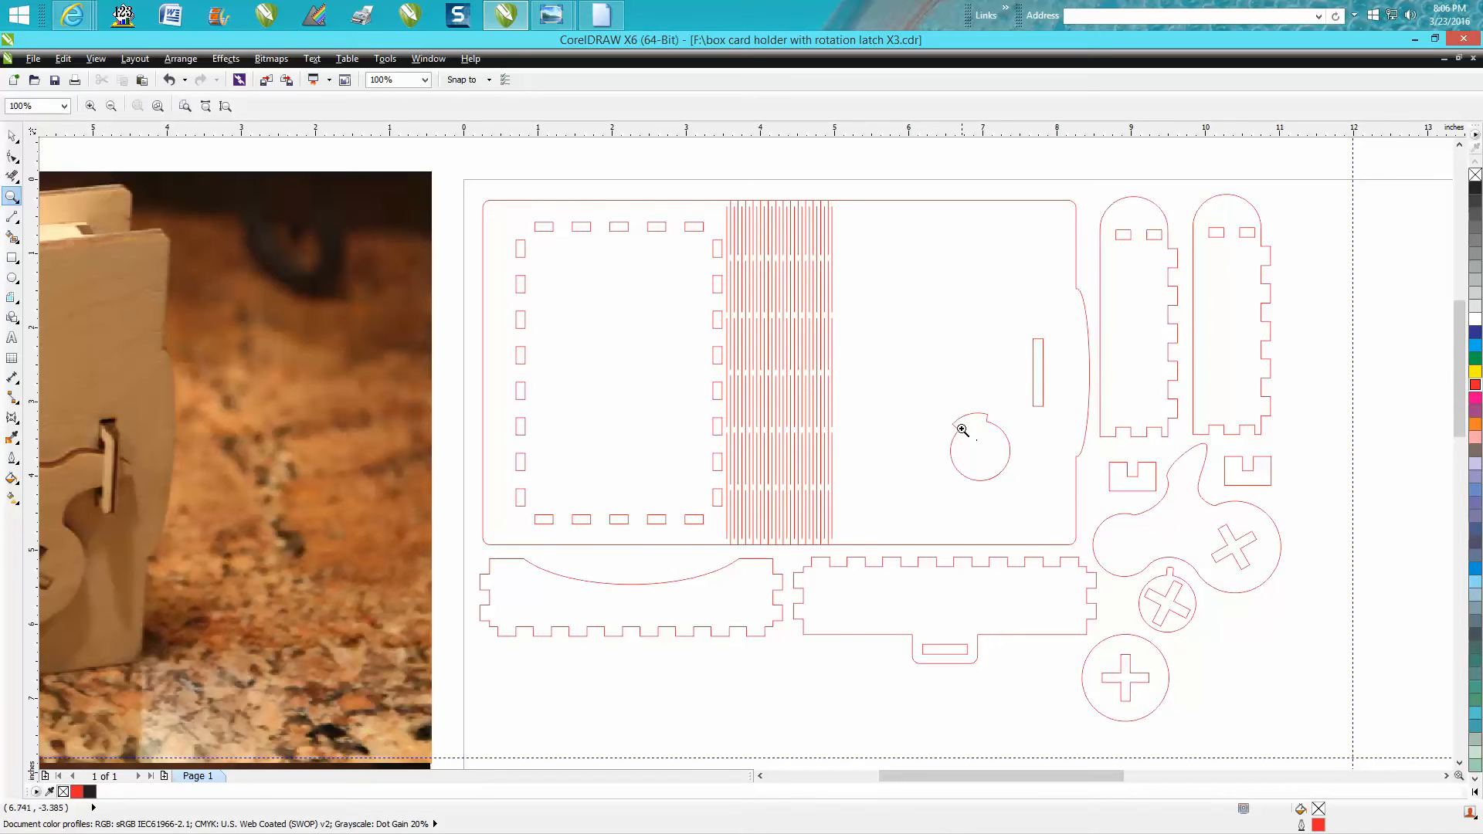
mouse_move(994, 445)
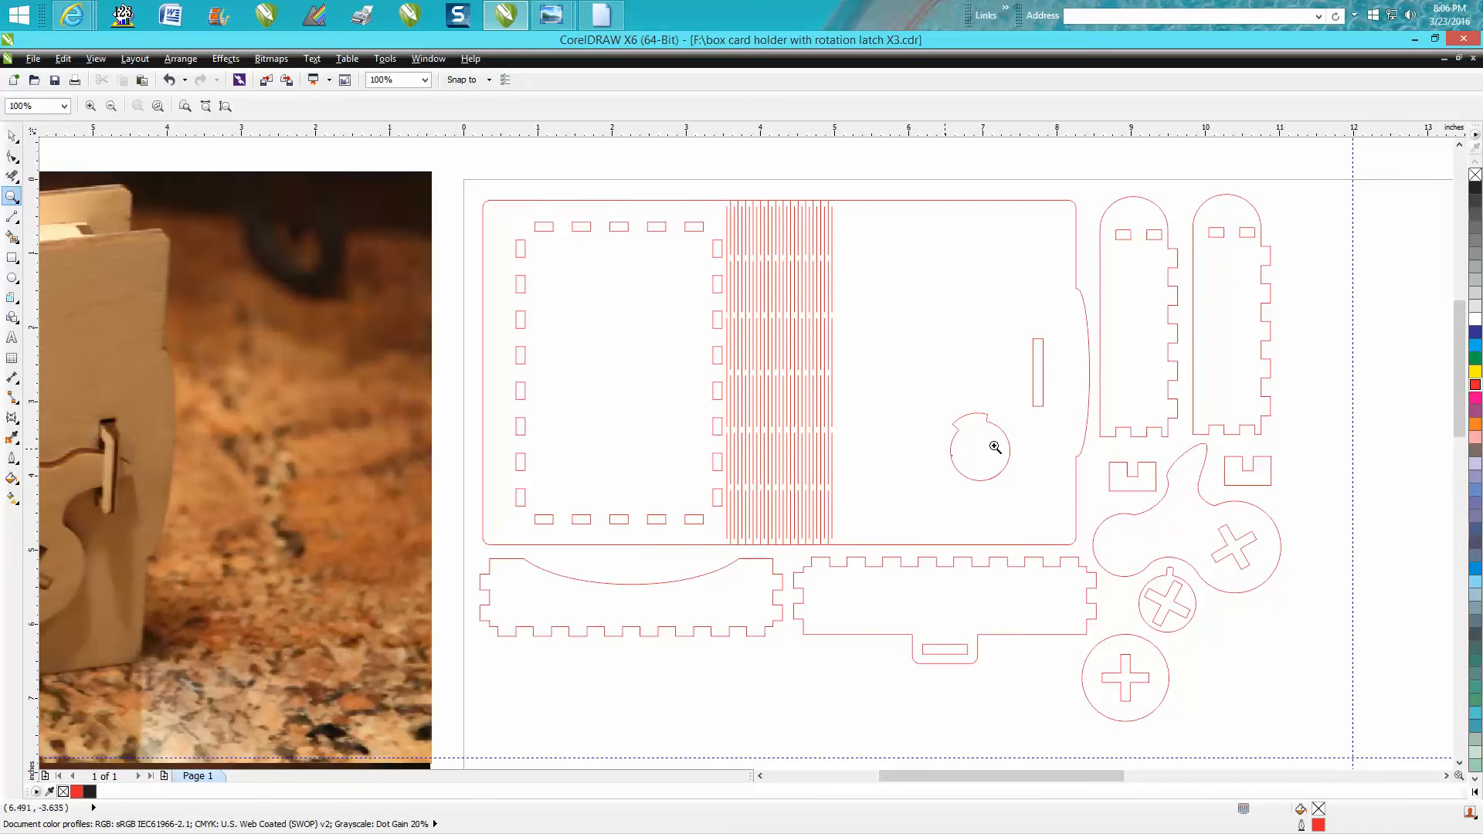
mouse_move(1224, 533)
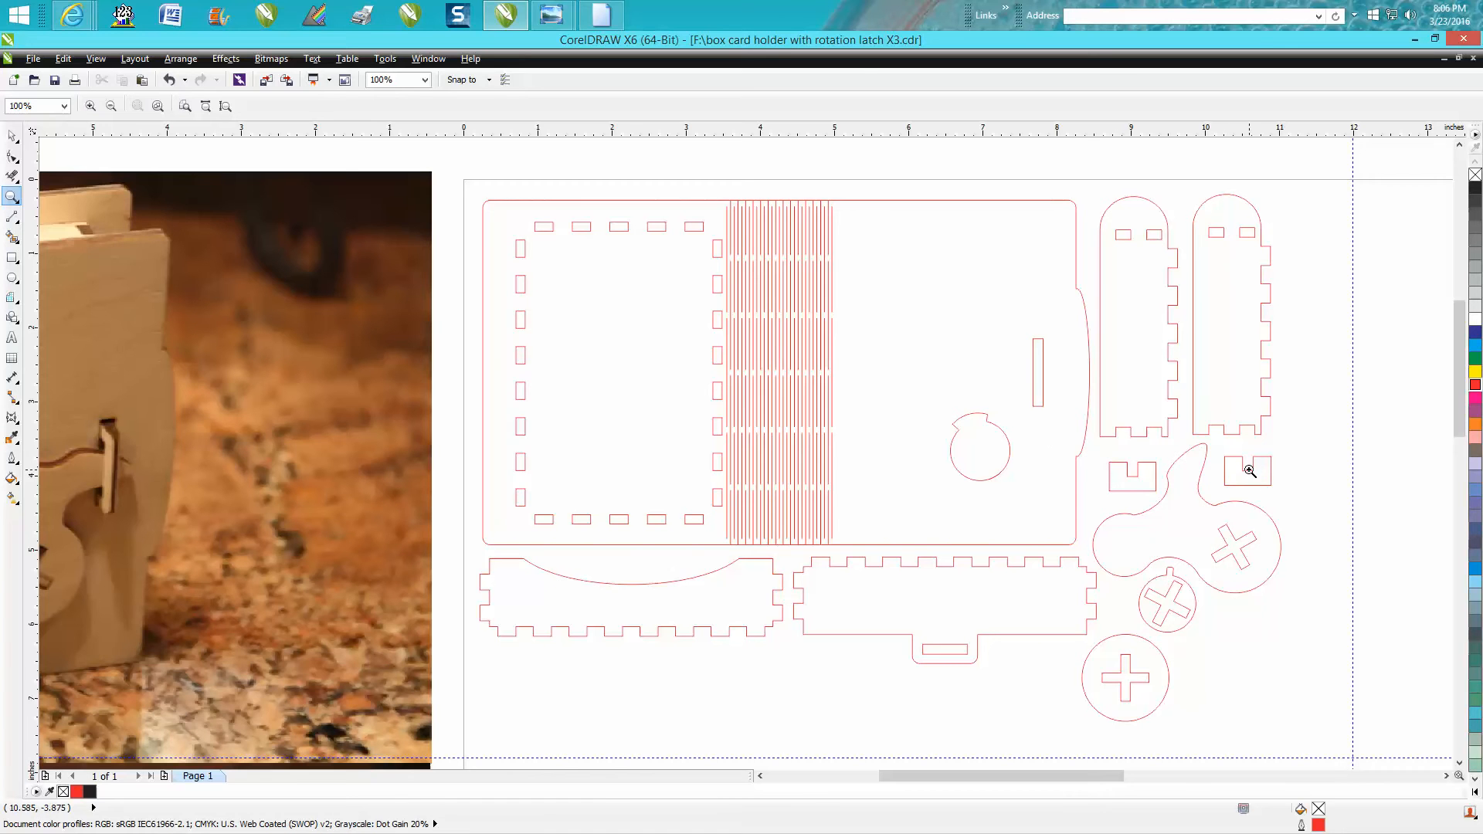
mouse_move(1146, 459)
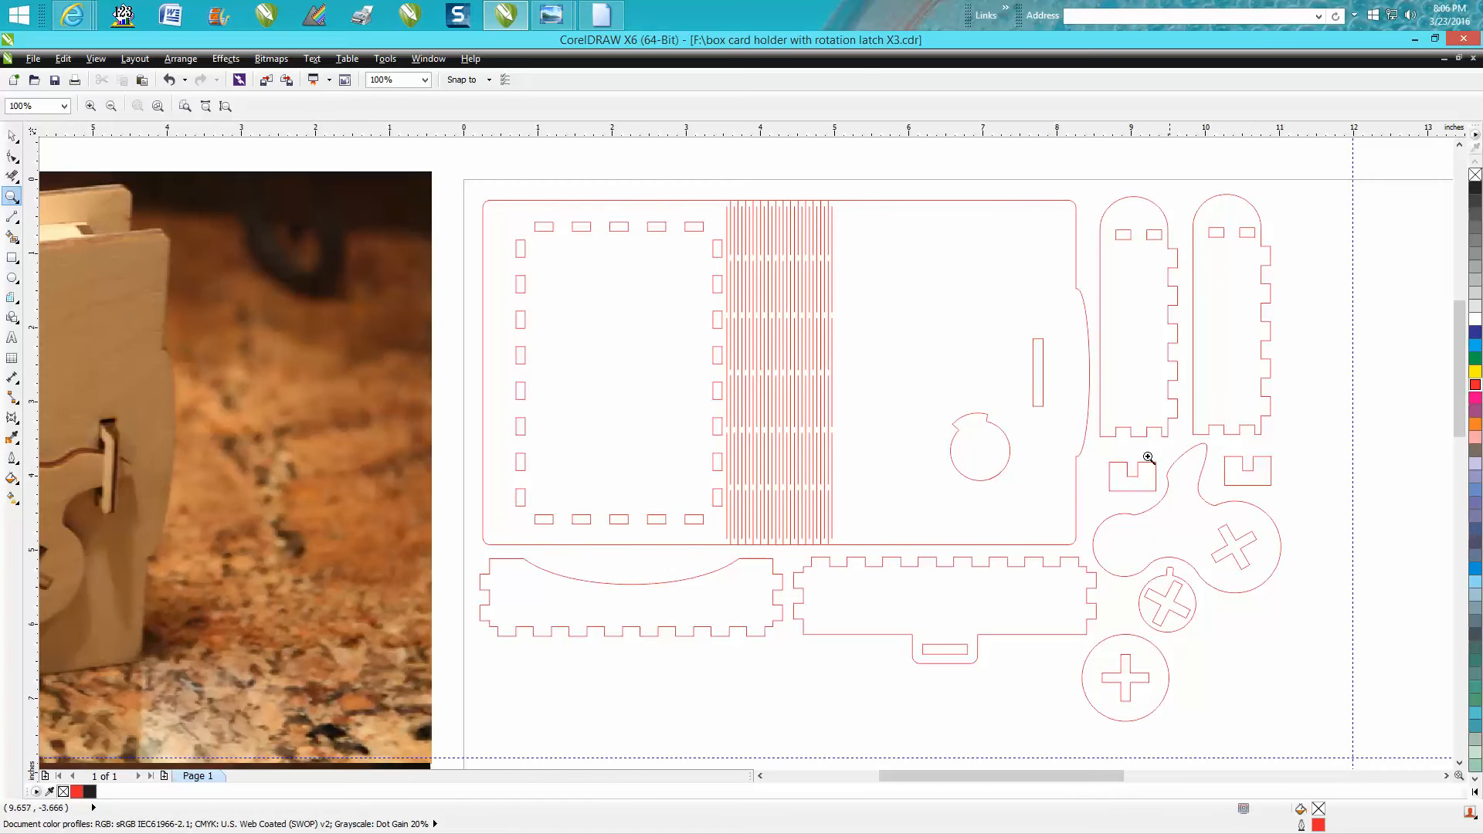
mouse_move(1134, 655)
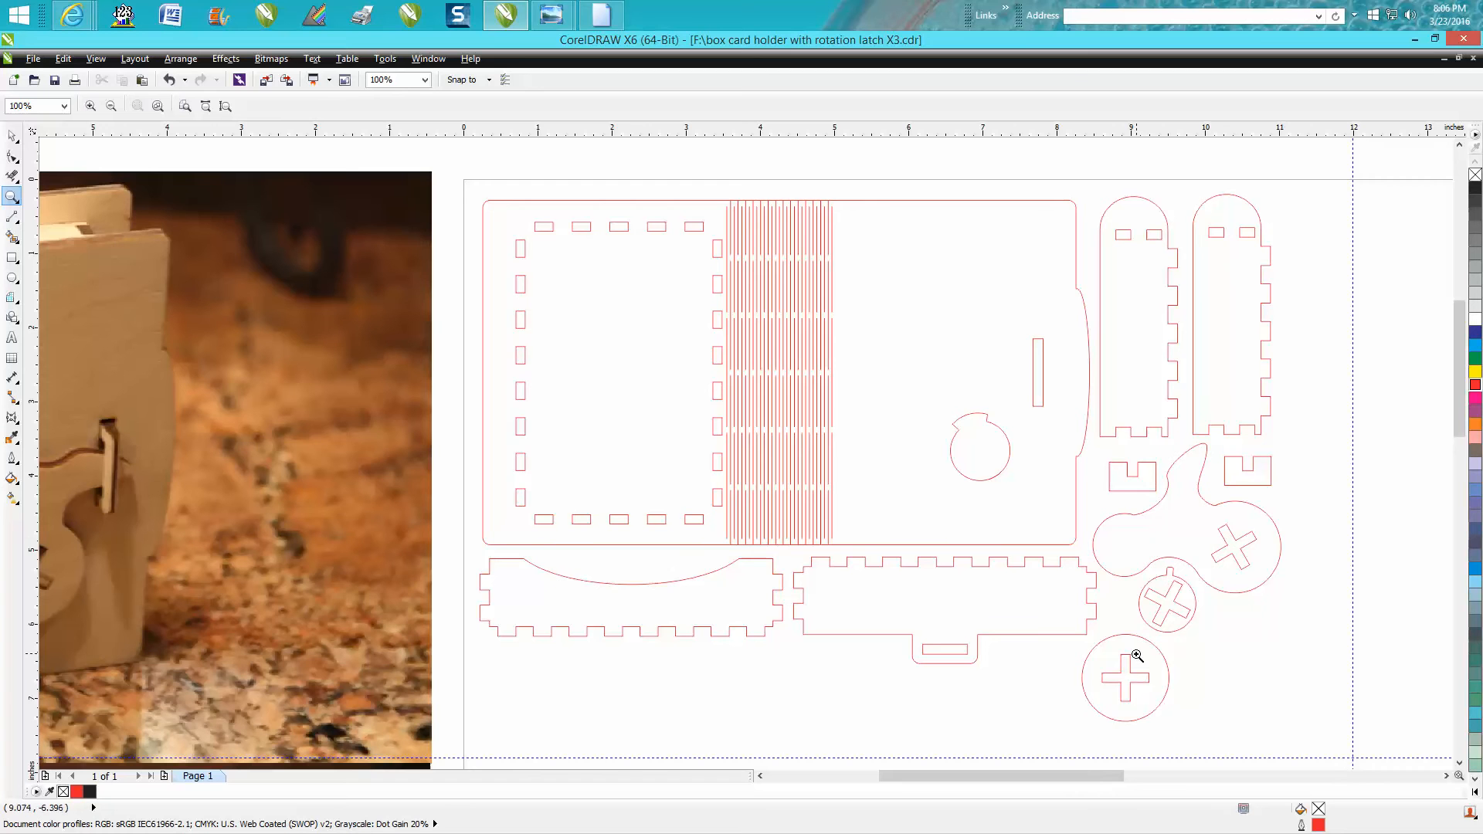
mouse_move(1131, 661)
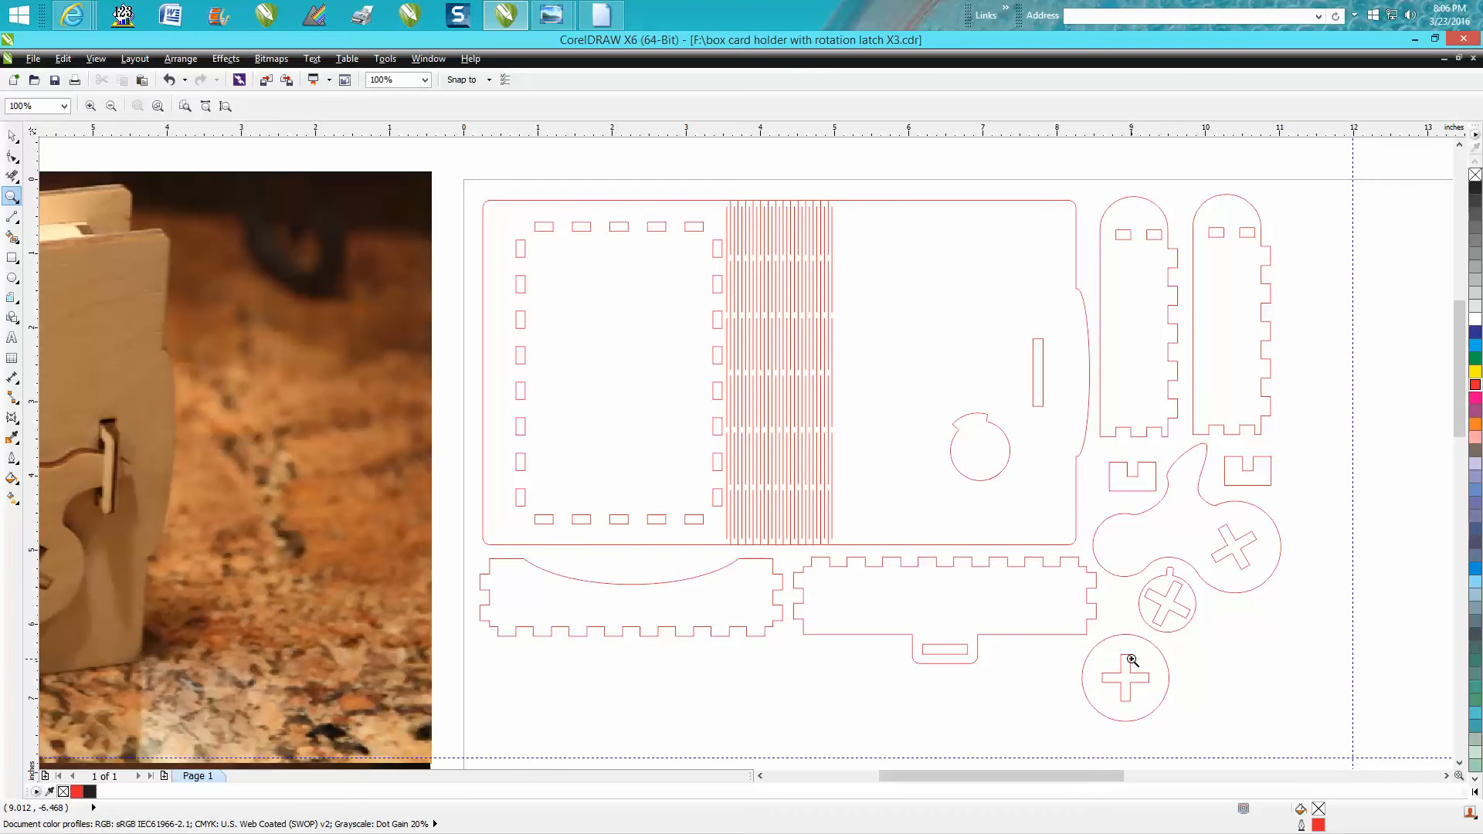
mouse_move(1100, 675)
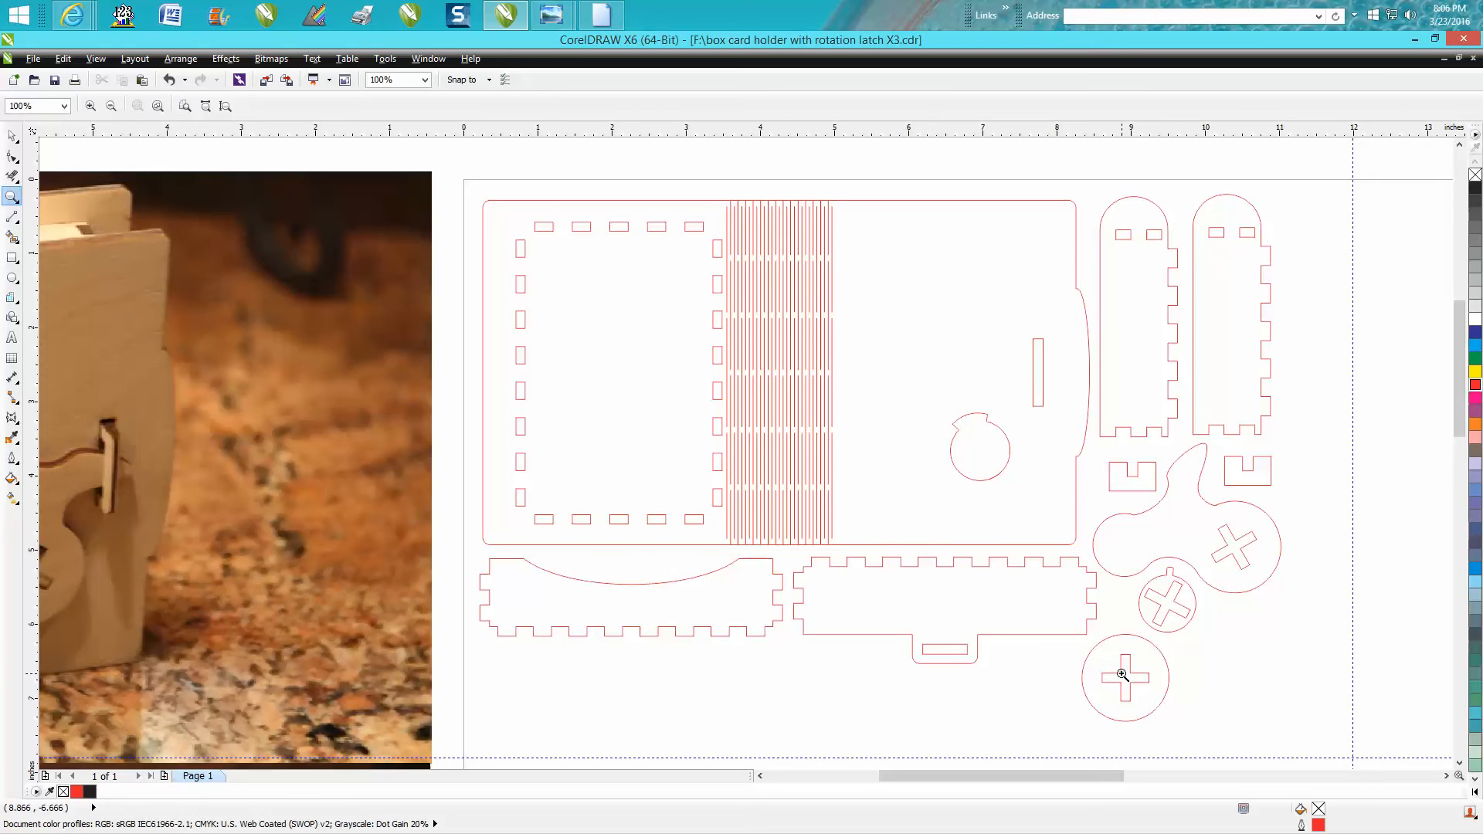
mouse_move(1116, 668)
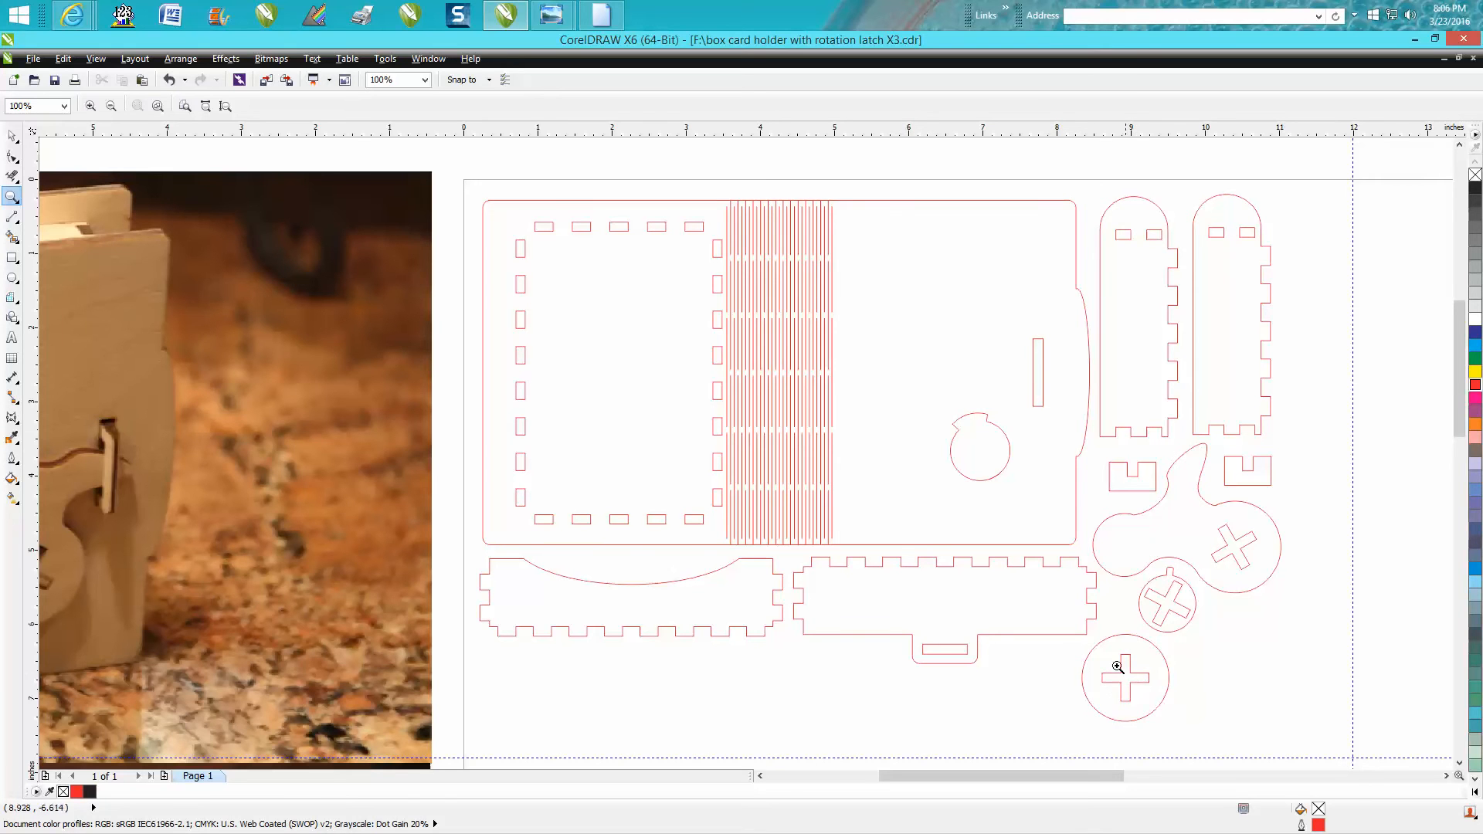
mouse_move(1205, 479)
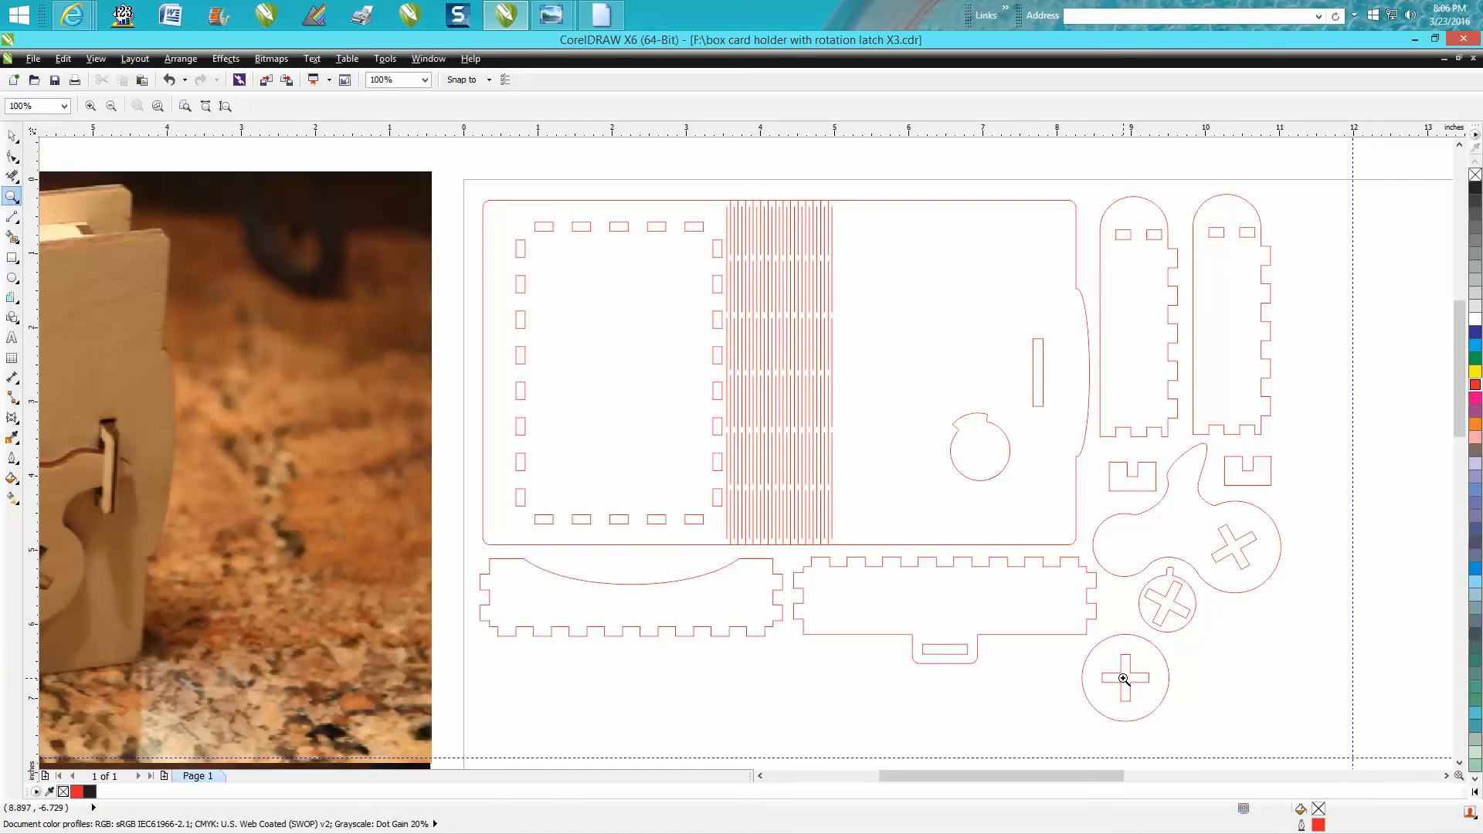
mouse_move(1102, 544)
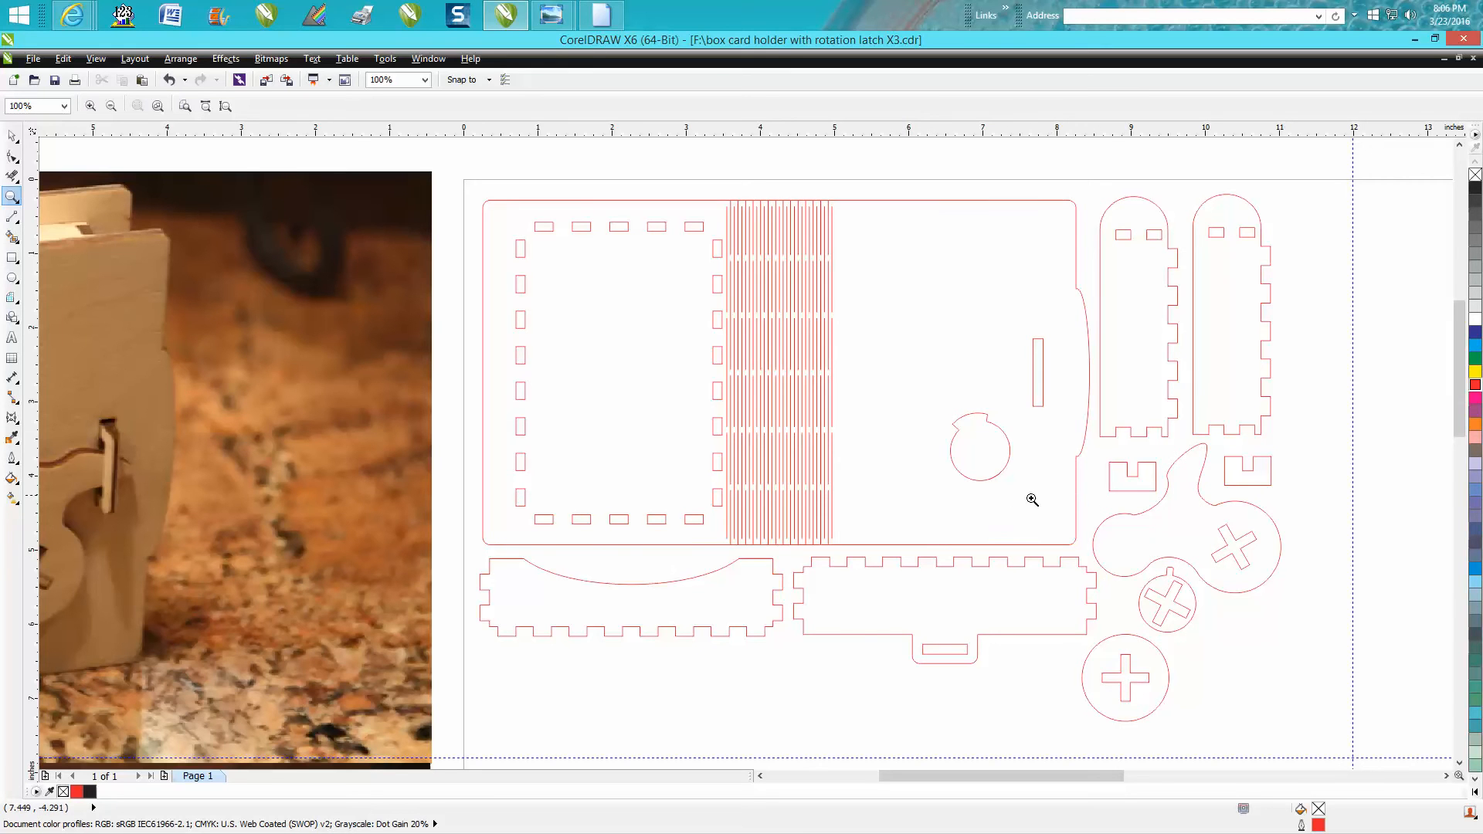
mouse_move(1022, 501)
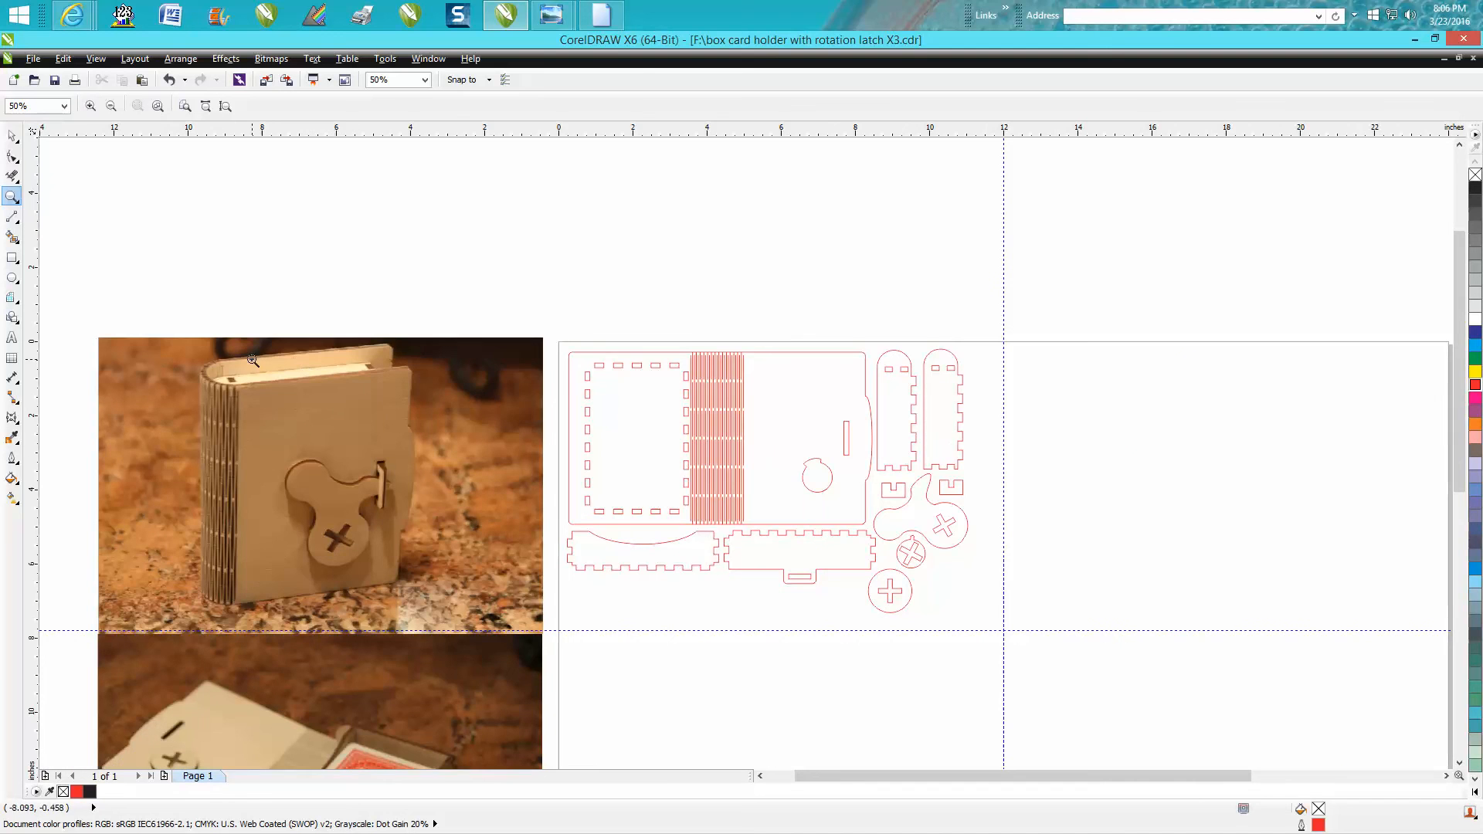
click(252, 360)
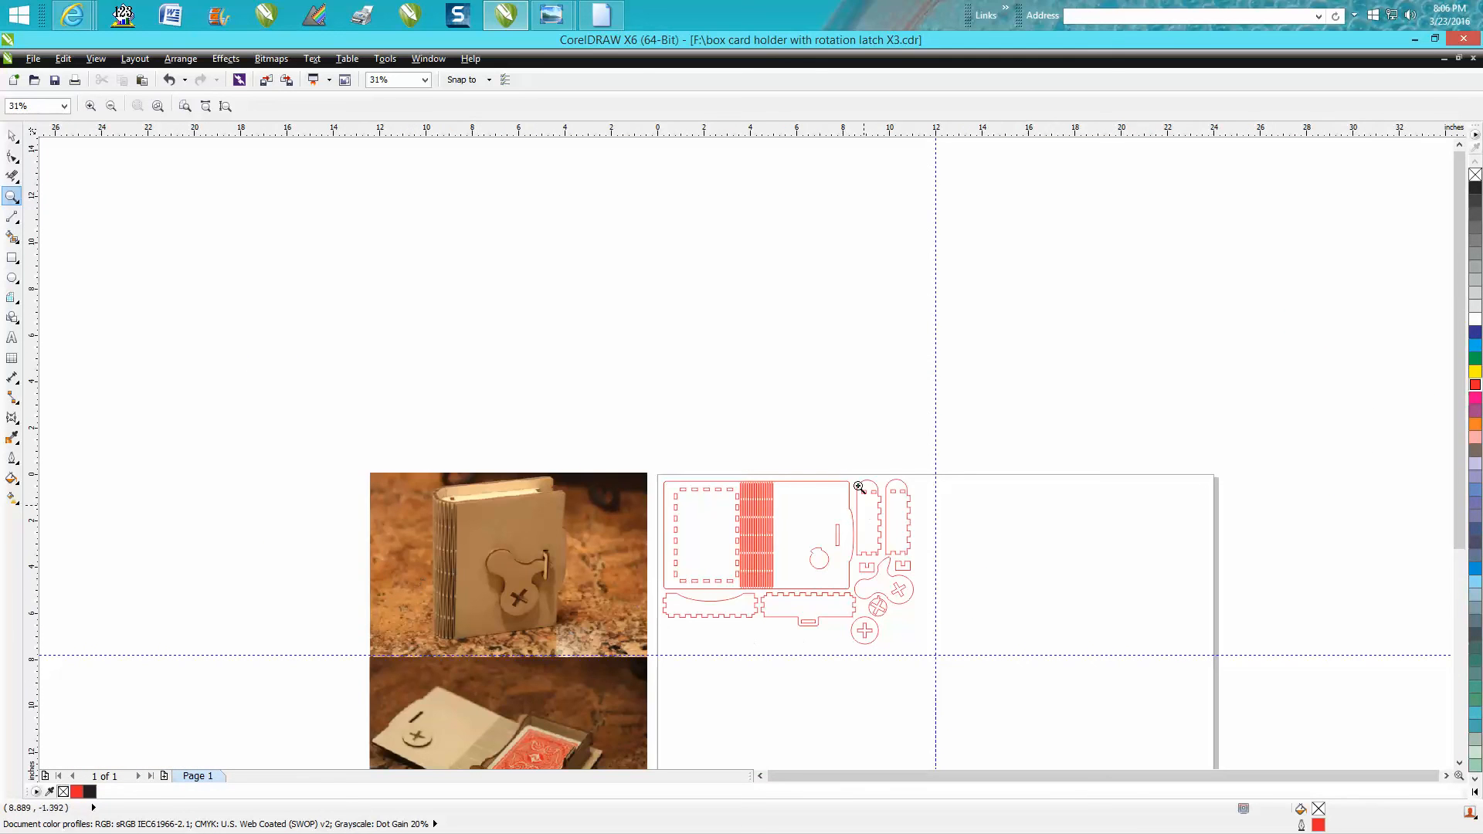
click(859, 486)
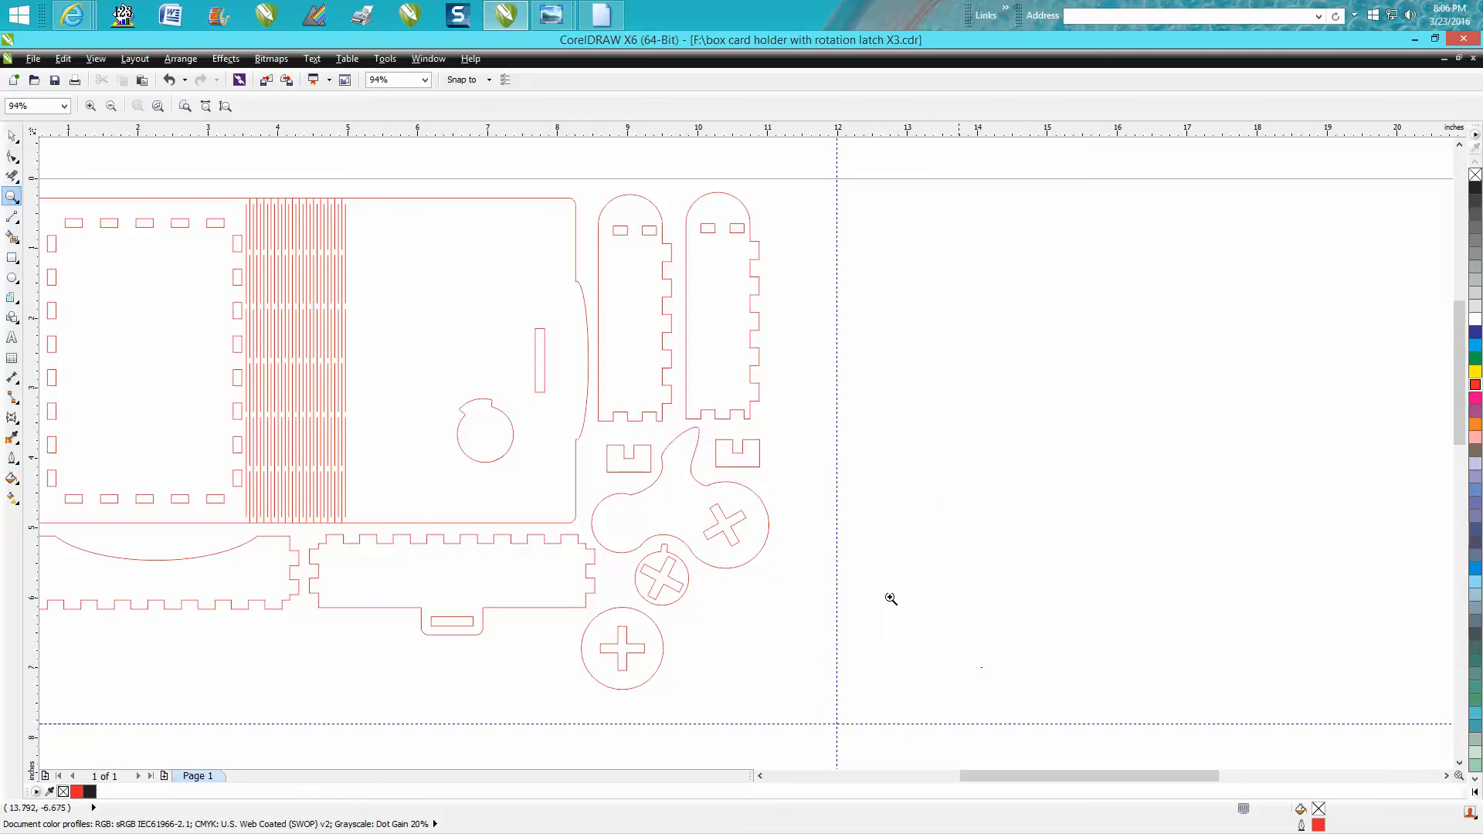
mouse_move(728, 415)
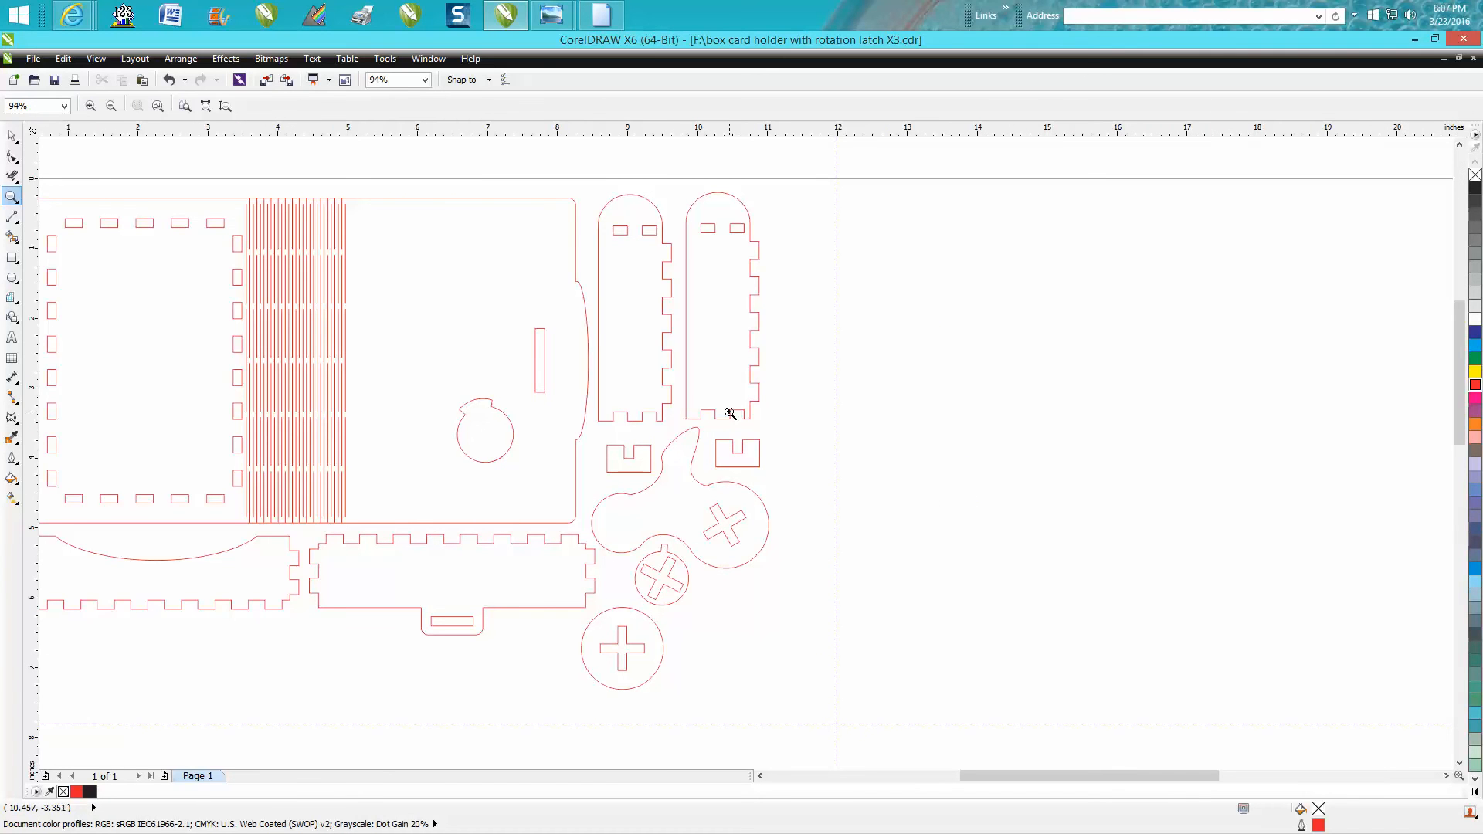
mouse_move(735, 420)
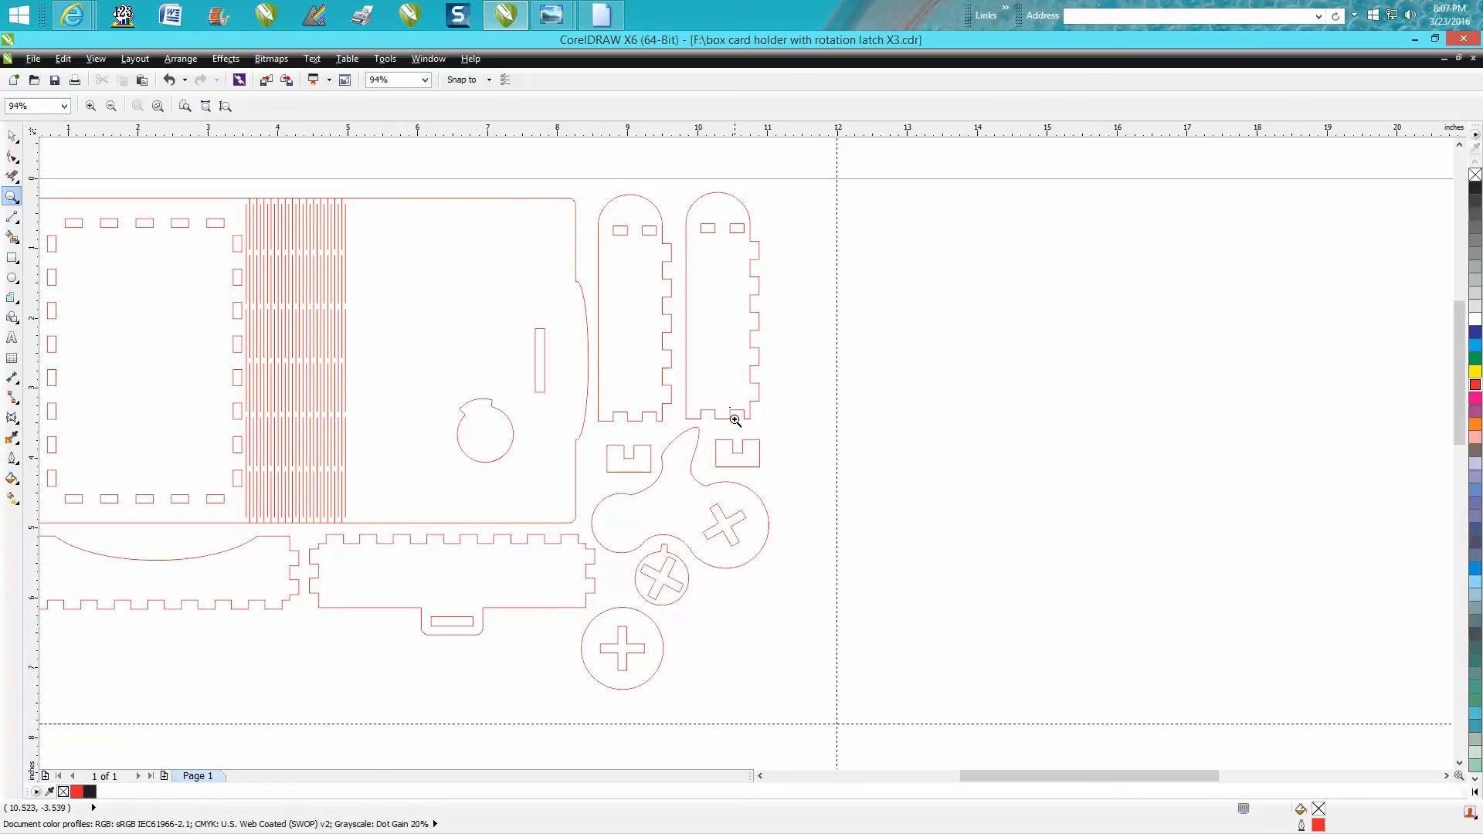
mouse_move(717, 348)
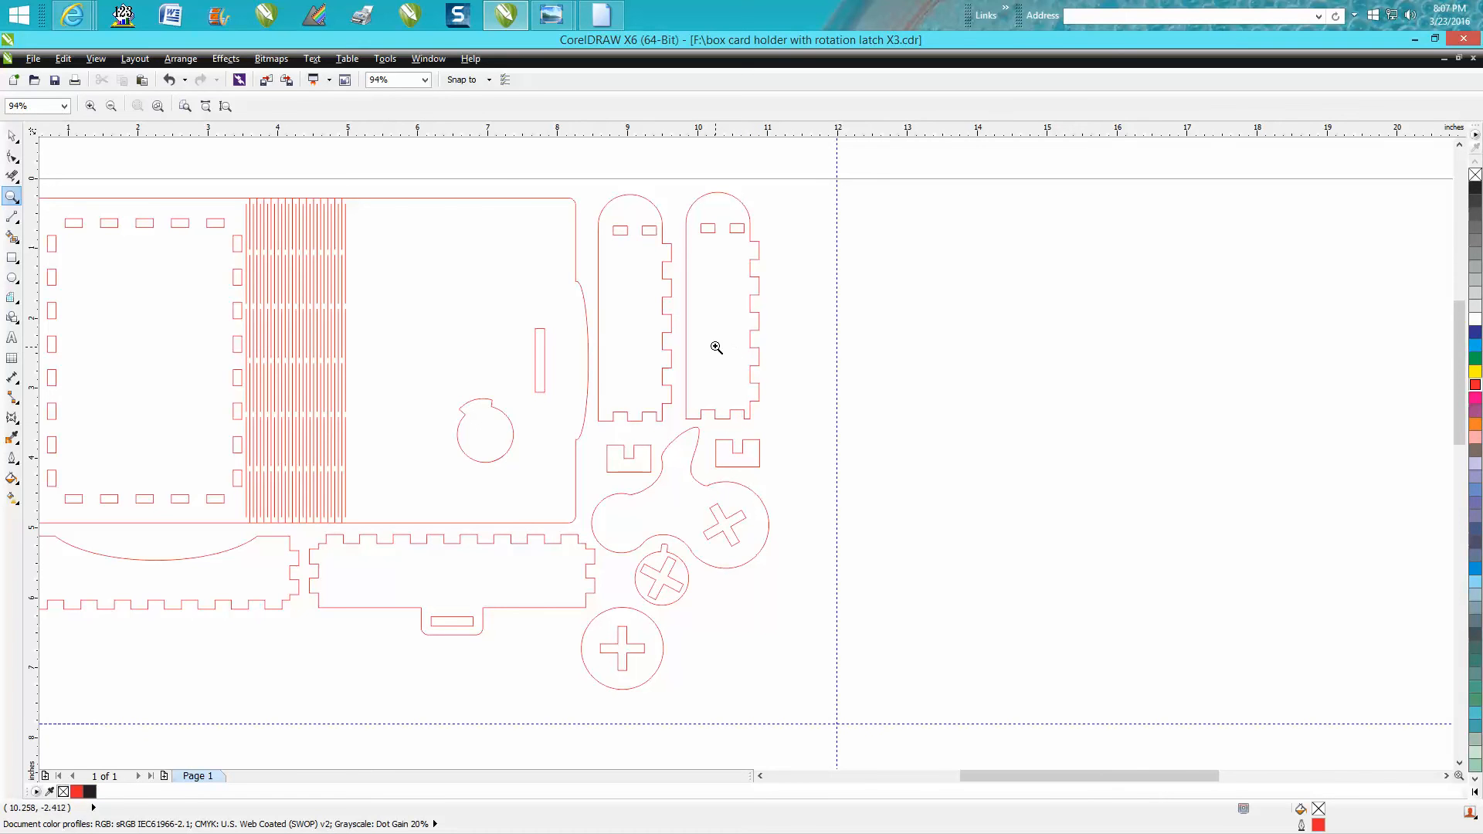
mouse_move(532, 361)
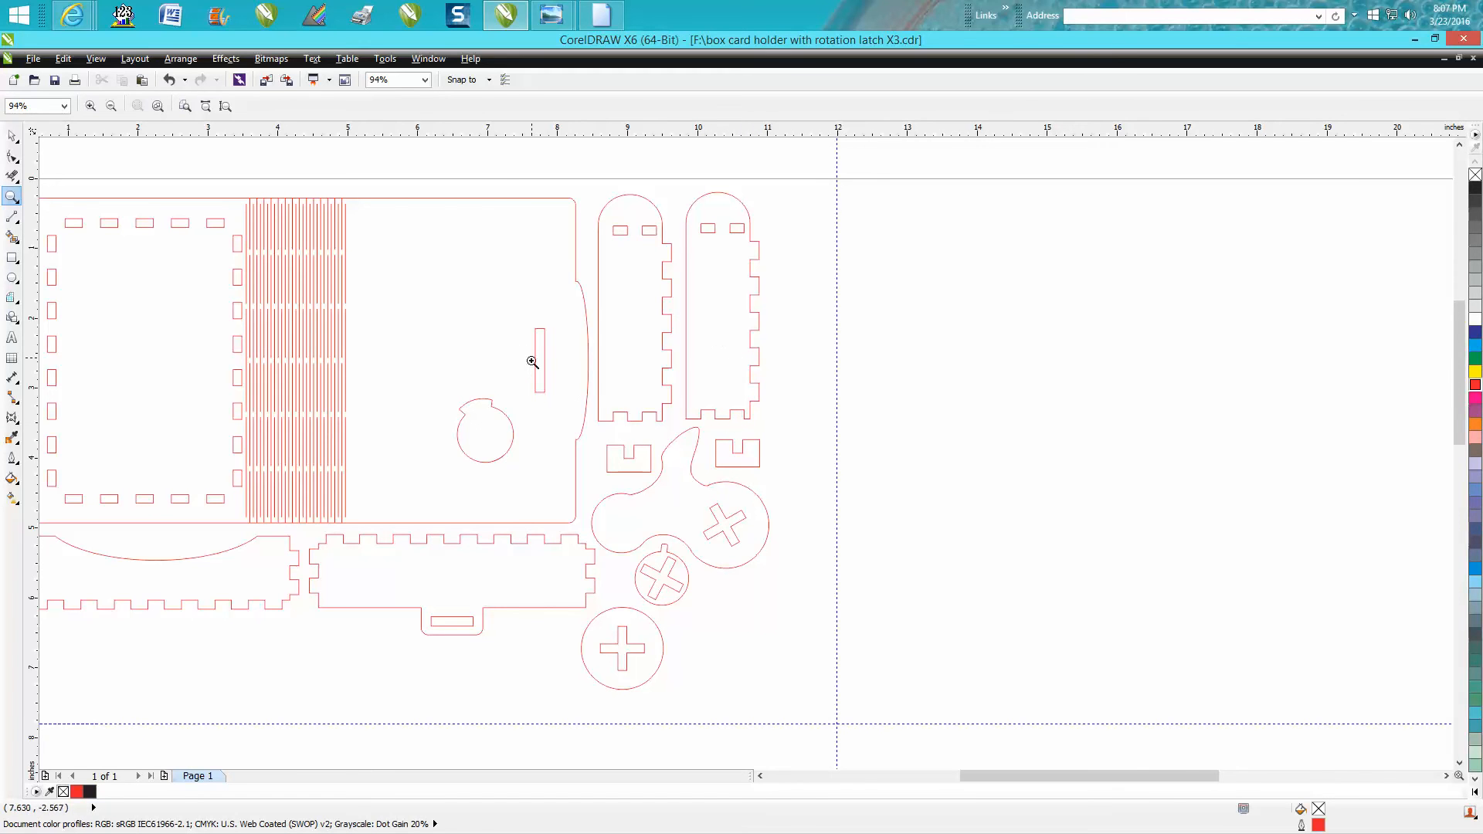
mouse_move(464, 627)
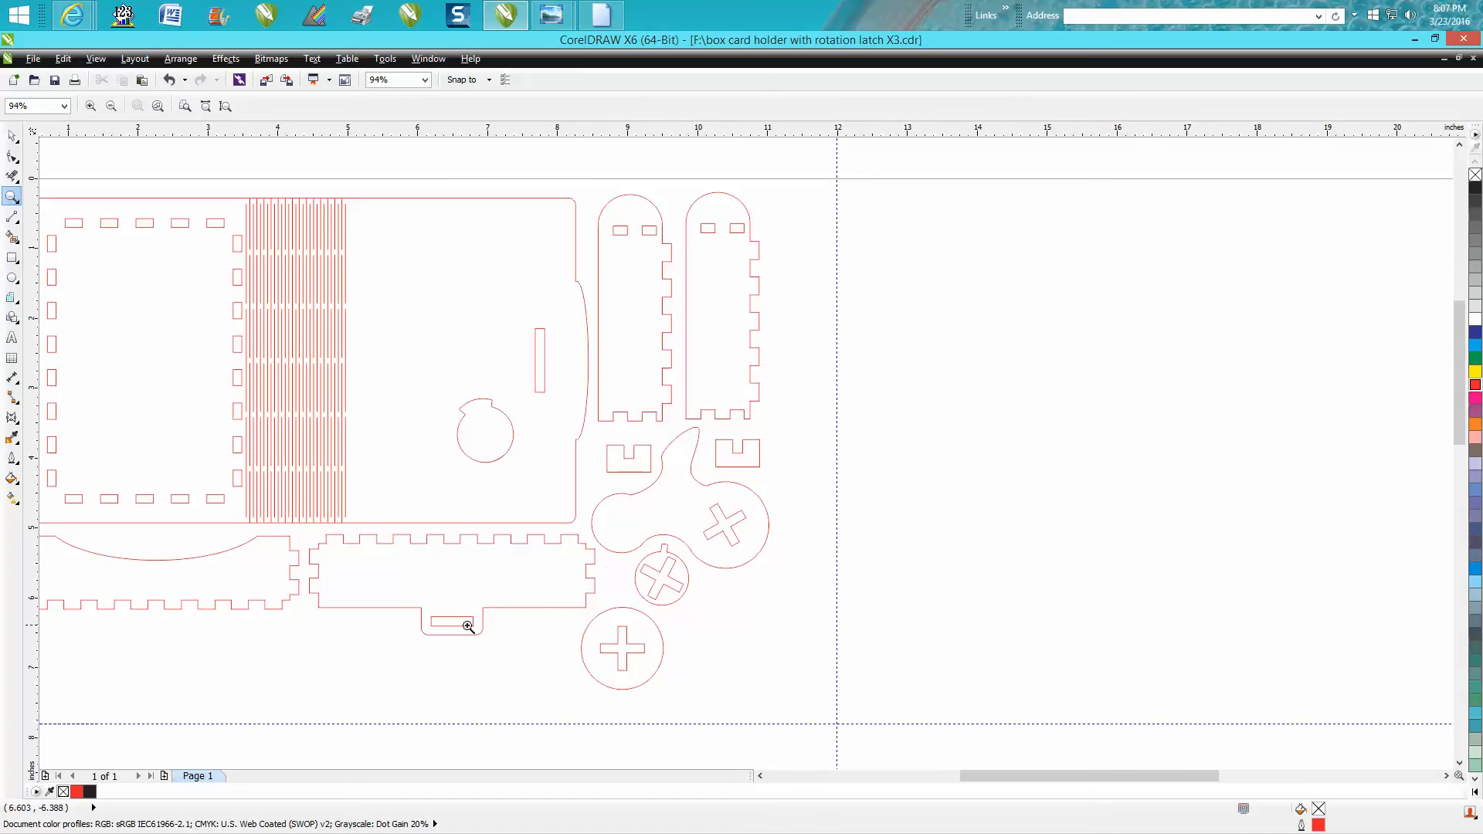
mouse_move(618, 631)
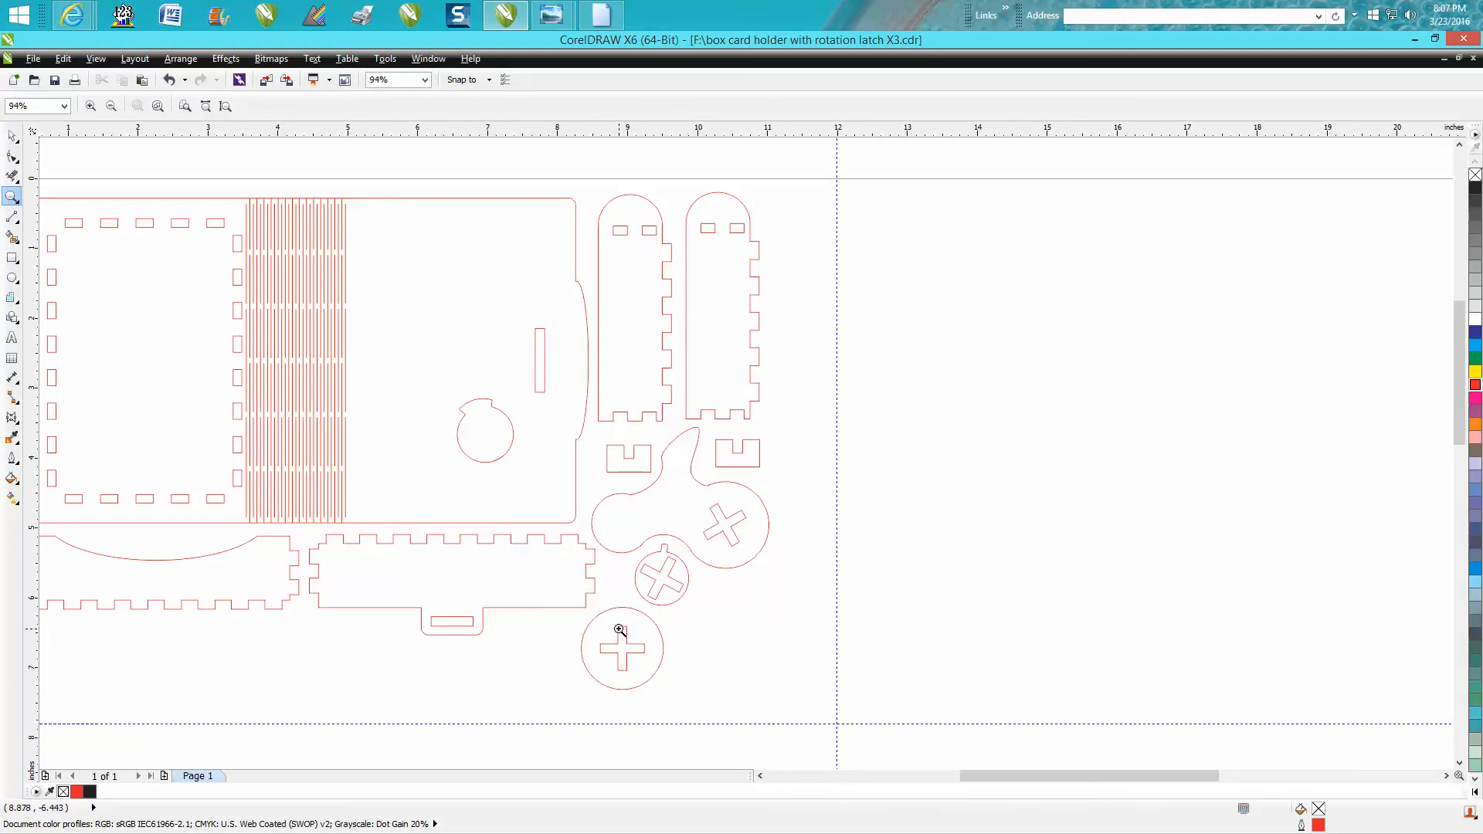
mouse_move(629, 643)
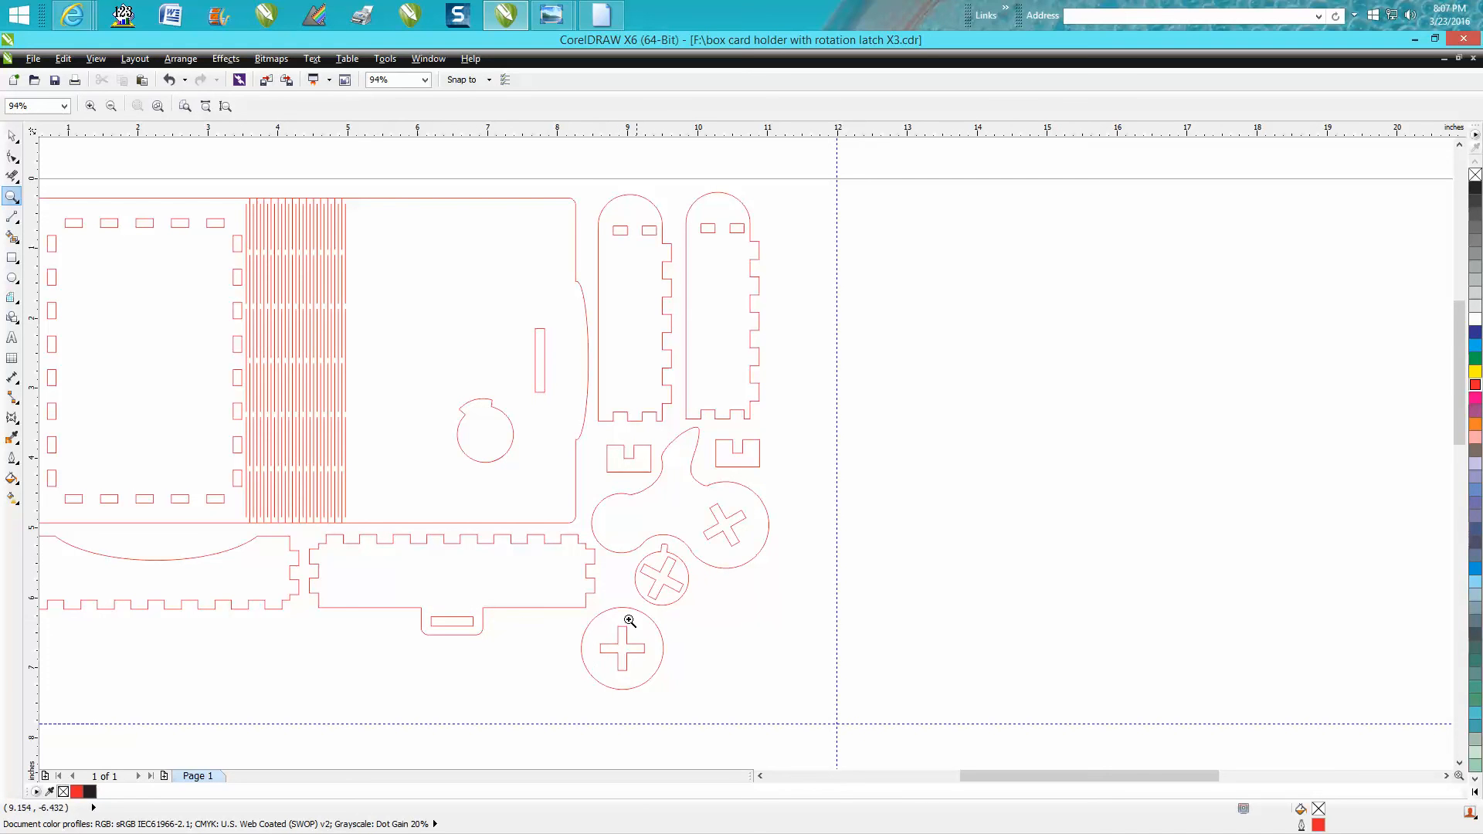
mouse_move(610, 664)
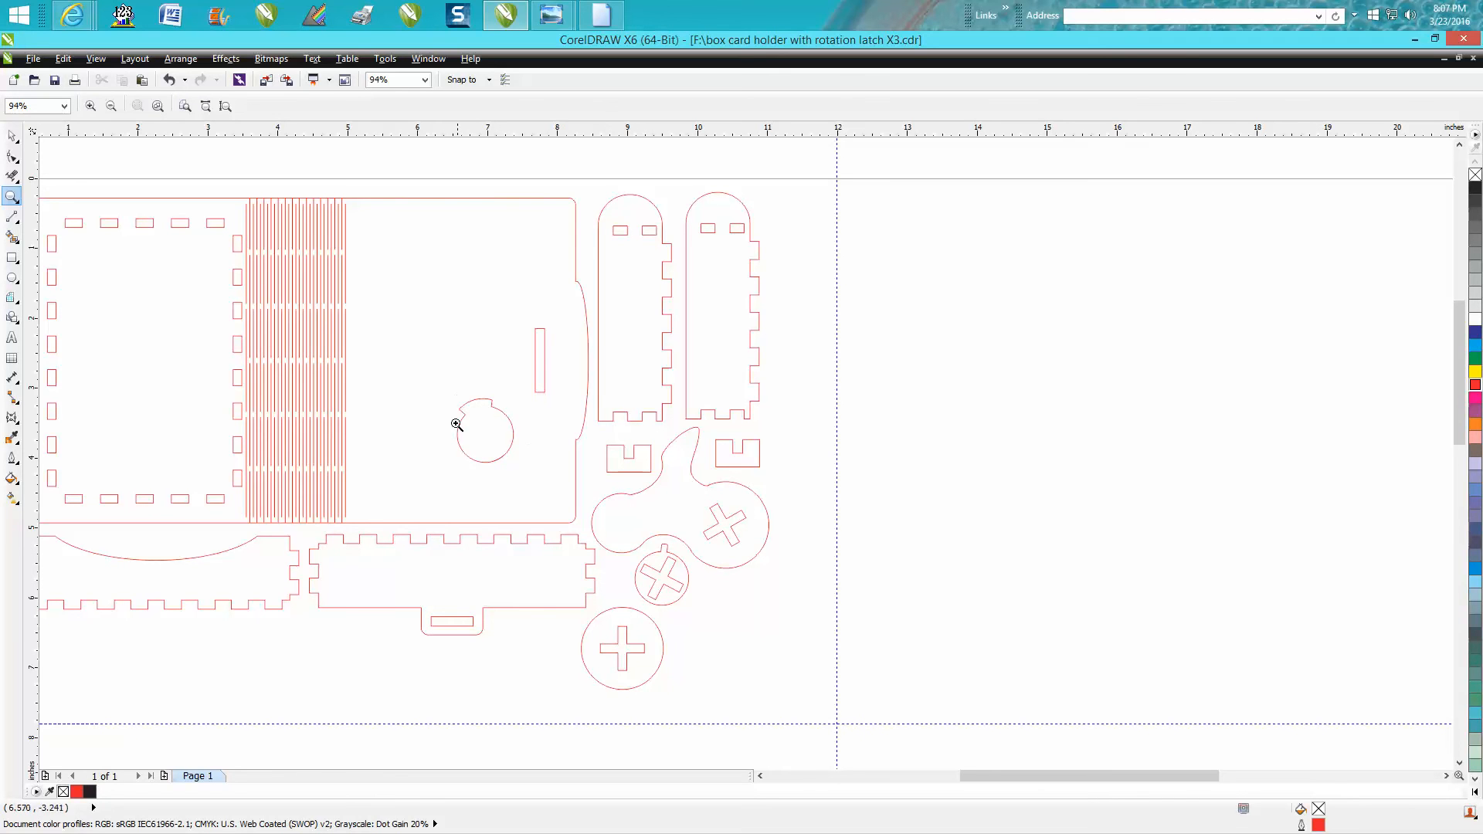
mouse_move(491, 436)
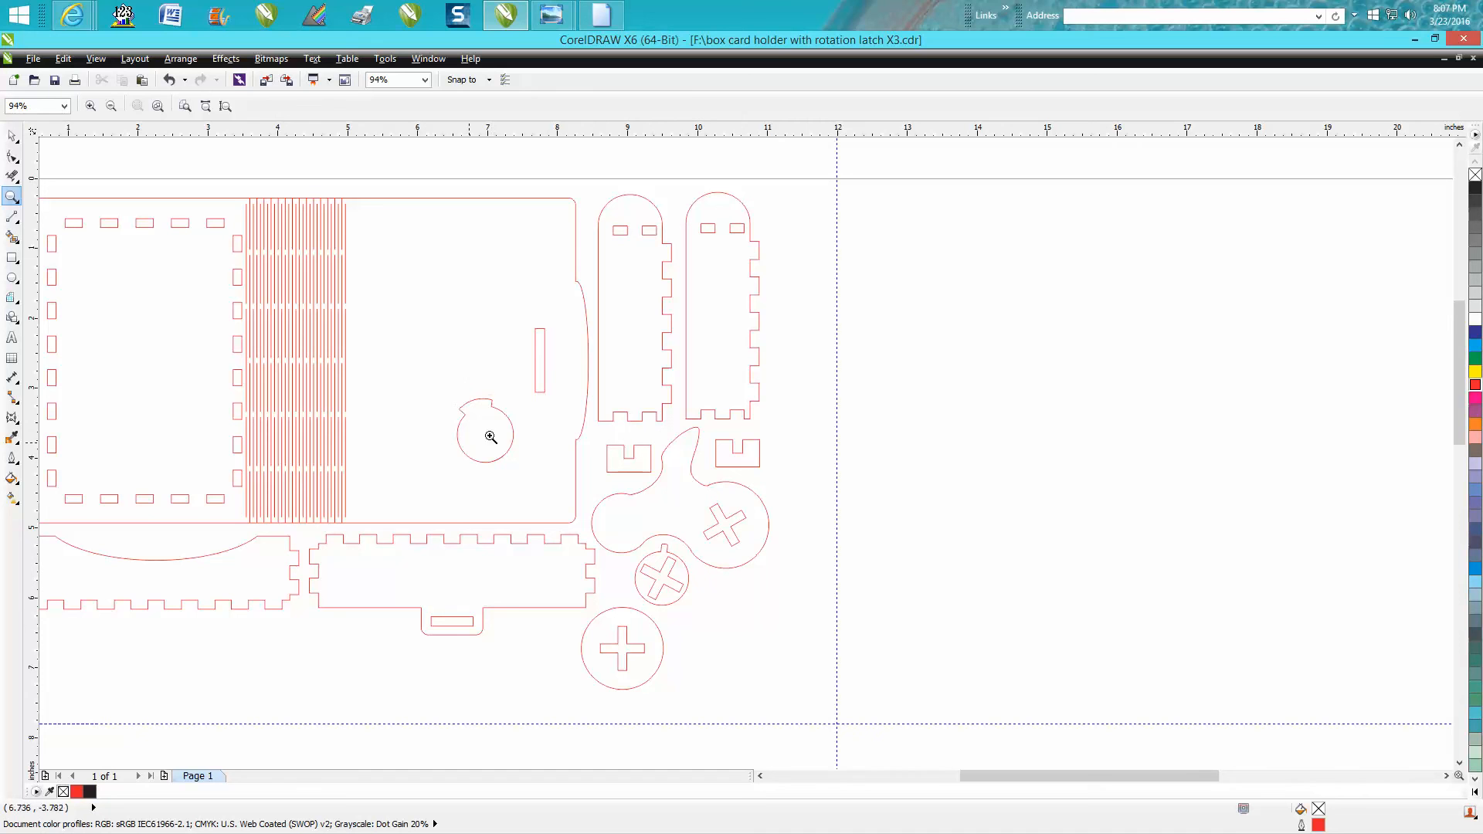
mouse_move(489, 441)
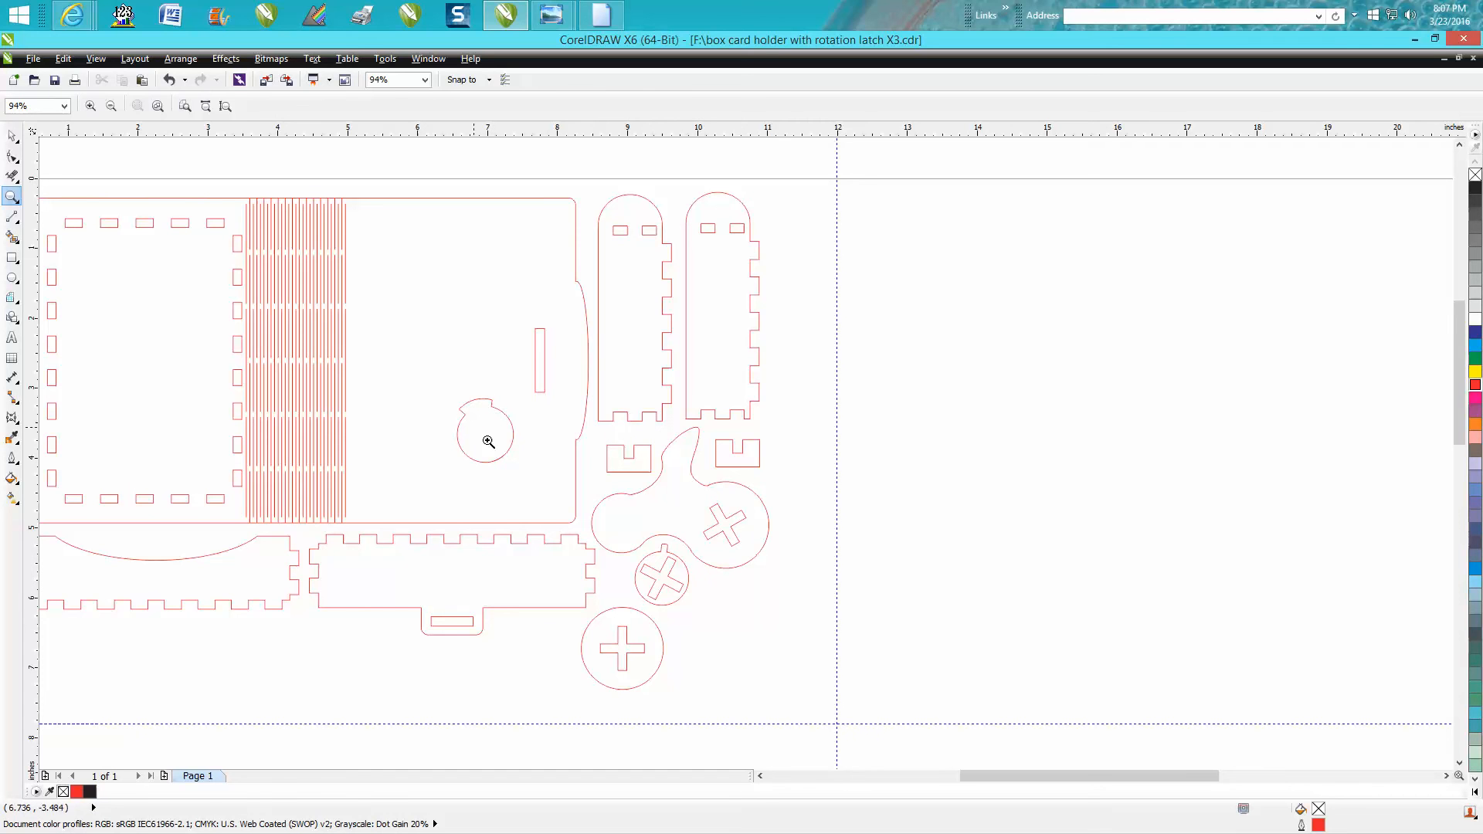
mouse_move(500, 390)
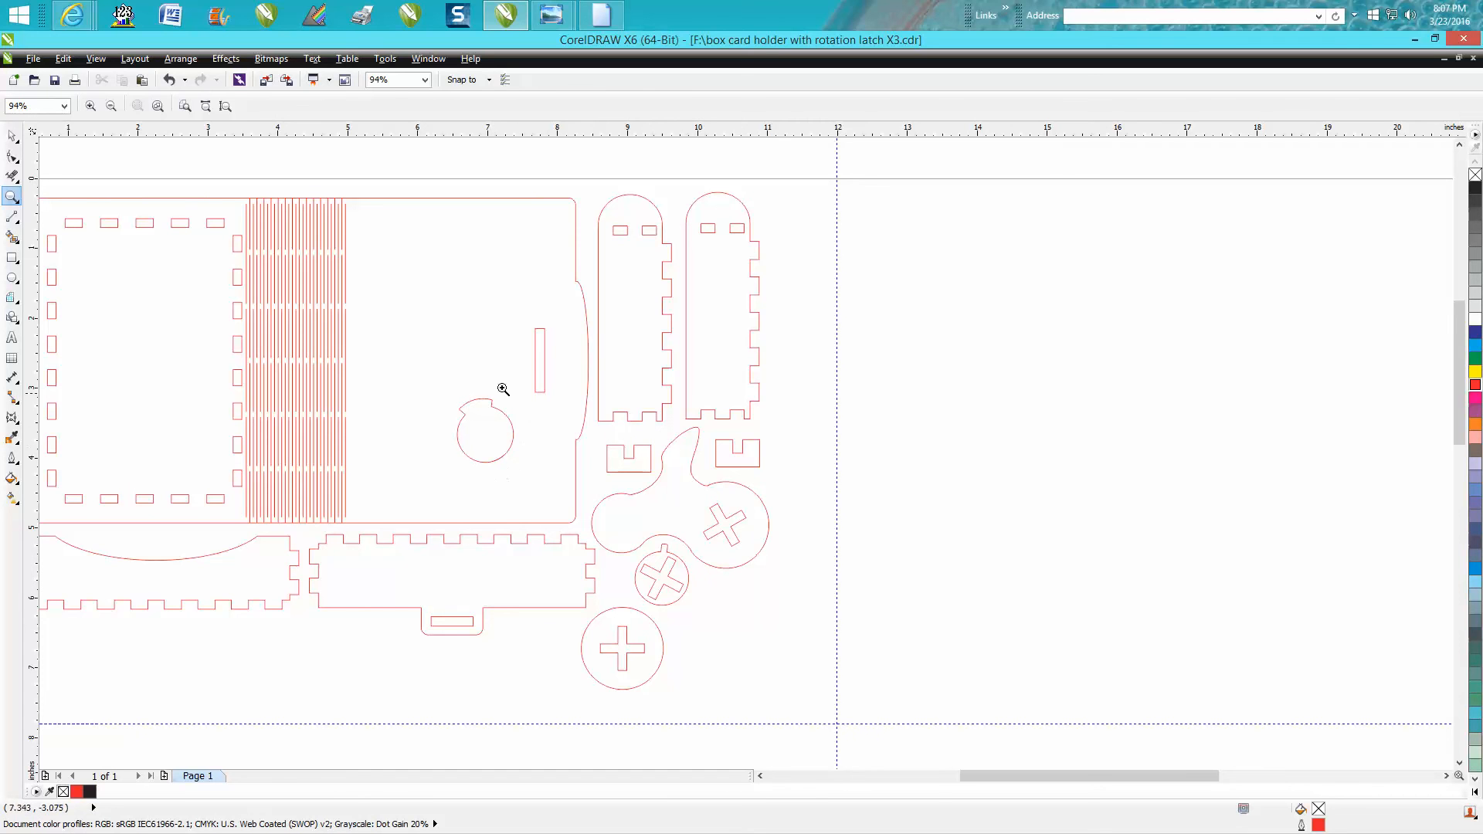
mouse_move(490, 442)
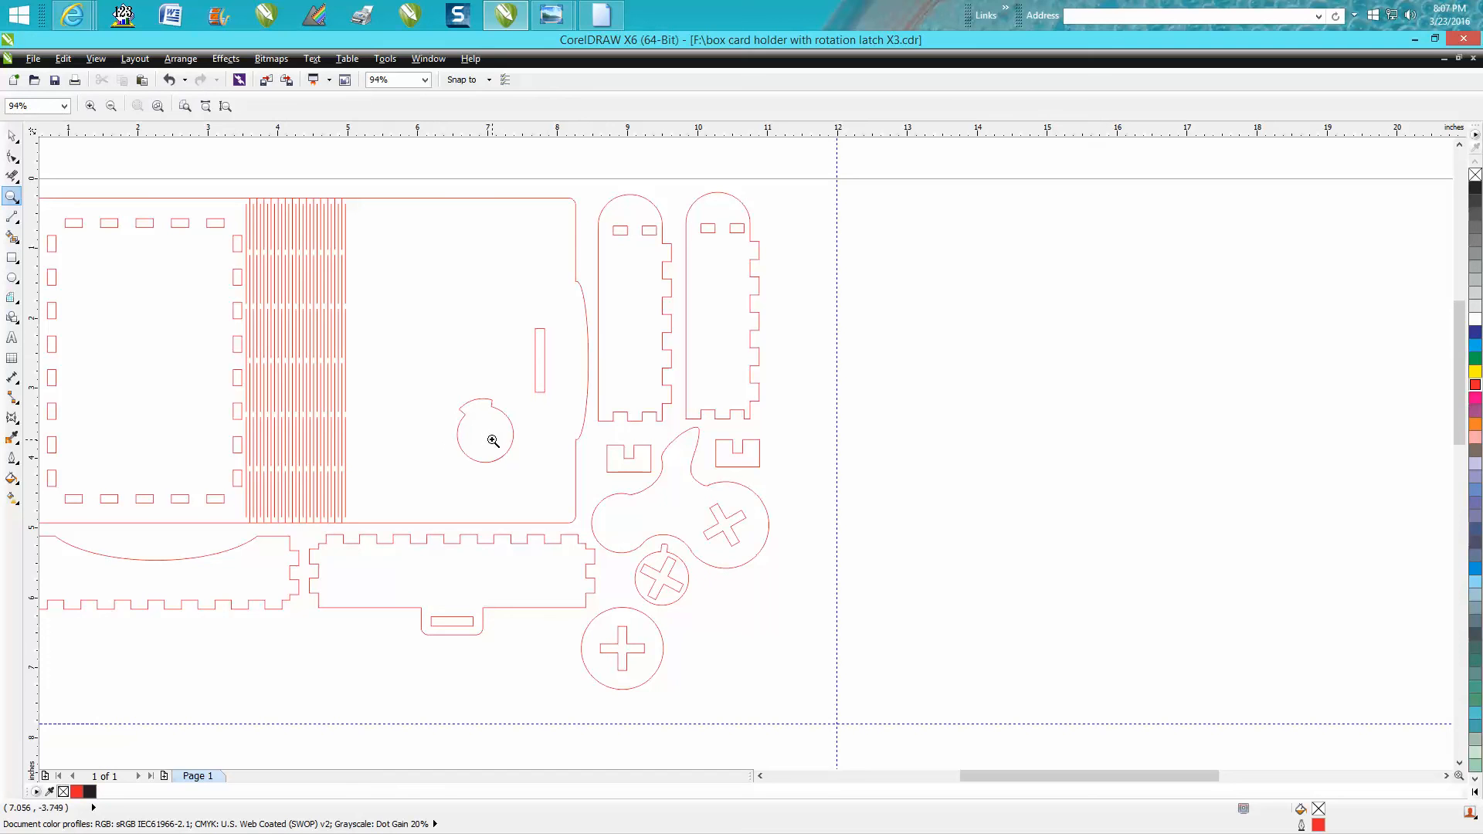
mouse_move(736, 456)
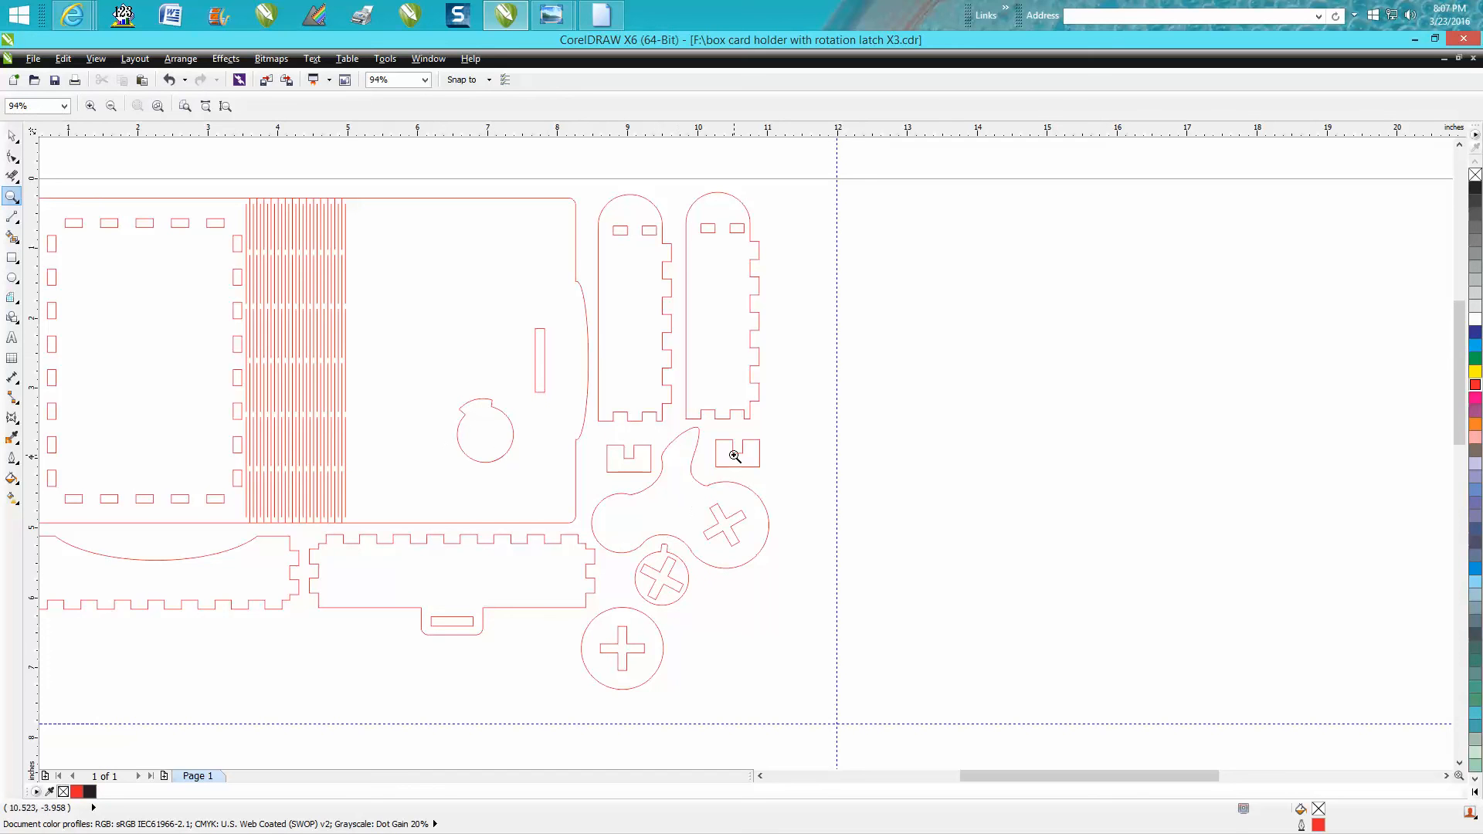
mouse_move(739, 448)
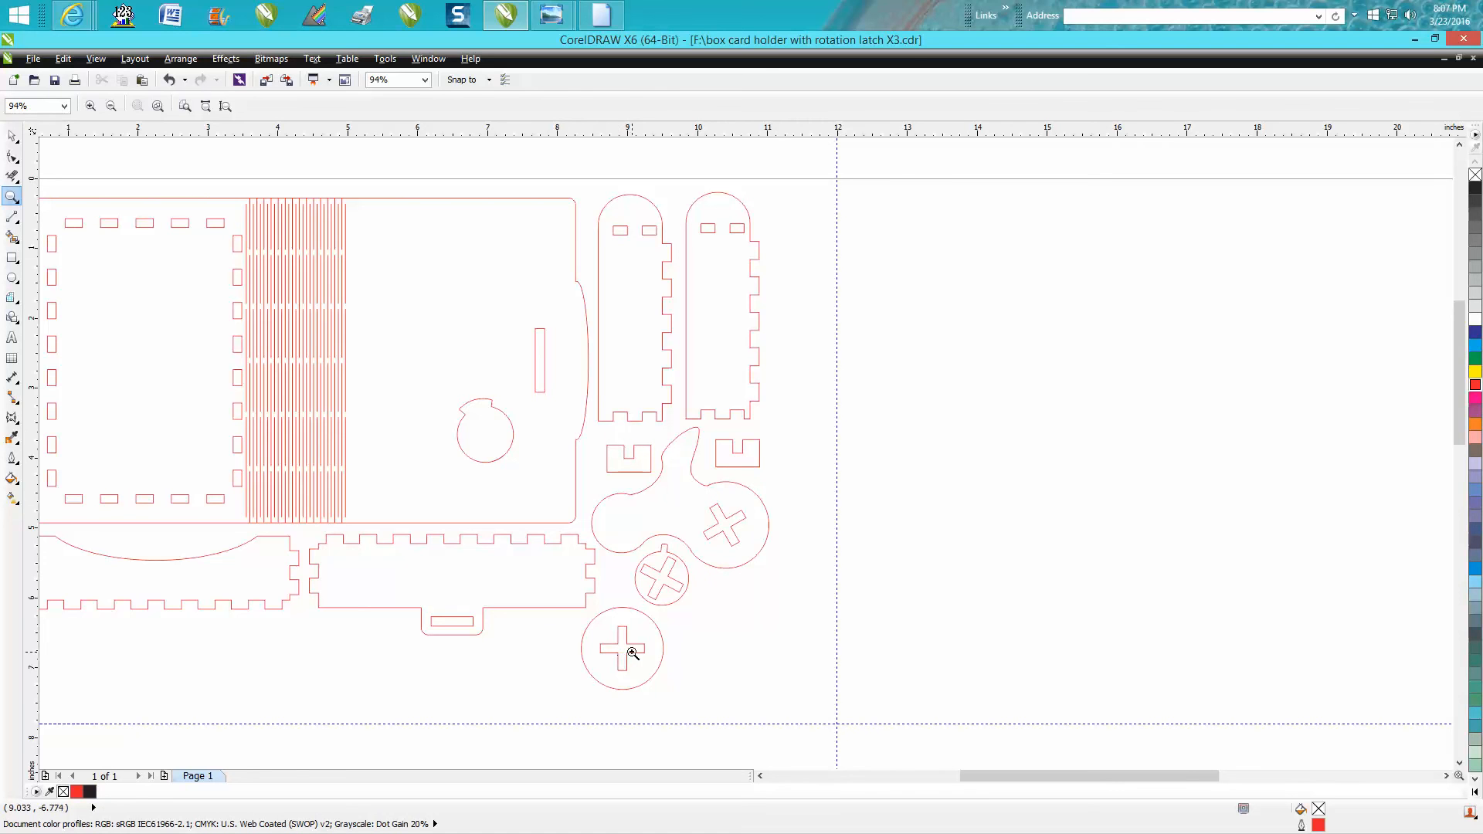
mouse_move(618, 674)
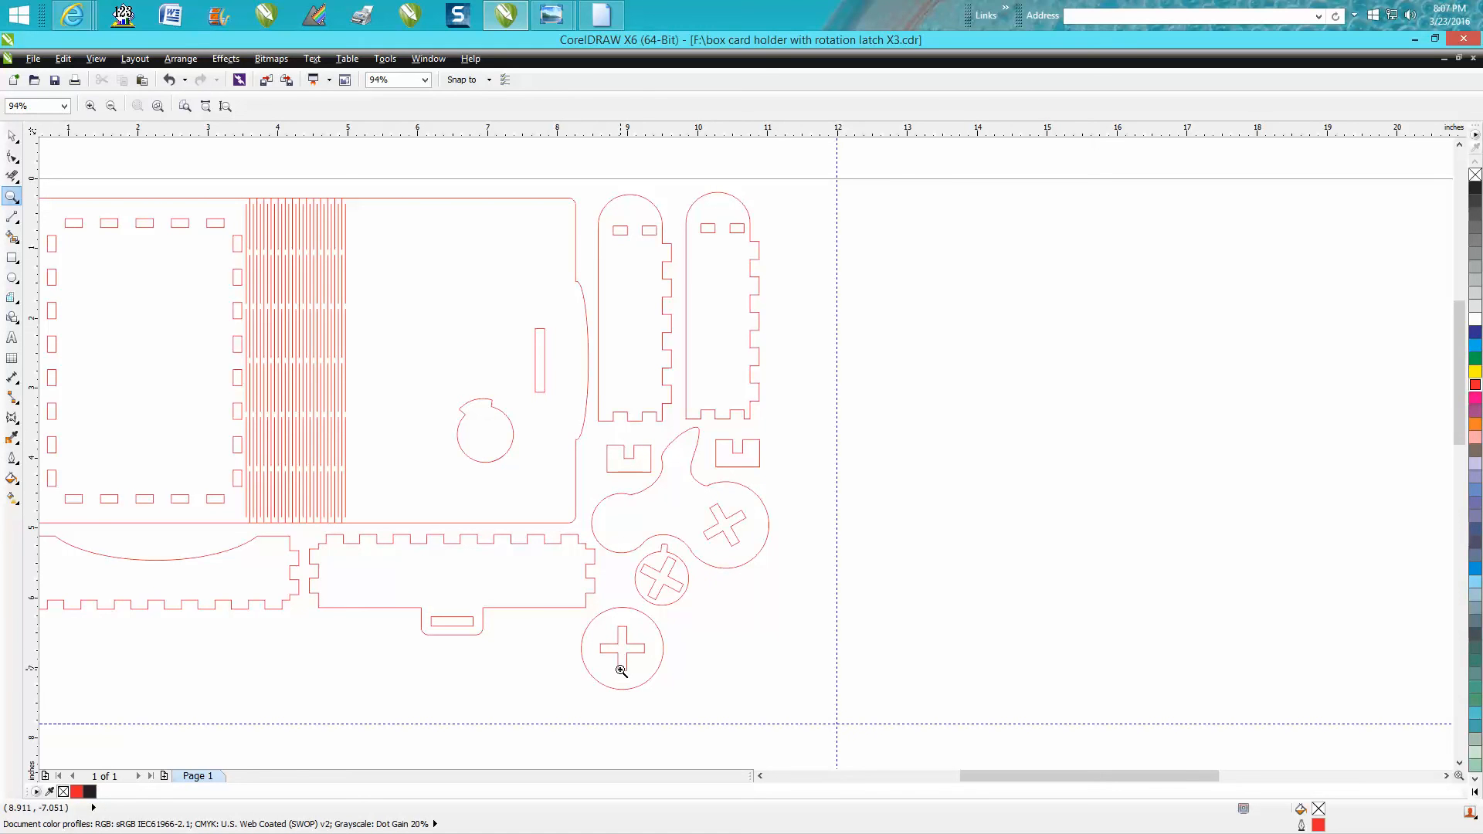
mouse_move(621, 648)
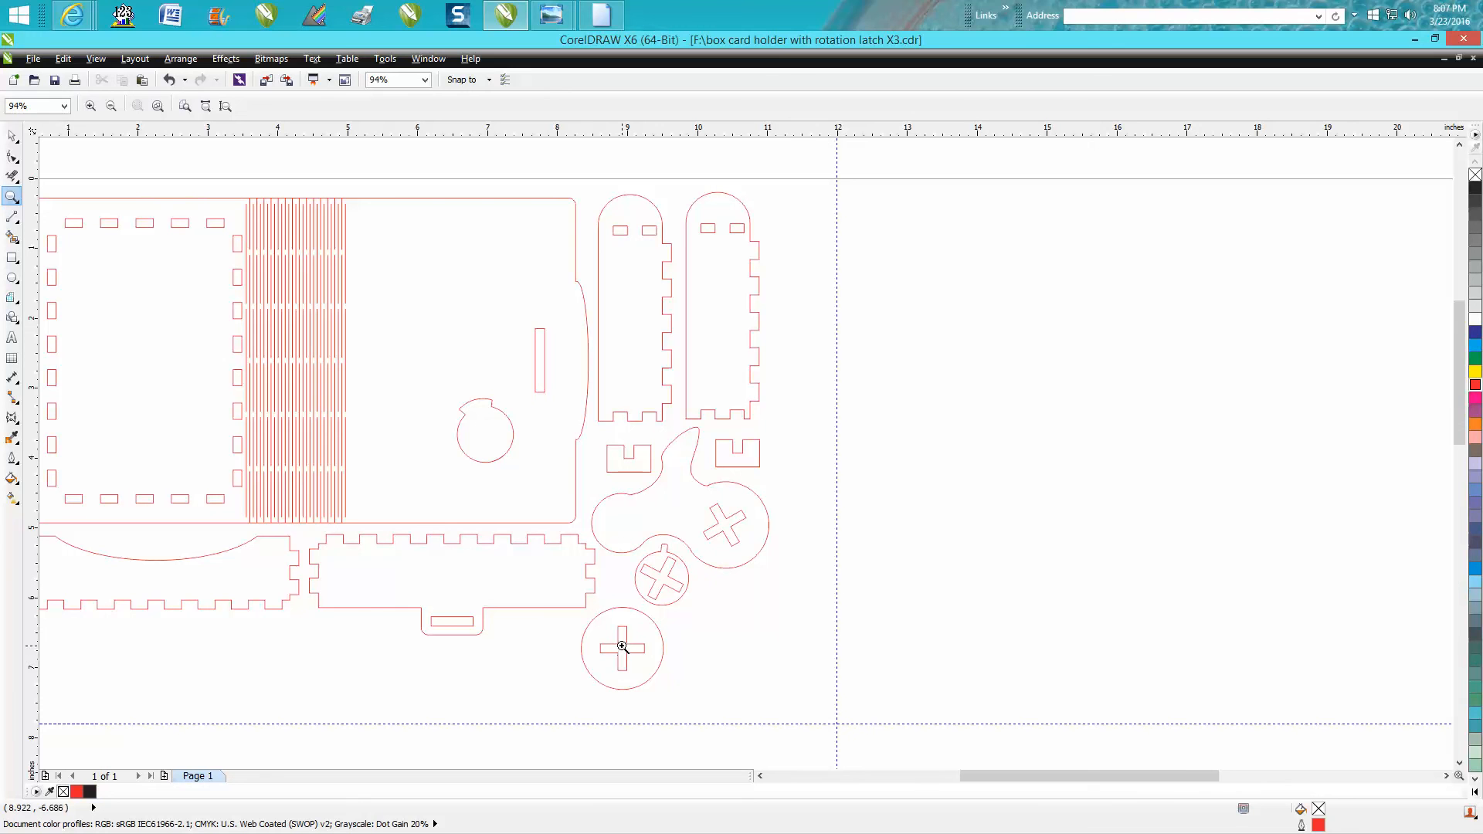
mouse_move(628, 649)
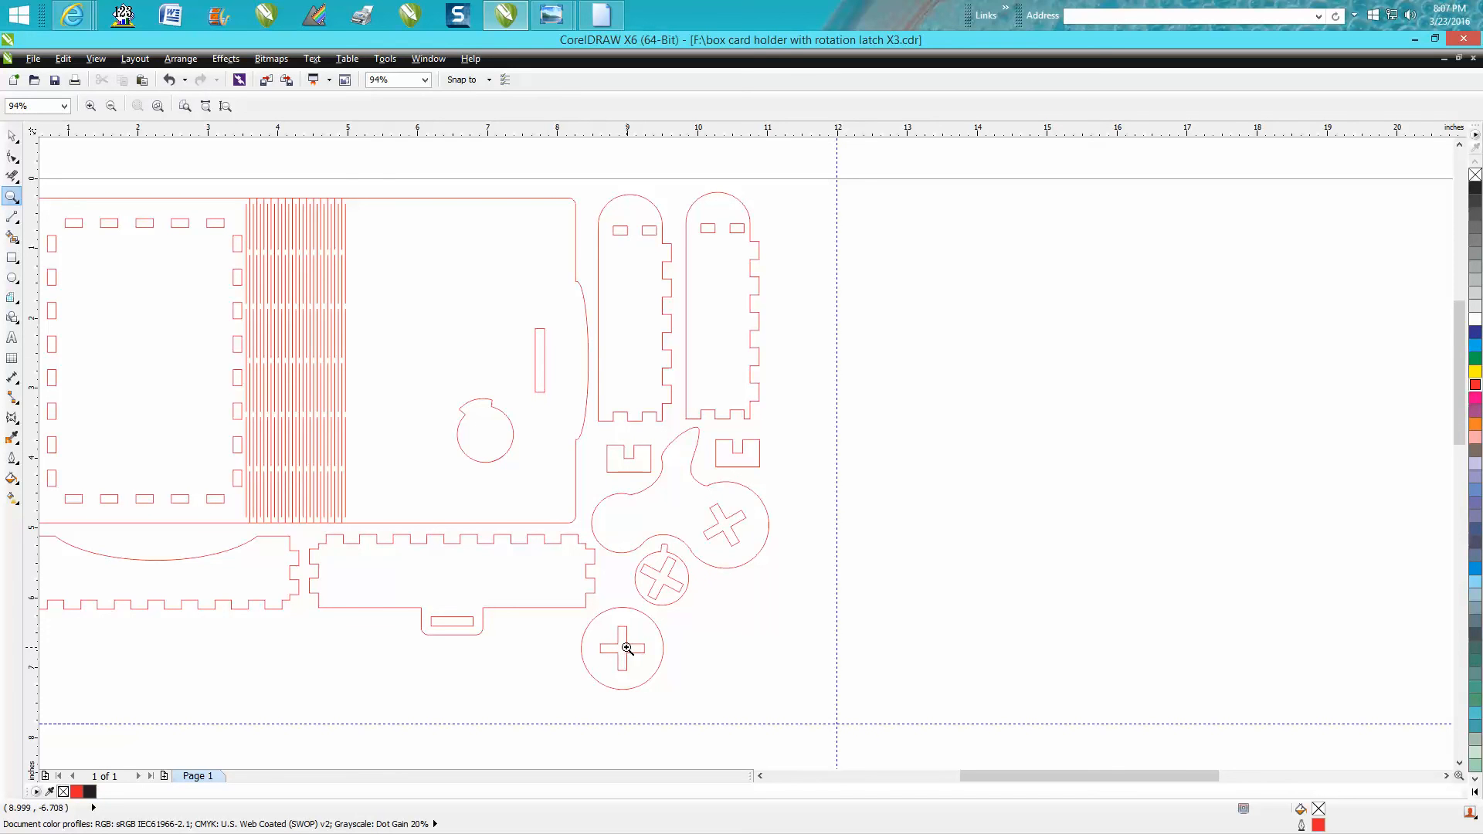
mouse_move(622, 650)
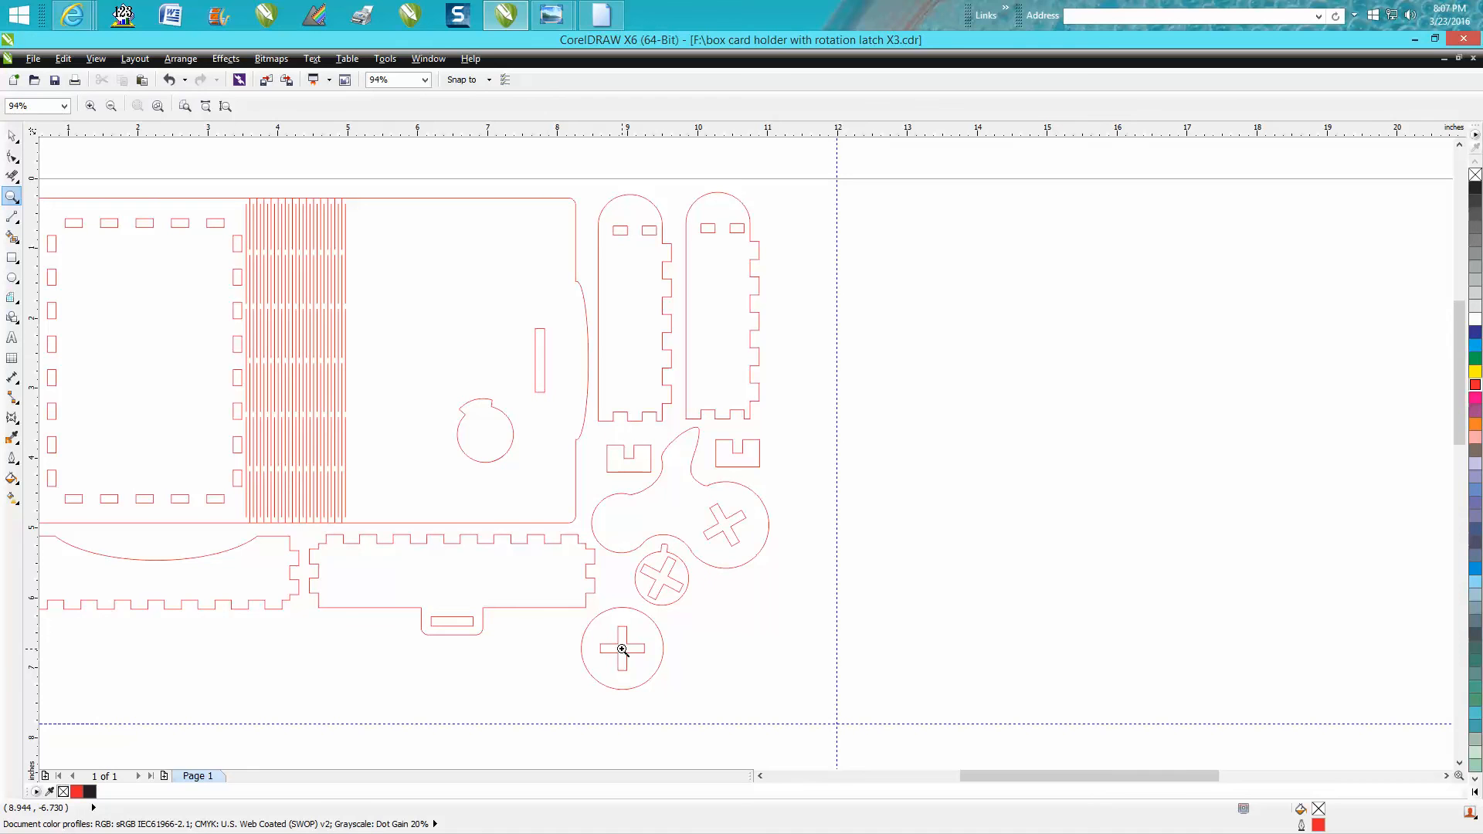
mouse_move(612, 637)
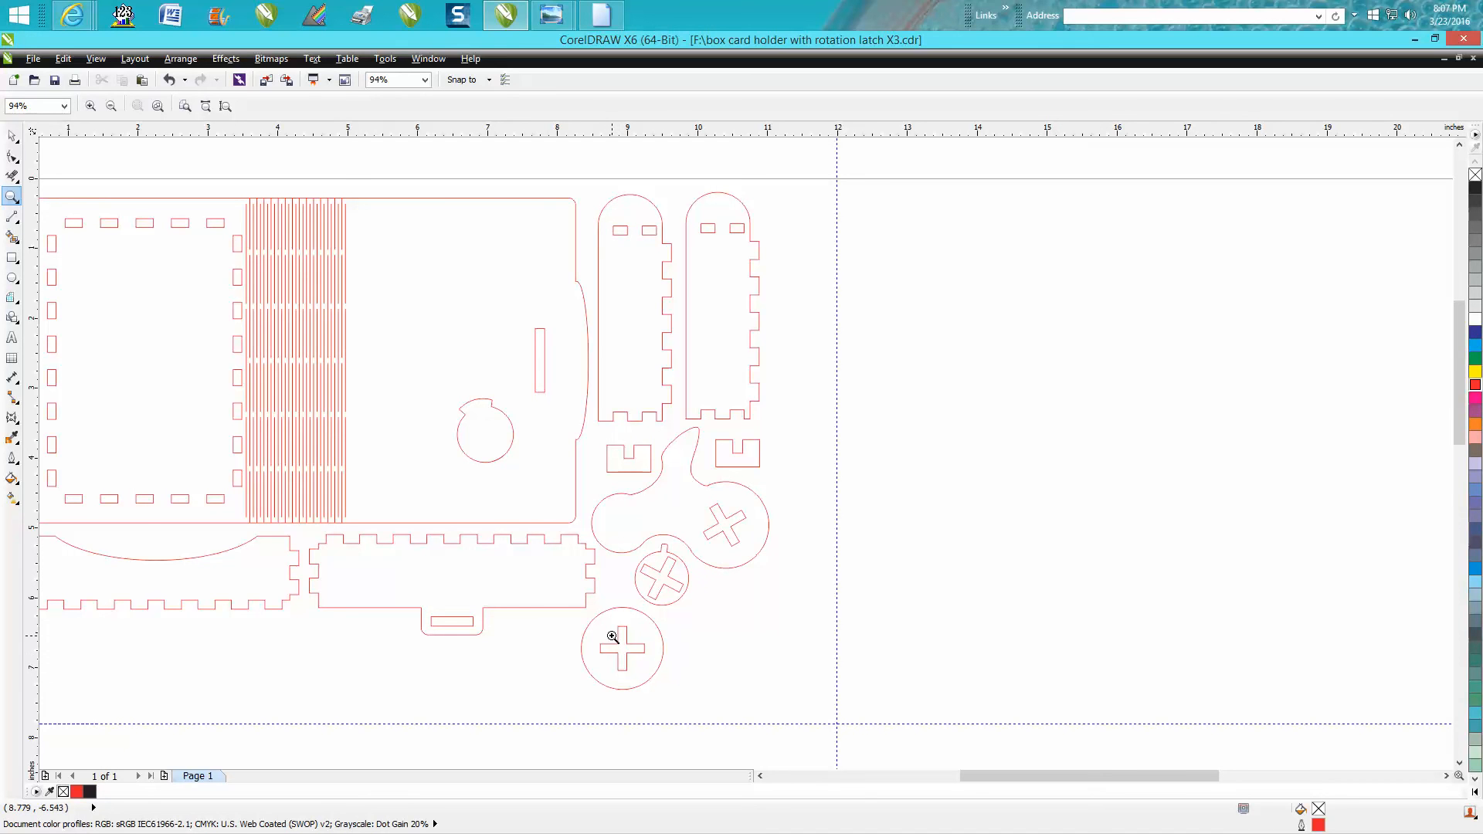
mouse_move(623, 665)
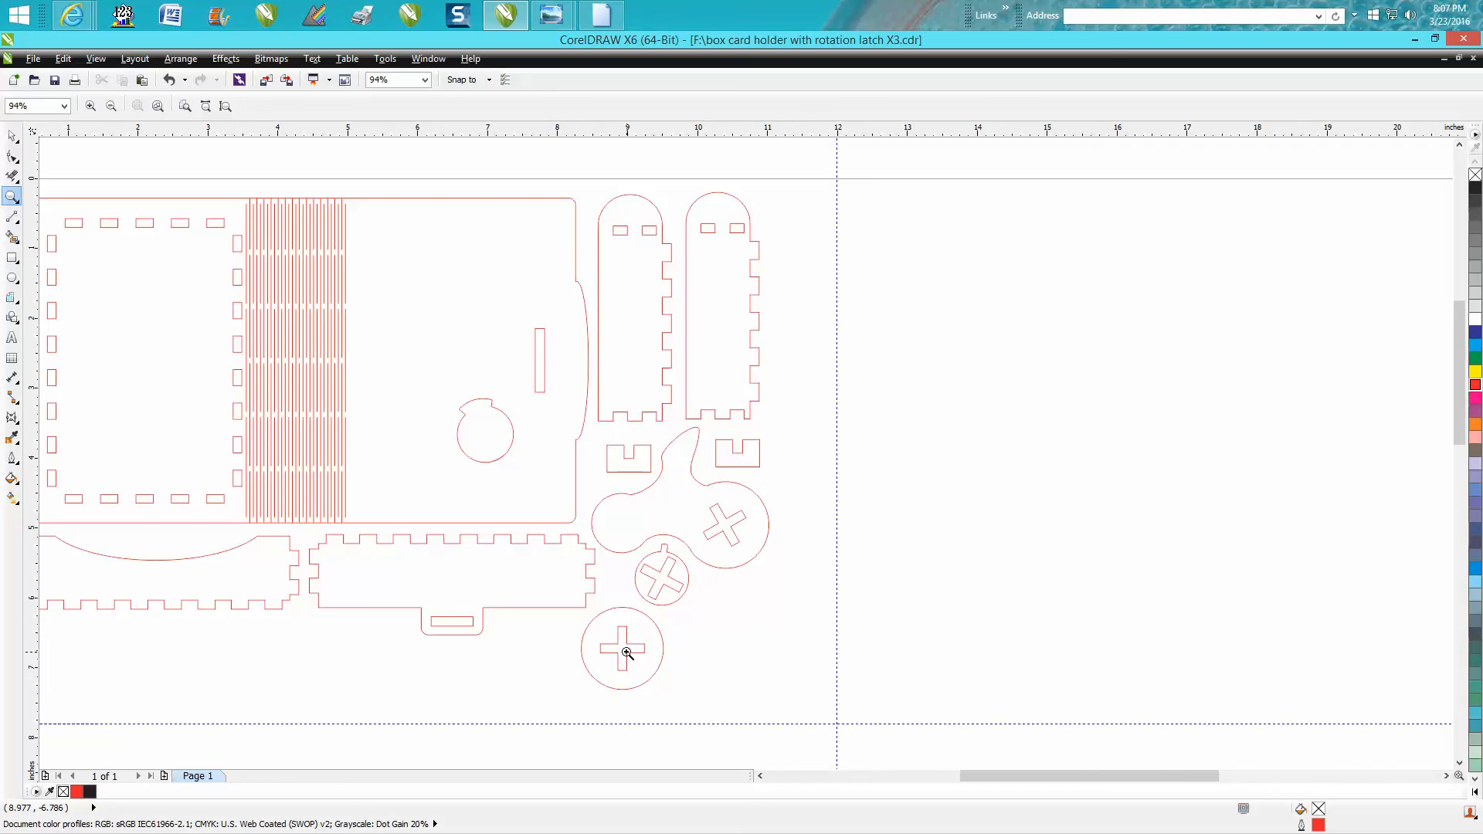
mouse_move(627, 655)
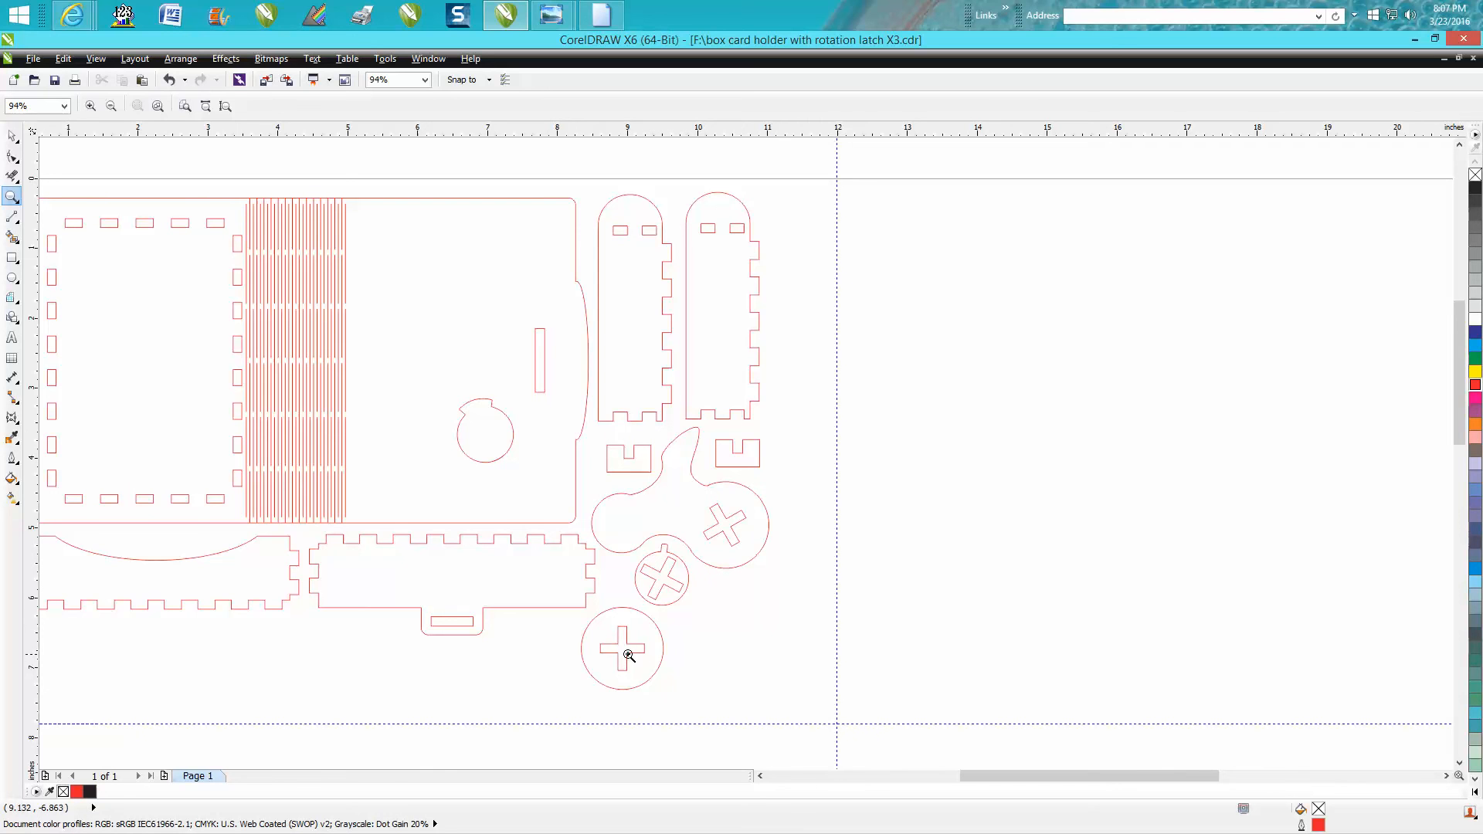
mouse_move(658, 597)
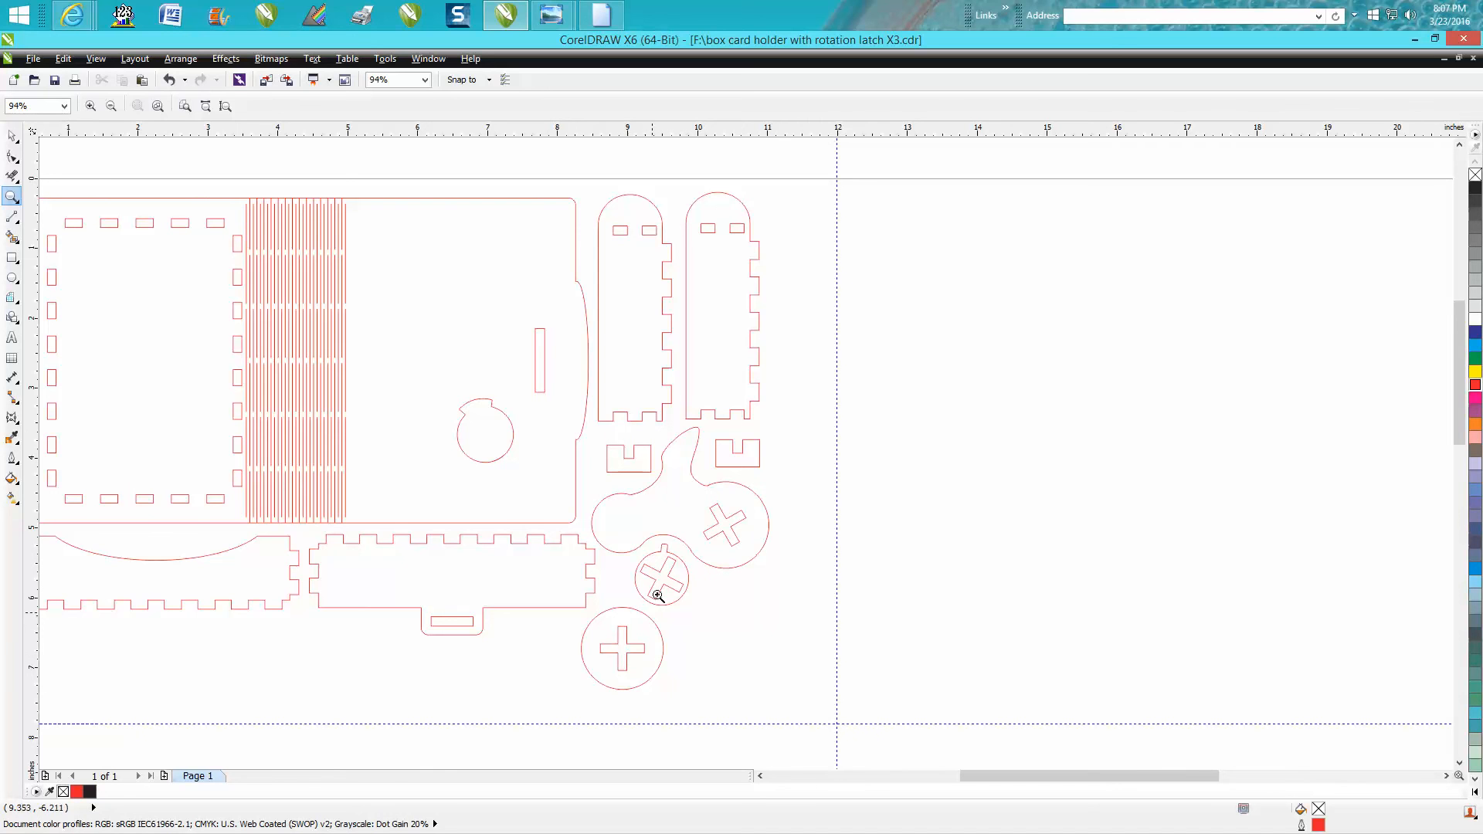
mouse_move(627, 661)
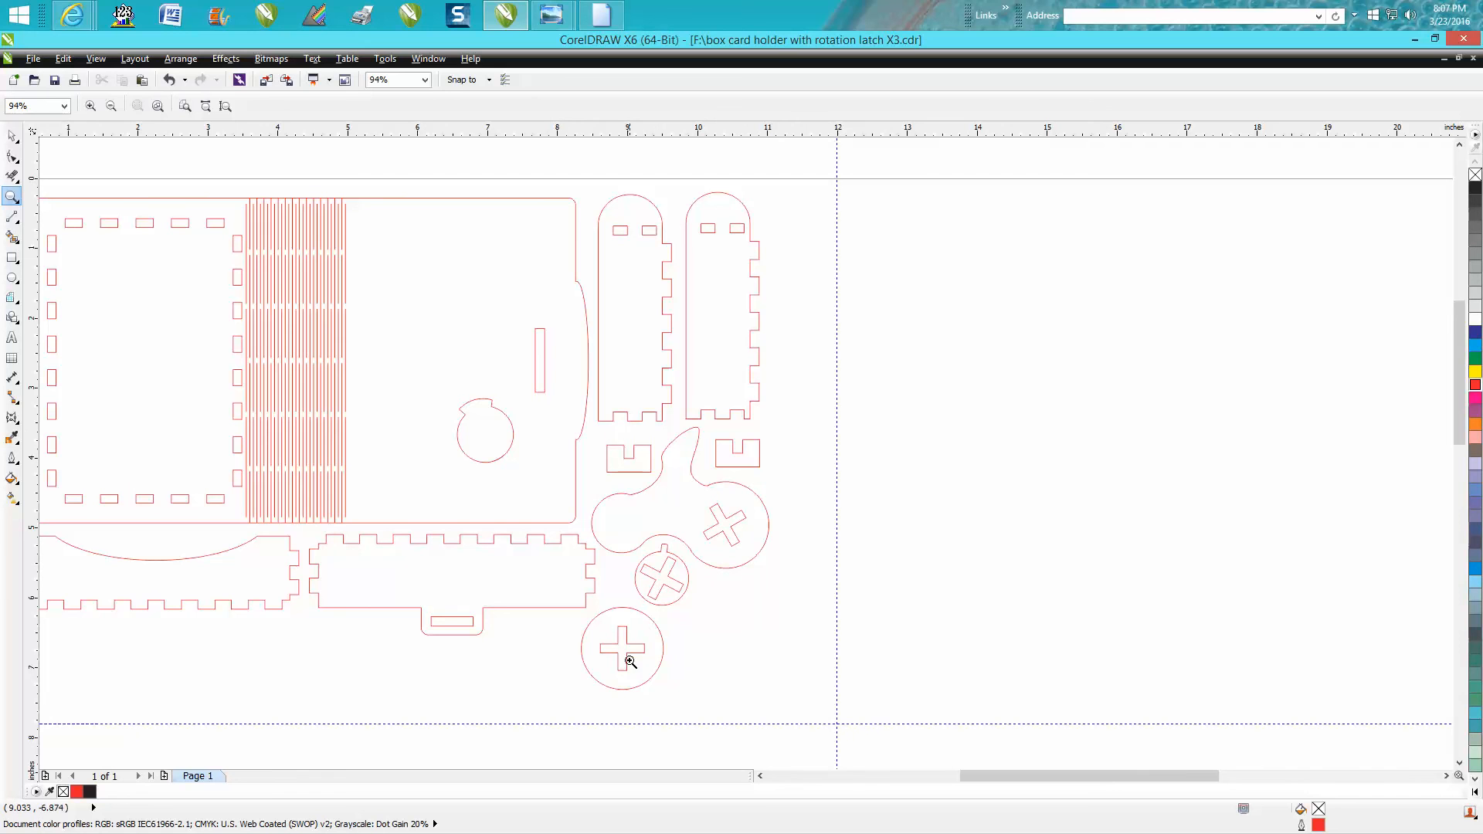
mouse_move(619, 659)
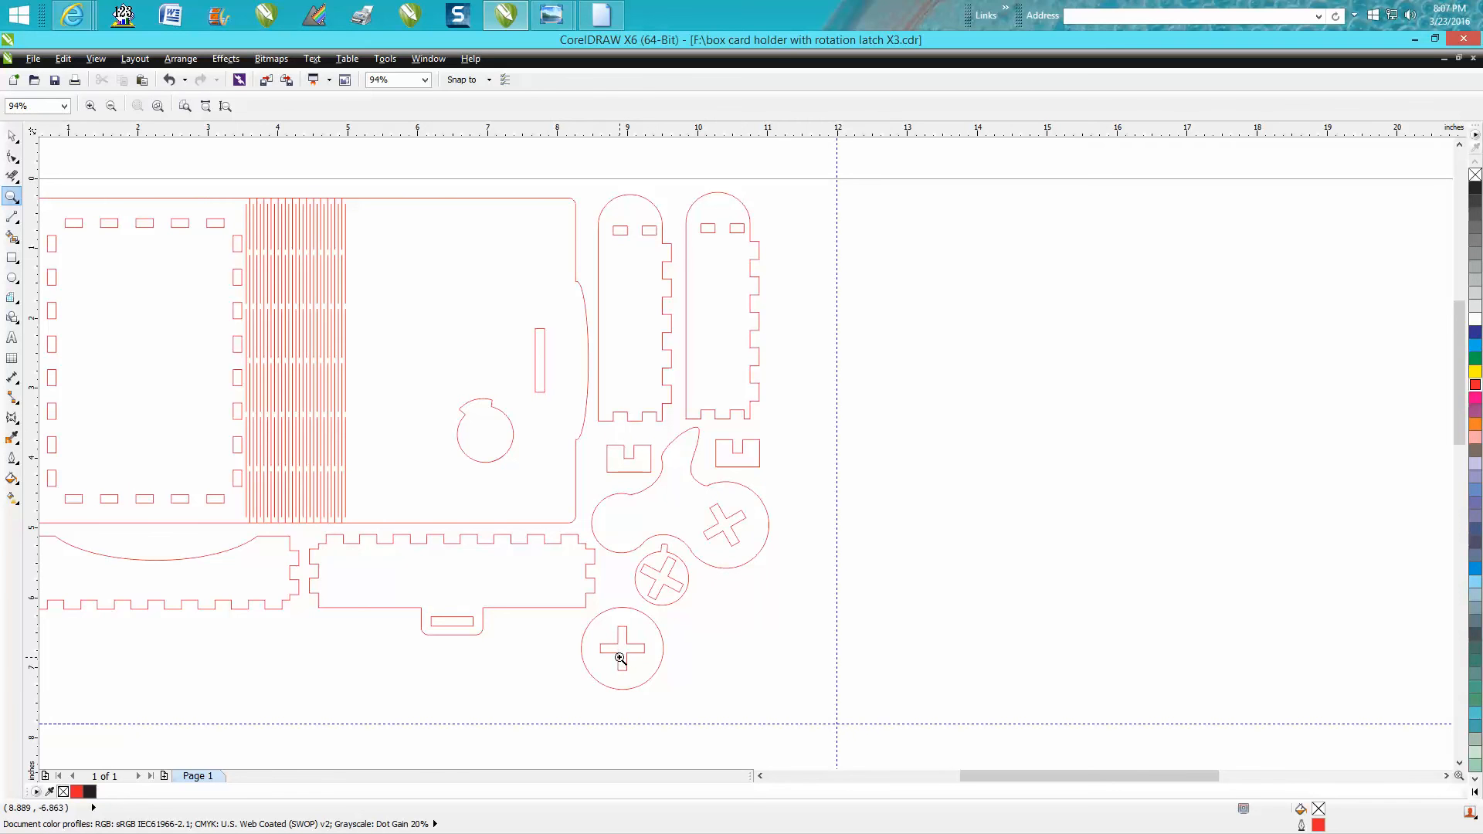
mouse_move(489, 445)
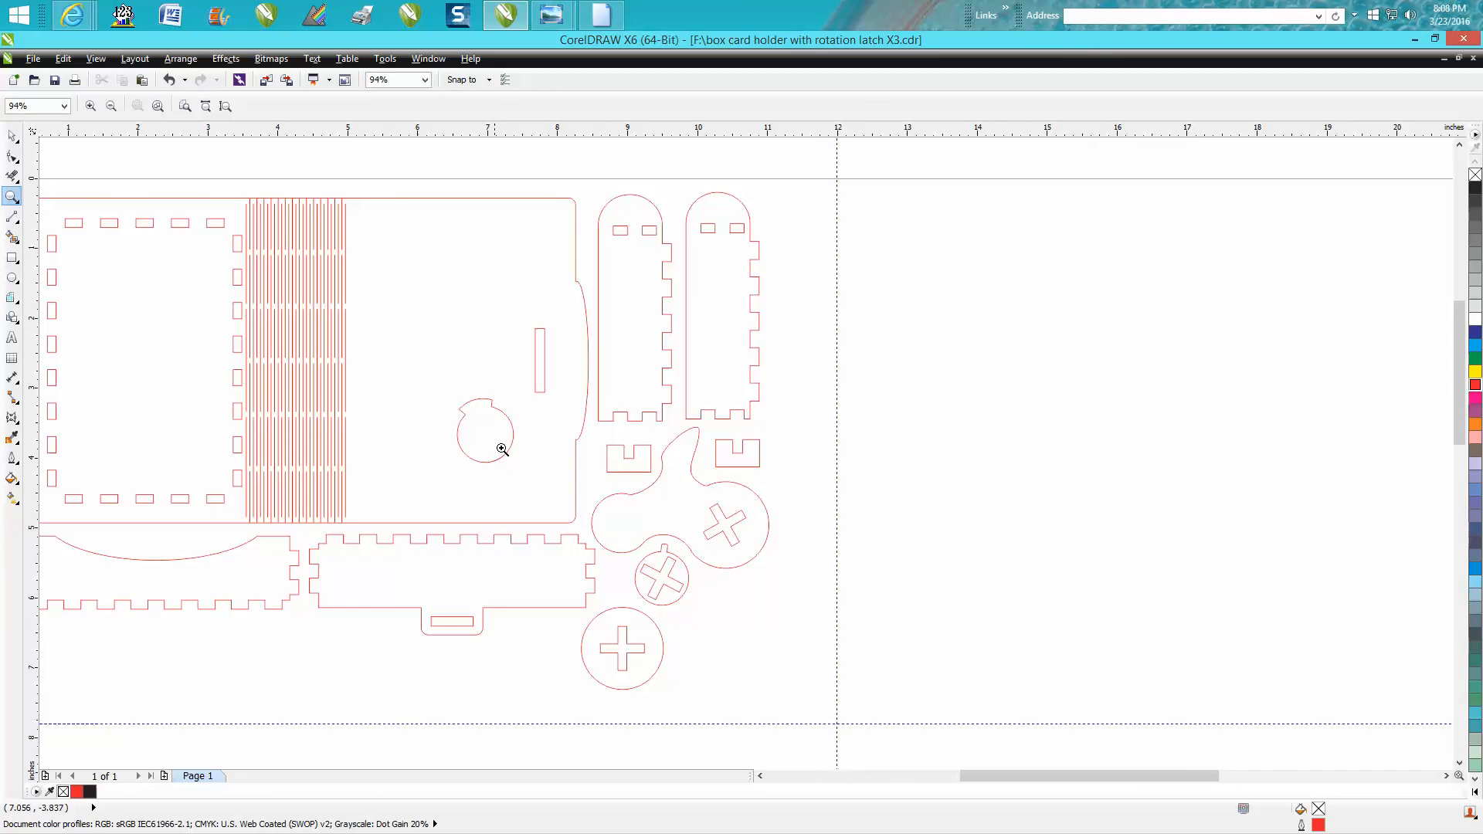
mouse_move(210, 269)
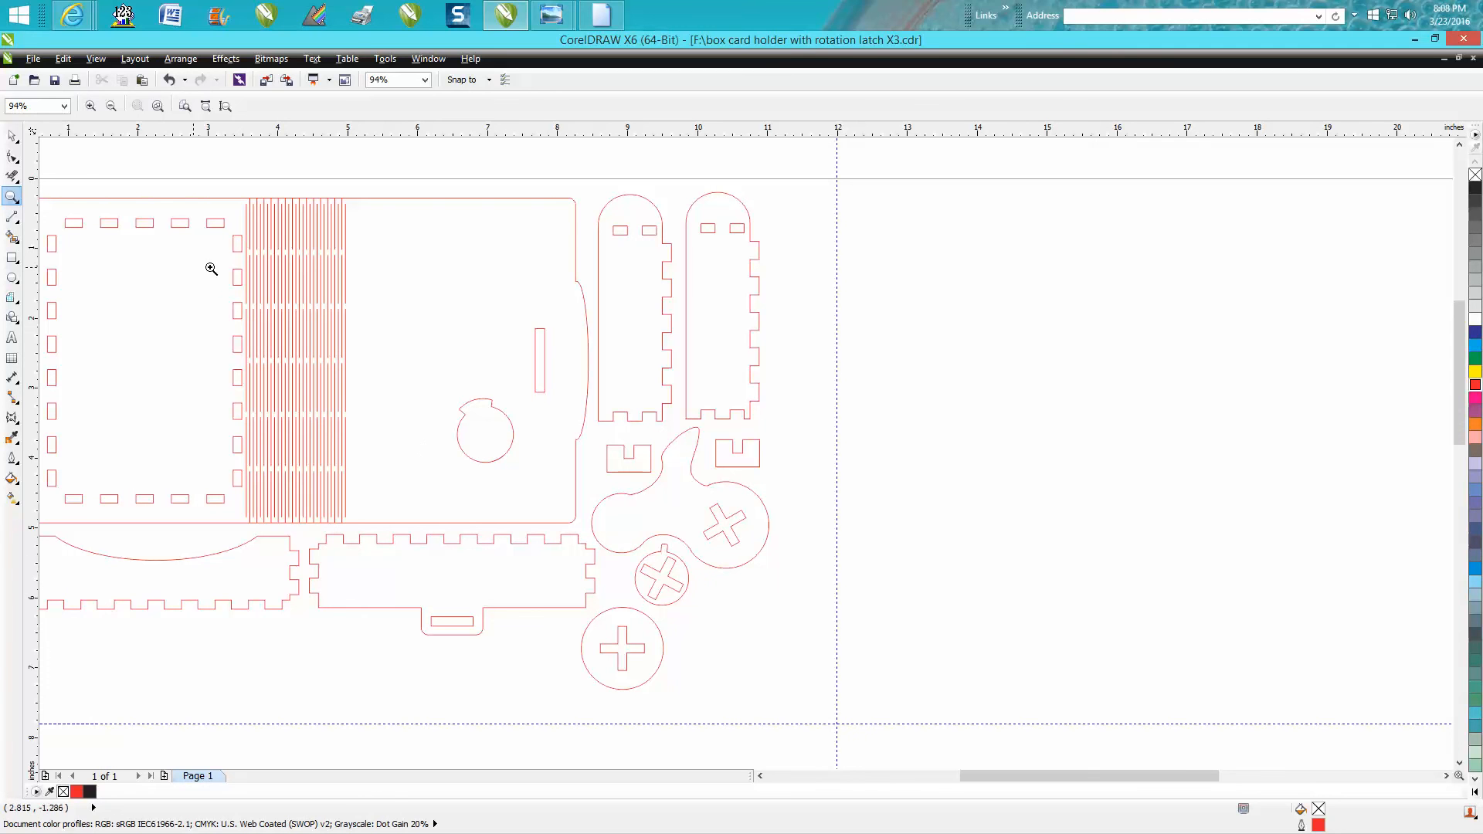
- Drag the grouped cross-slotted disc onto the front panel's pivot circle and zoom in to check the fit
click(661, 578)
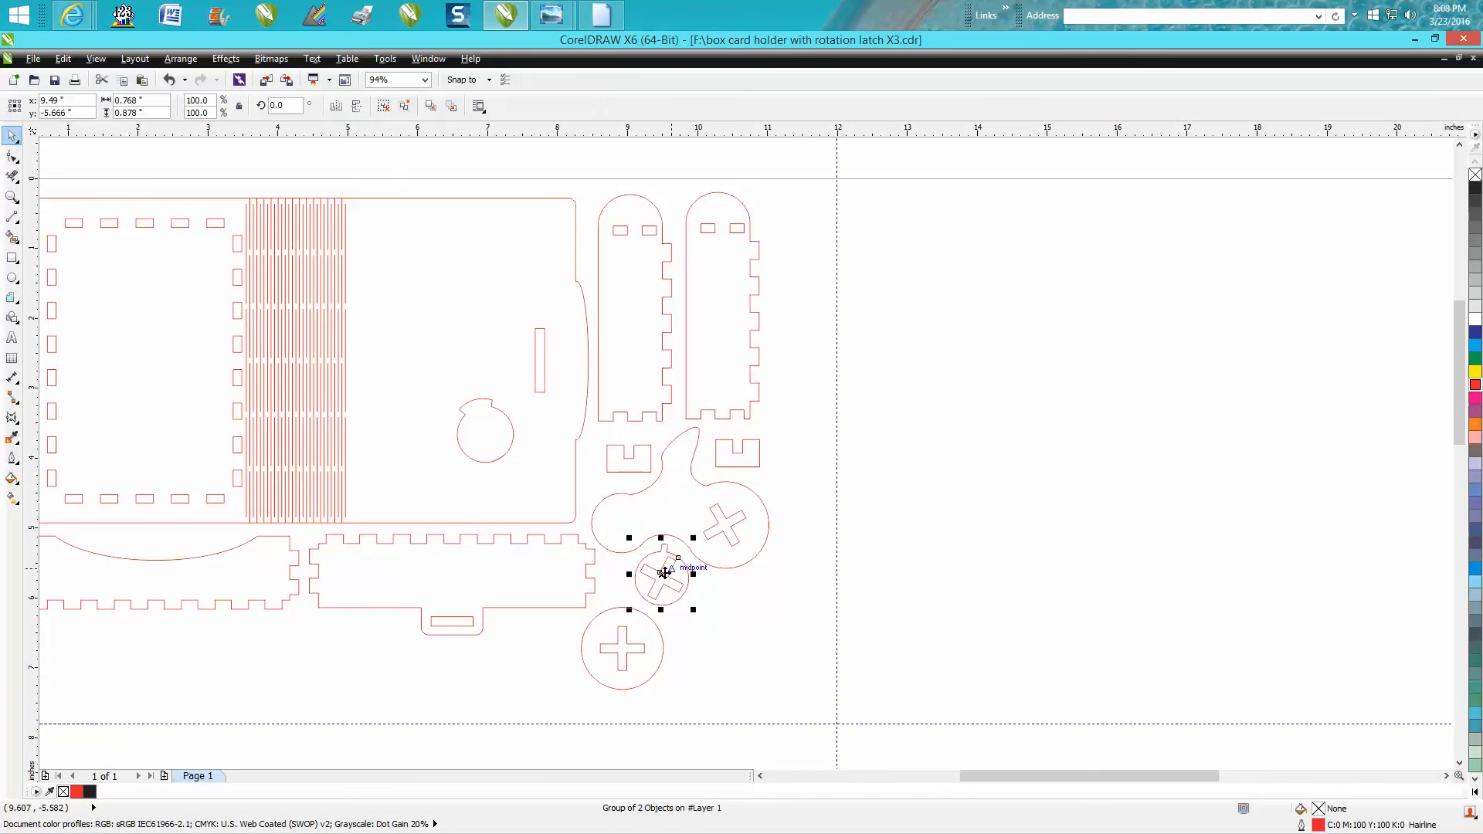
drag(665, 575, 483, 431)
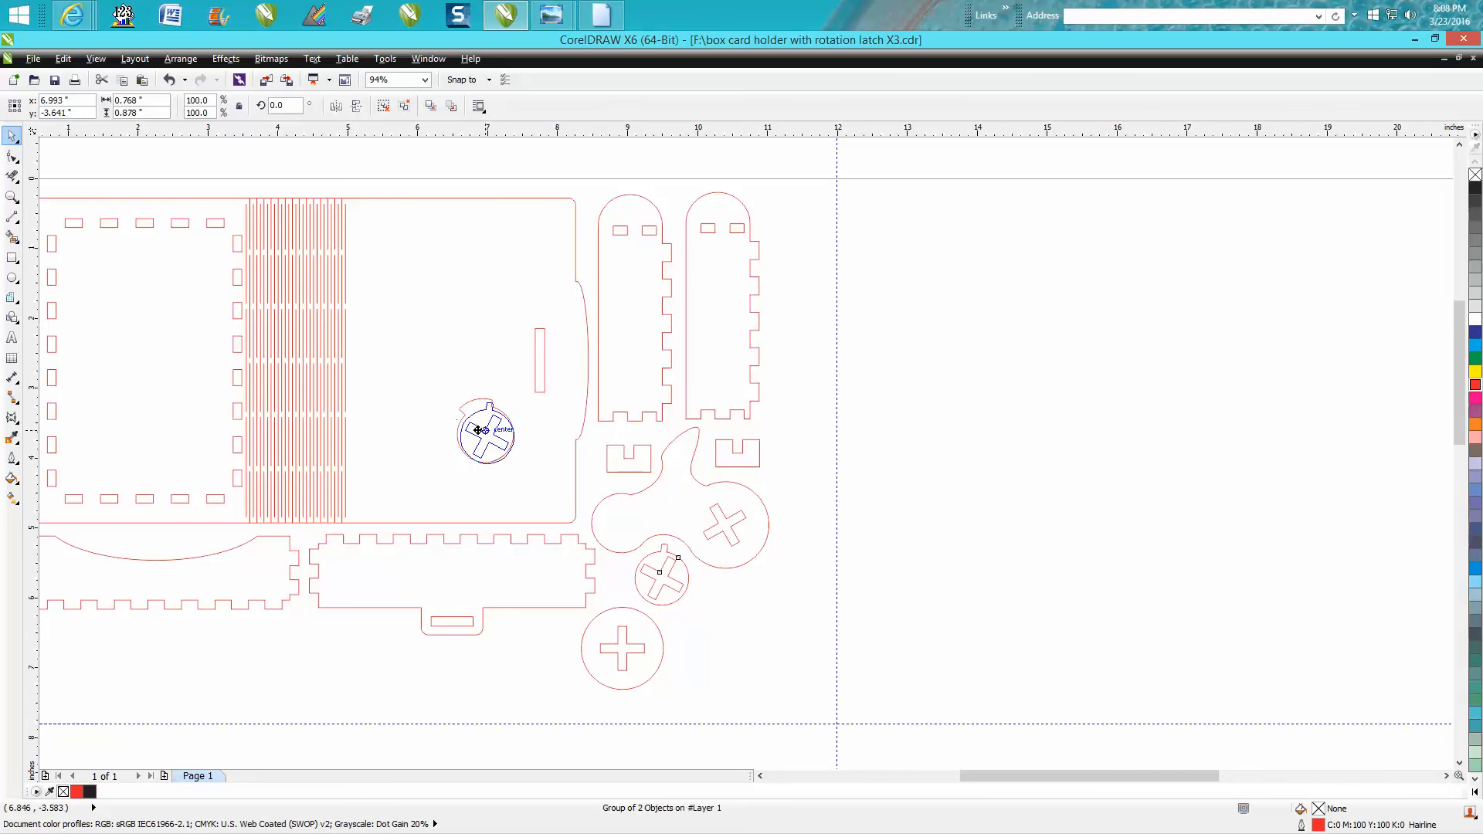
click(12, 196)
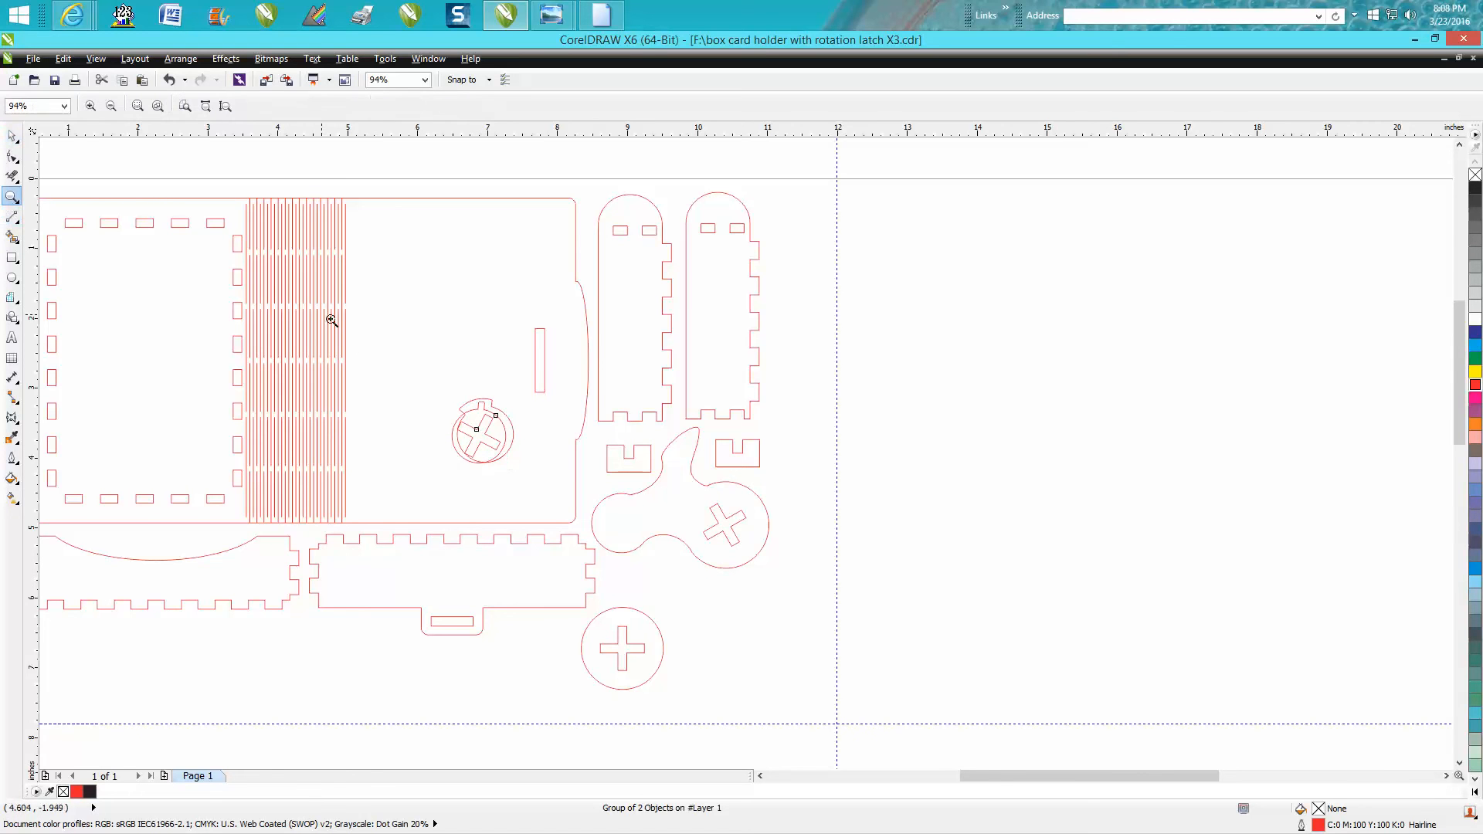
click(331, 319)
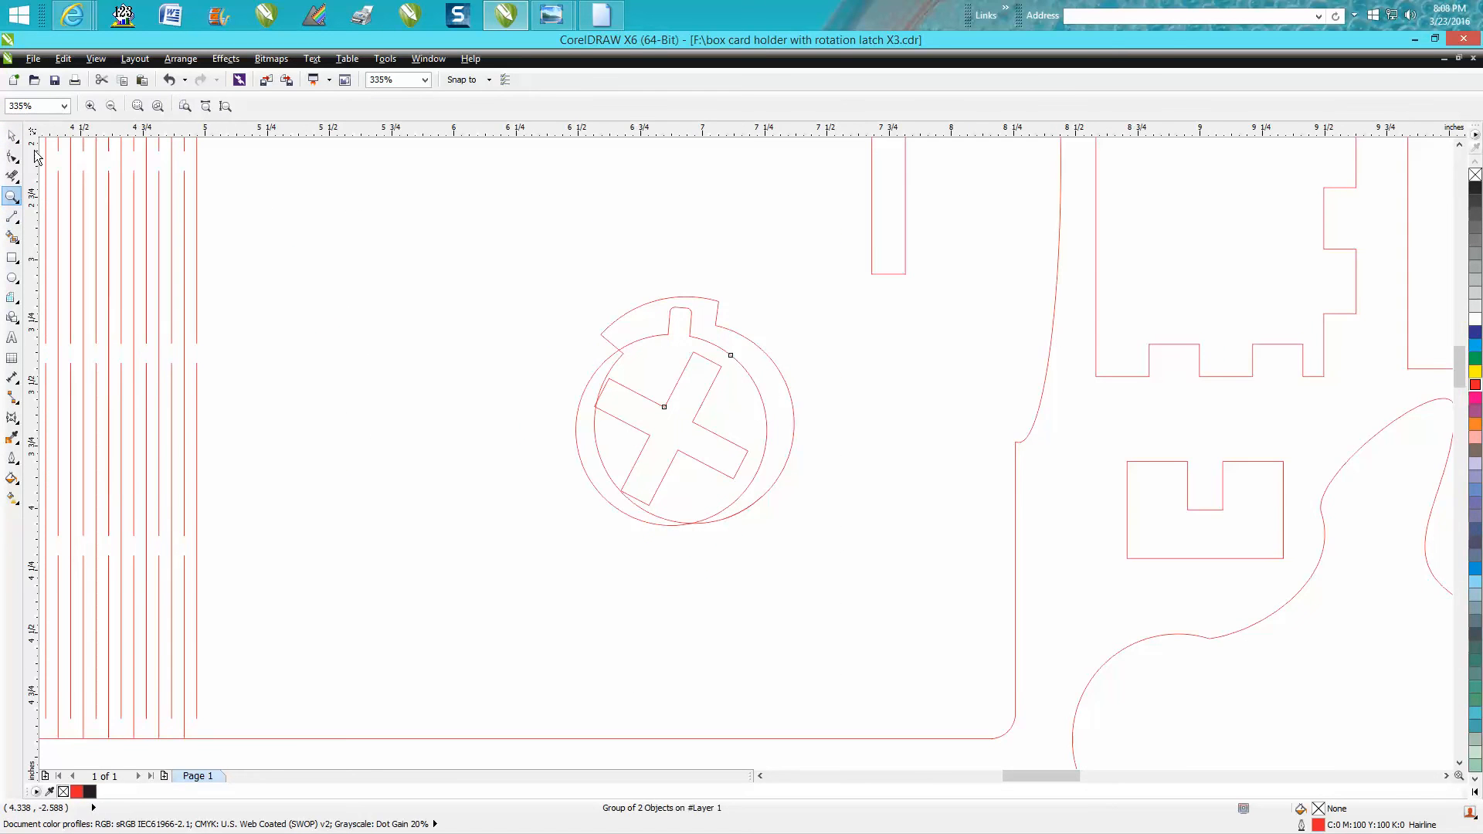
click(669, 430)
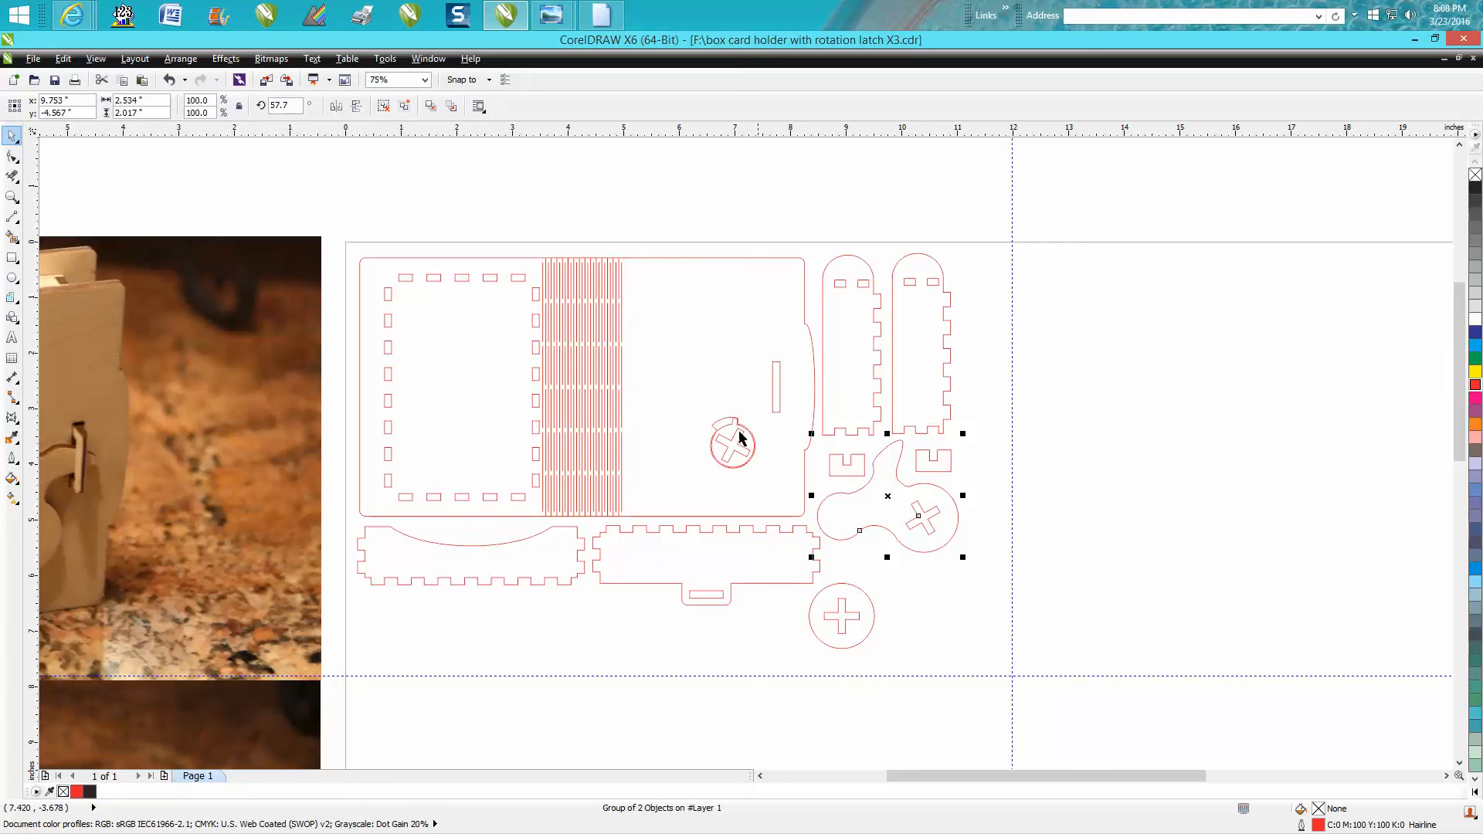
mouse_move(896, 507)
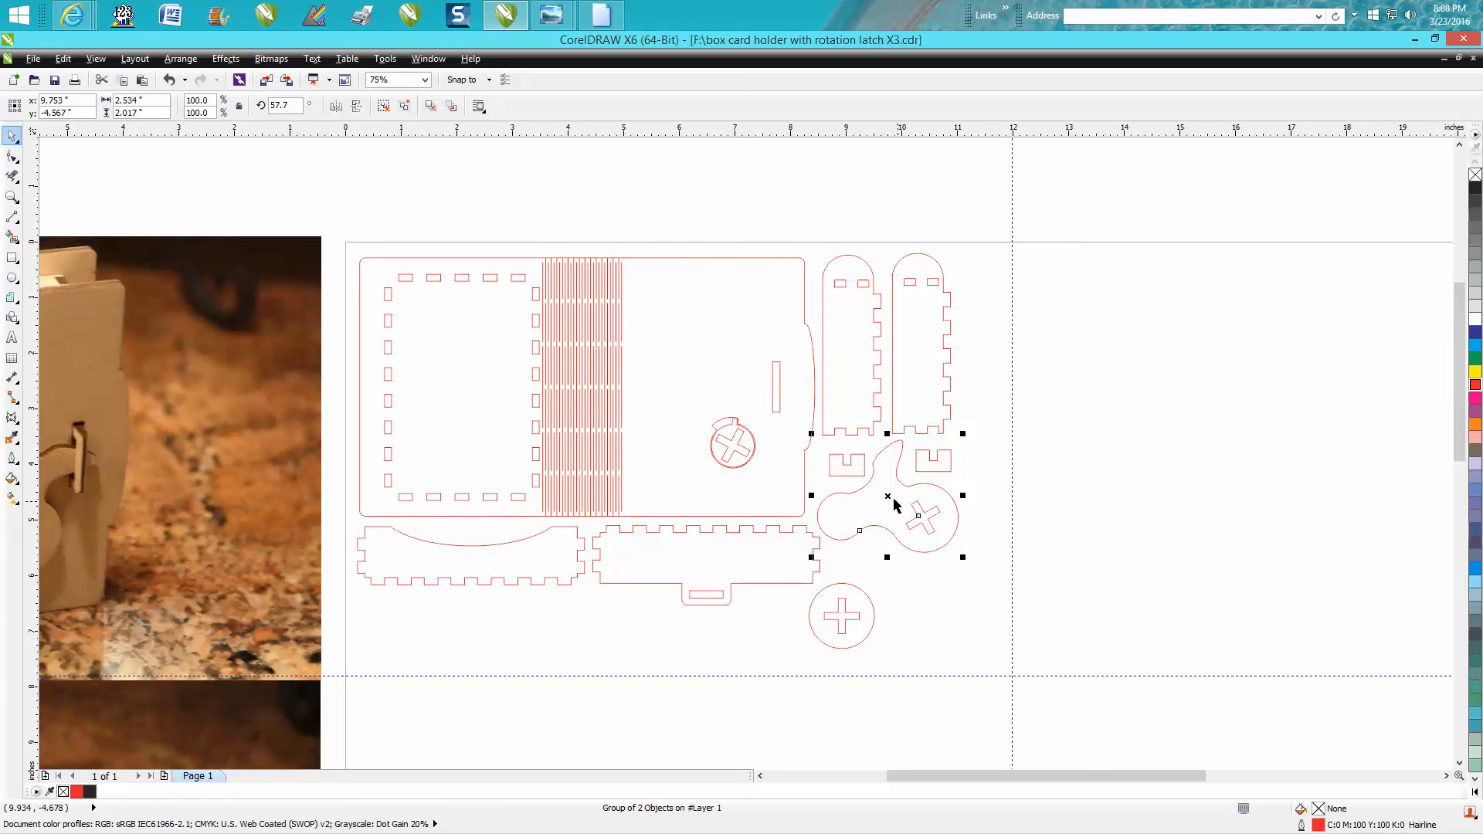
- Drag the lobed latch handle group onto the pivot circle over the disc
drag(890, 516, 700, 424)
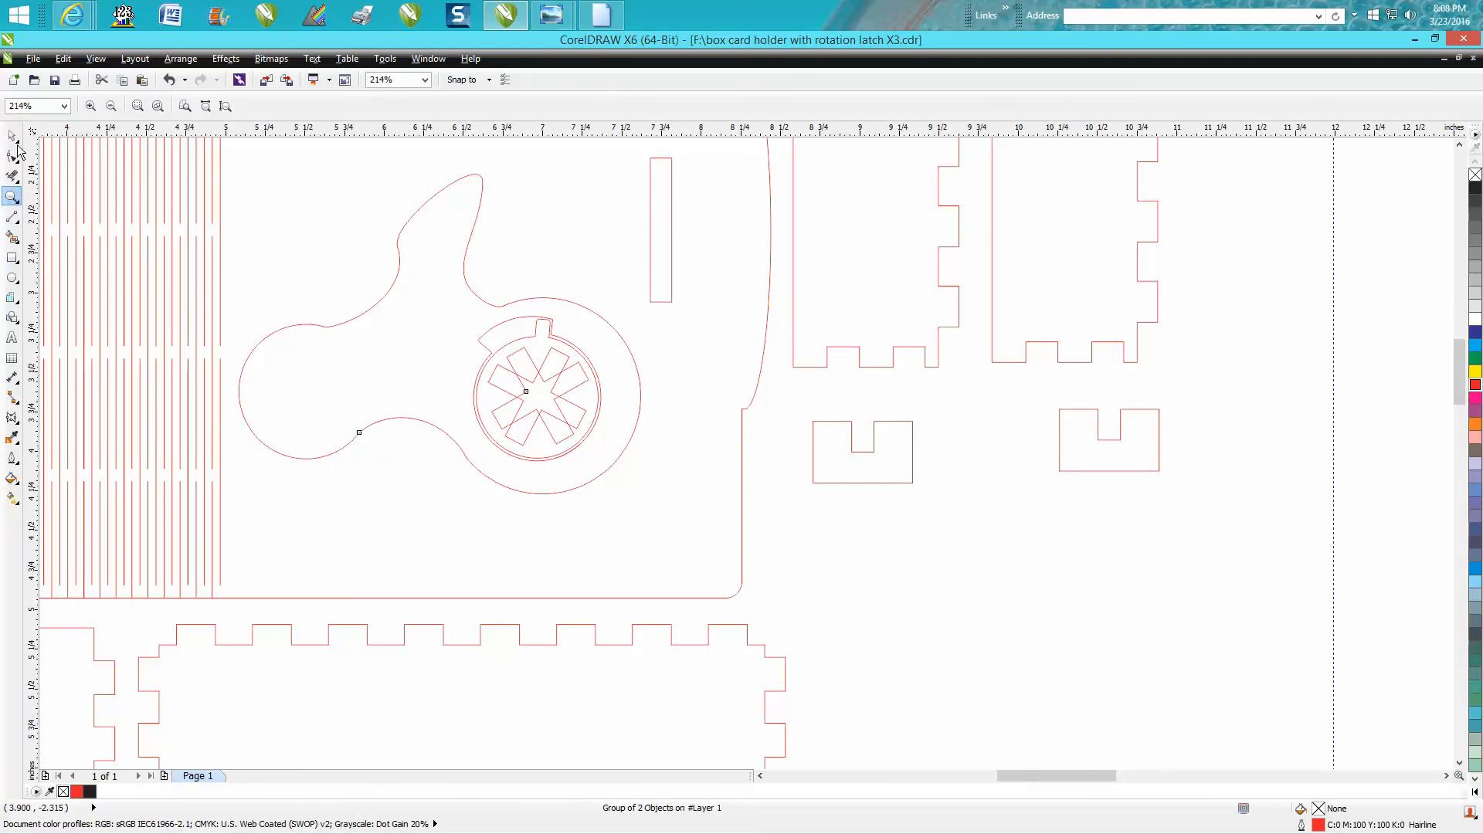
mouse_move(380, 328)
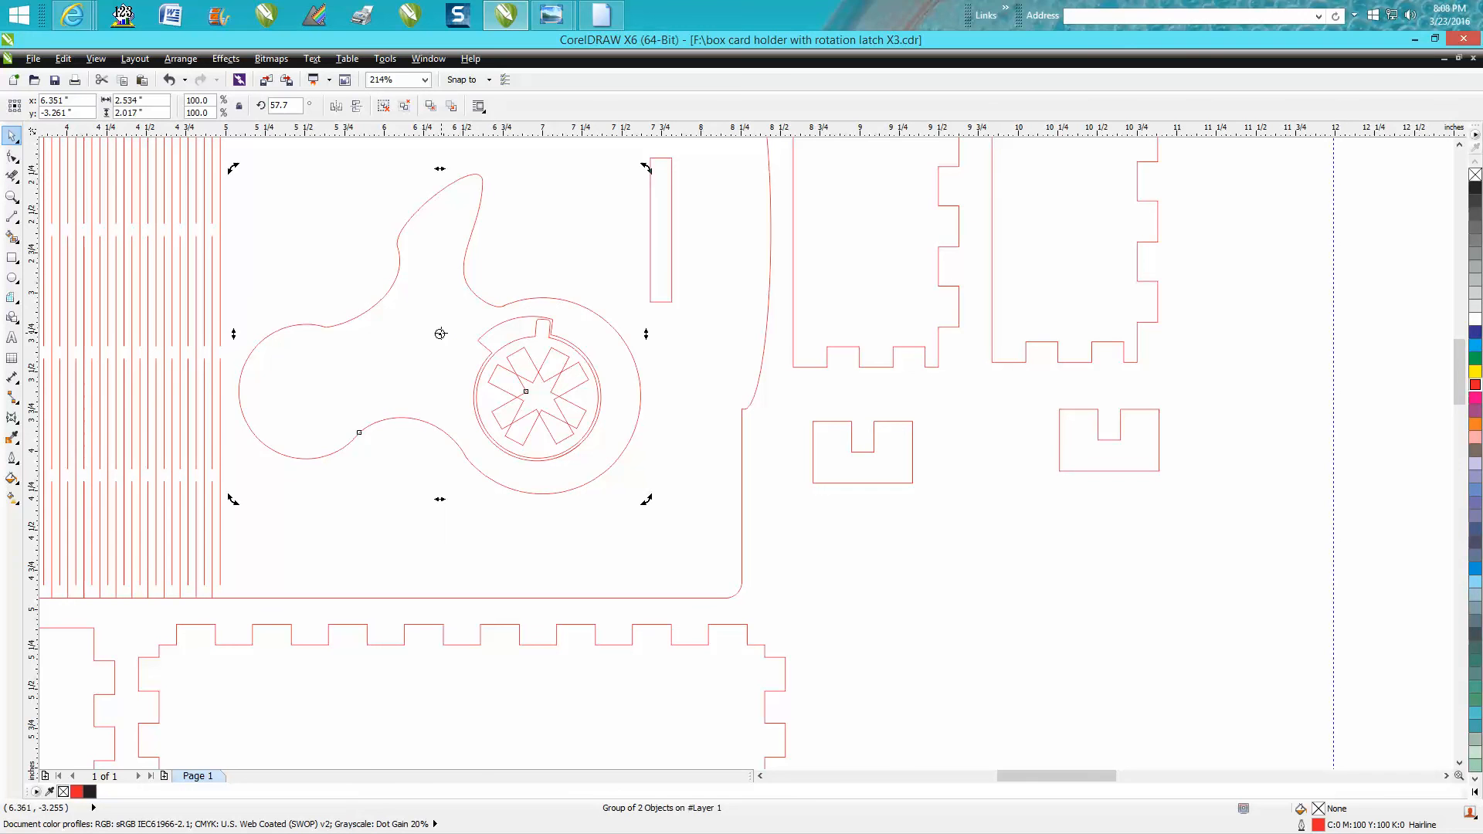
mouse_move(534, 395)
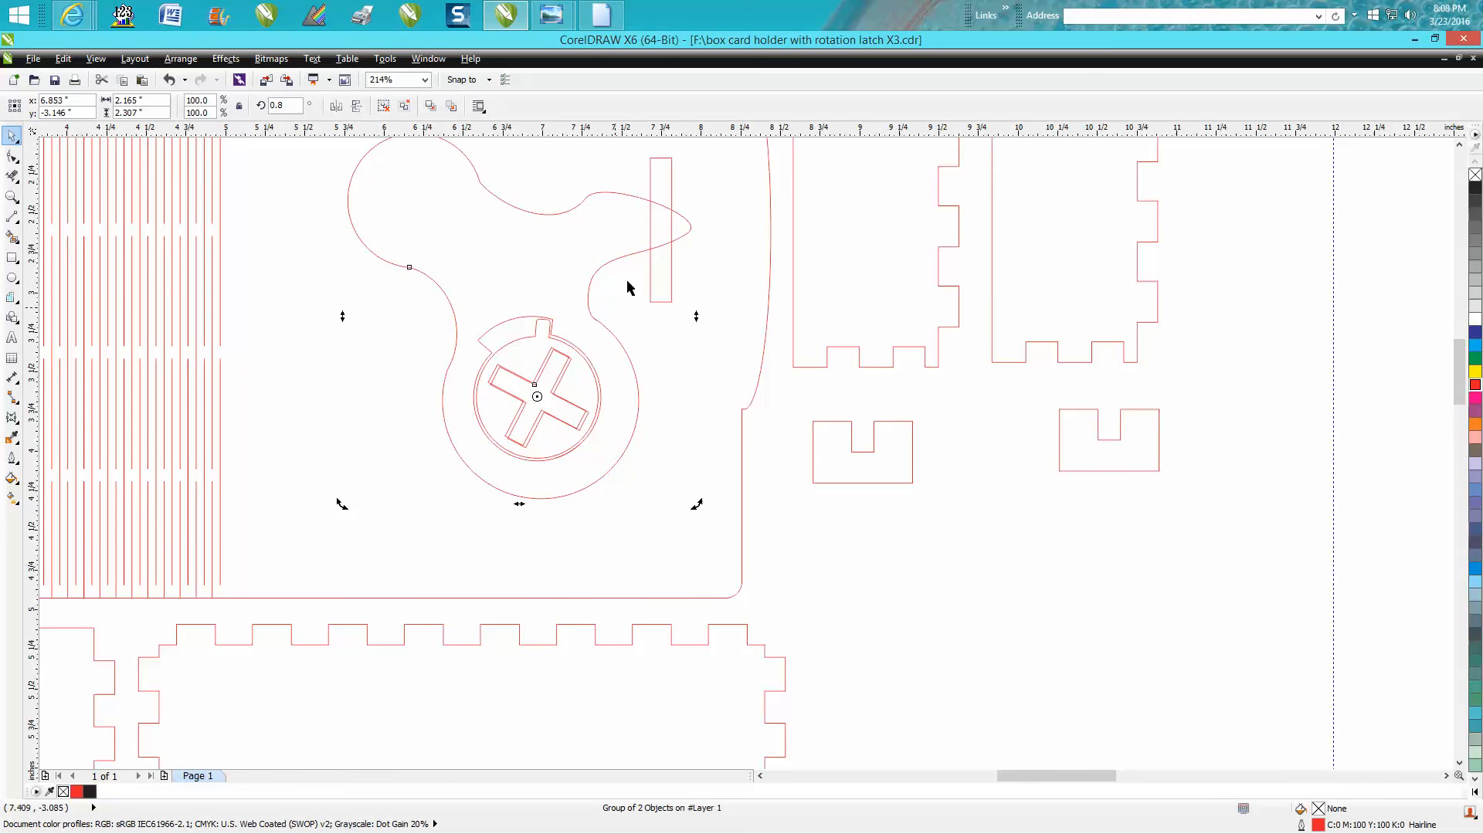
mouse_move(600, 346)
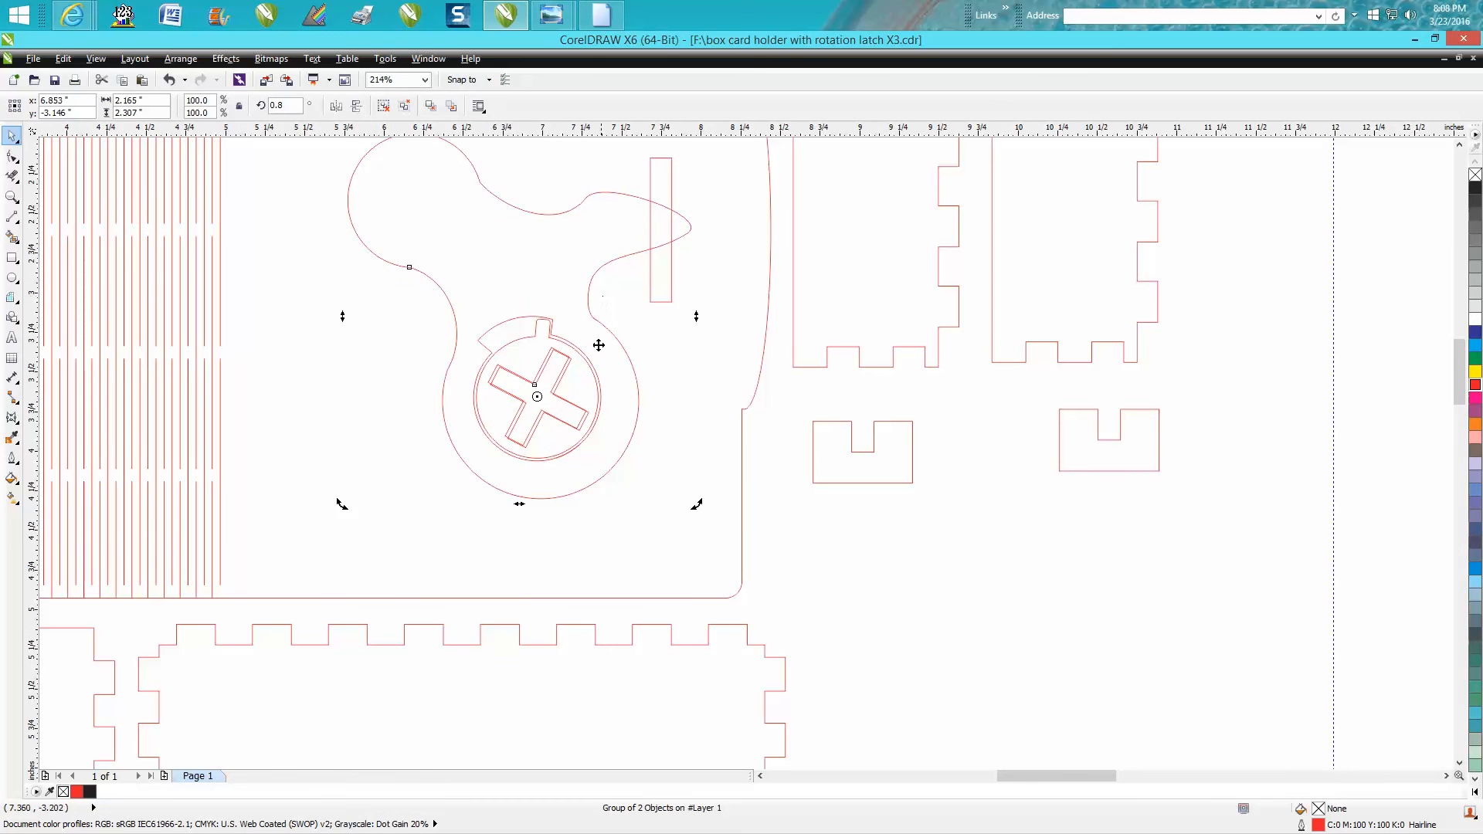
mouse_move(566, 433)
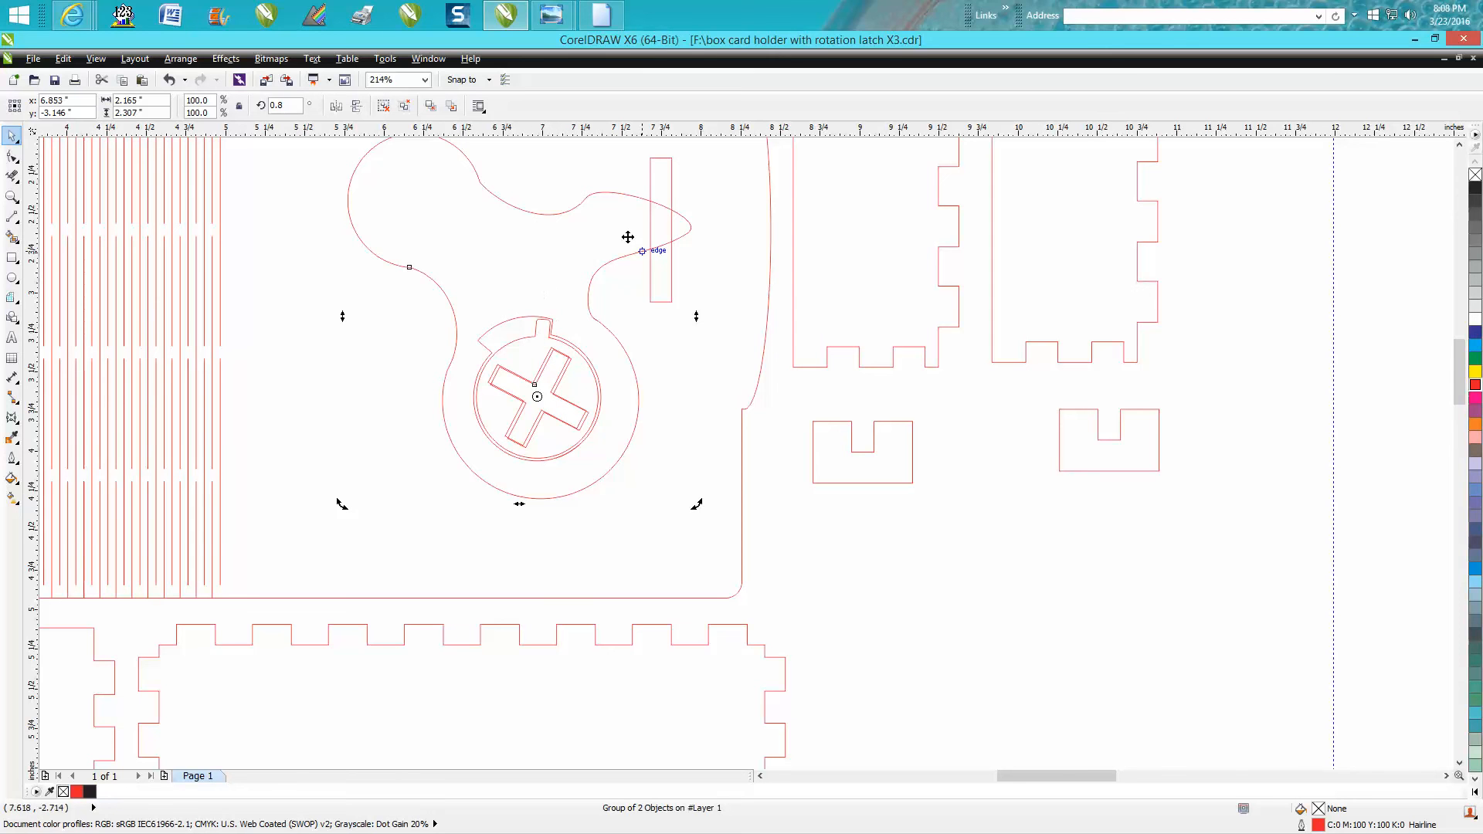
mouse_move(518, 276)
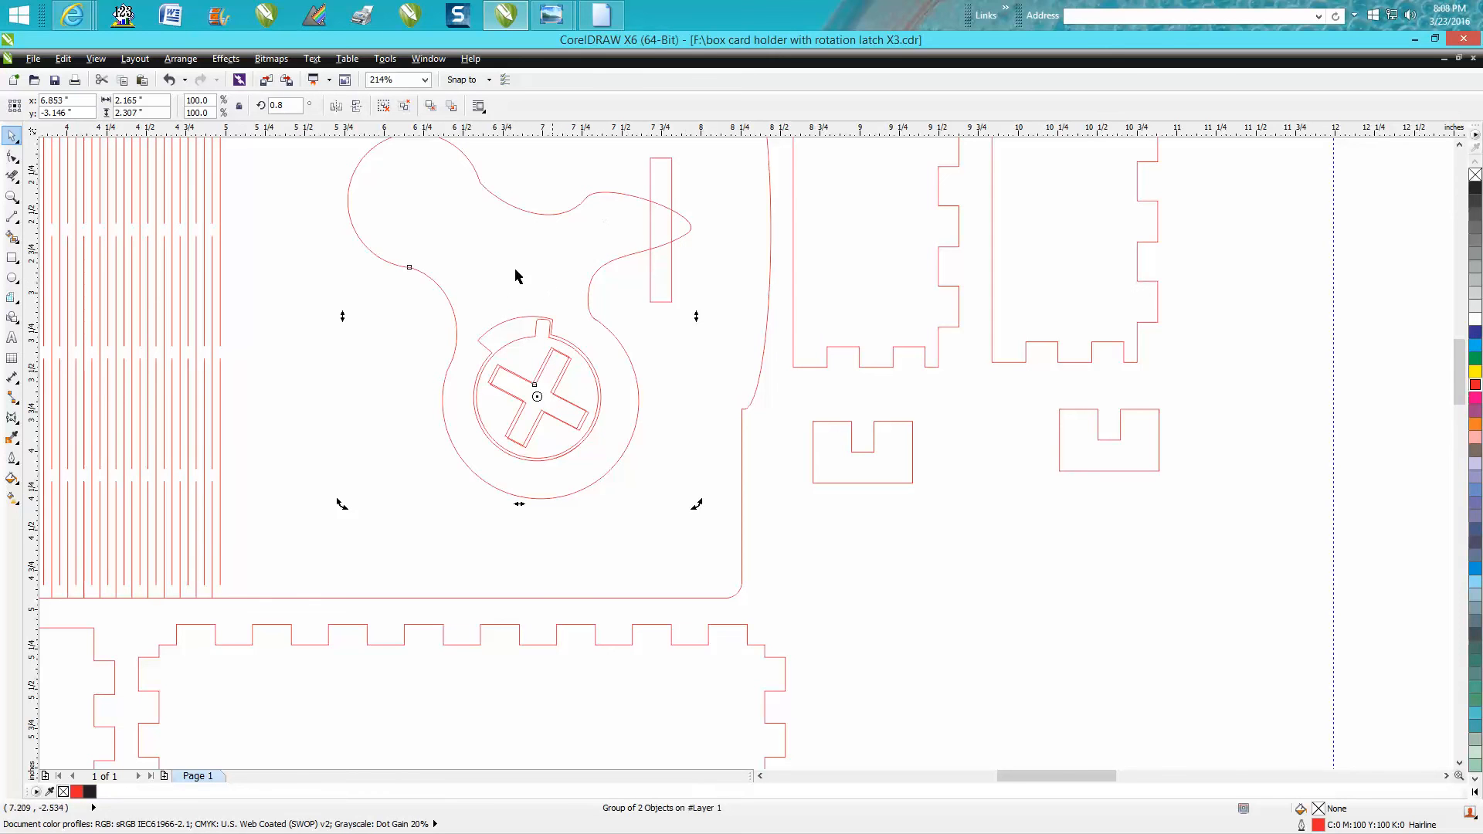
mouse_move(657, 216)
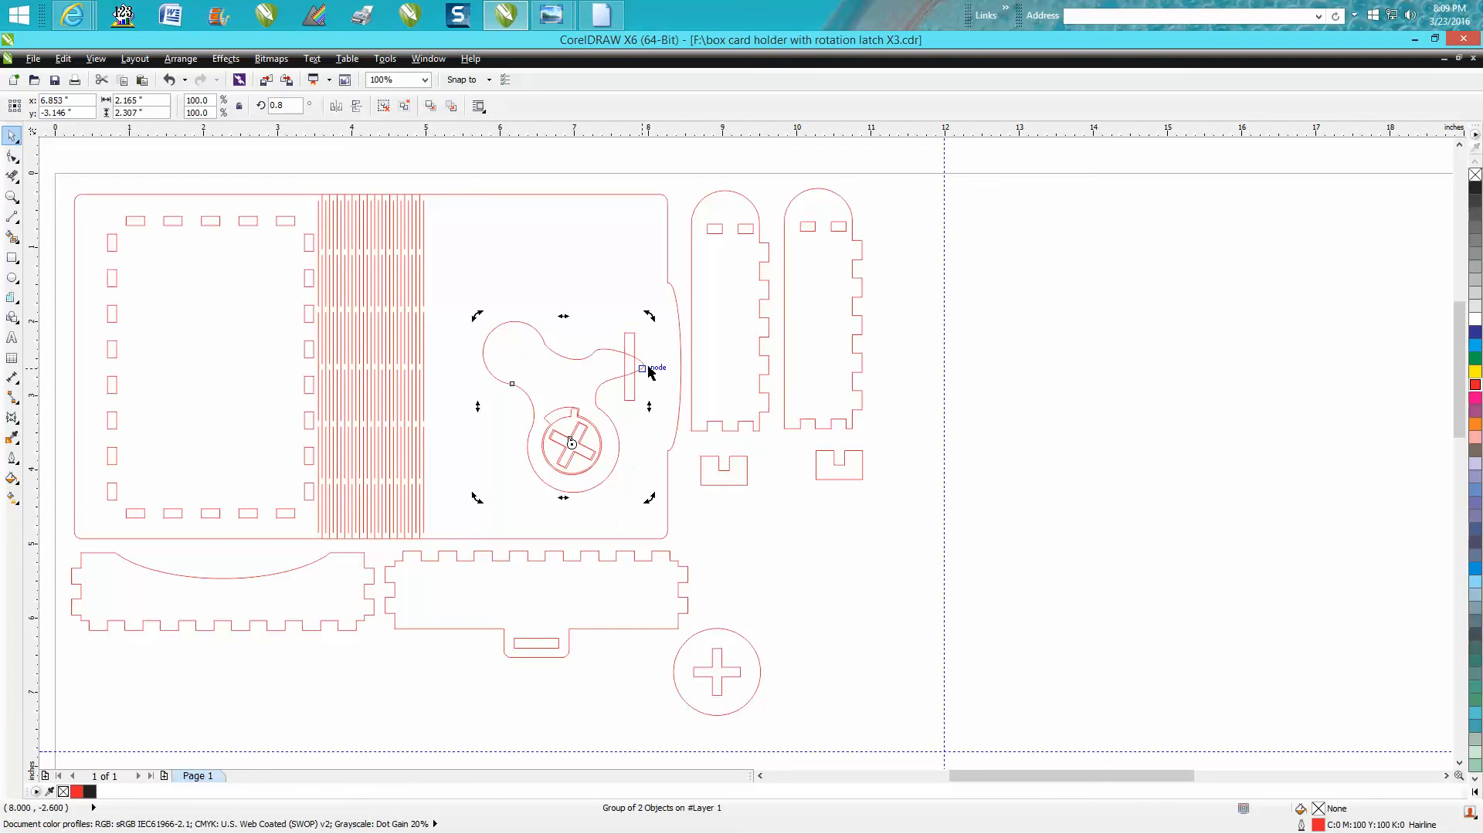
mouse_move(600, 358)
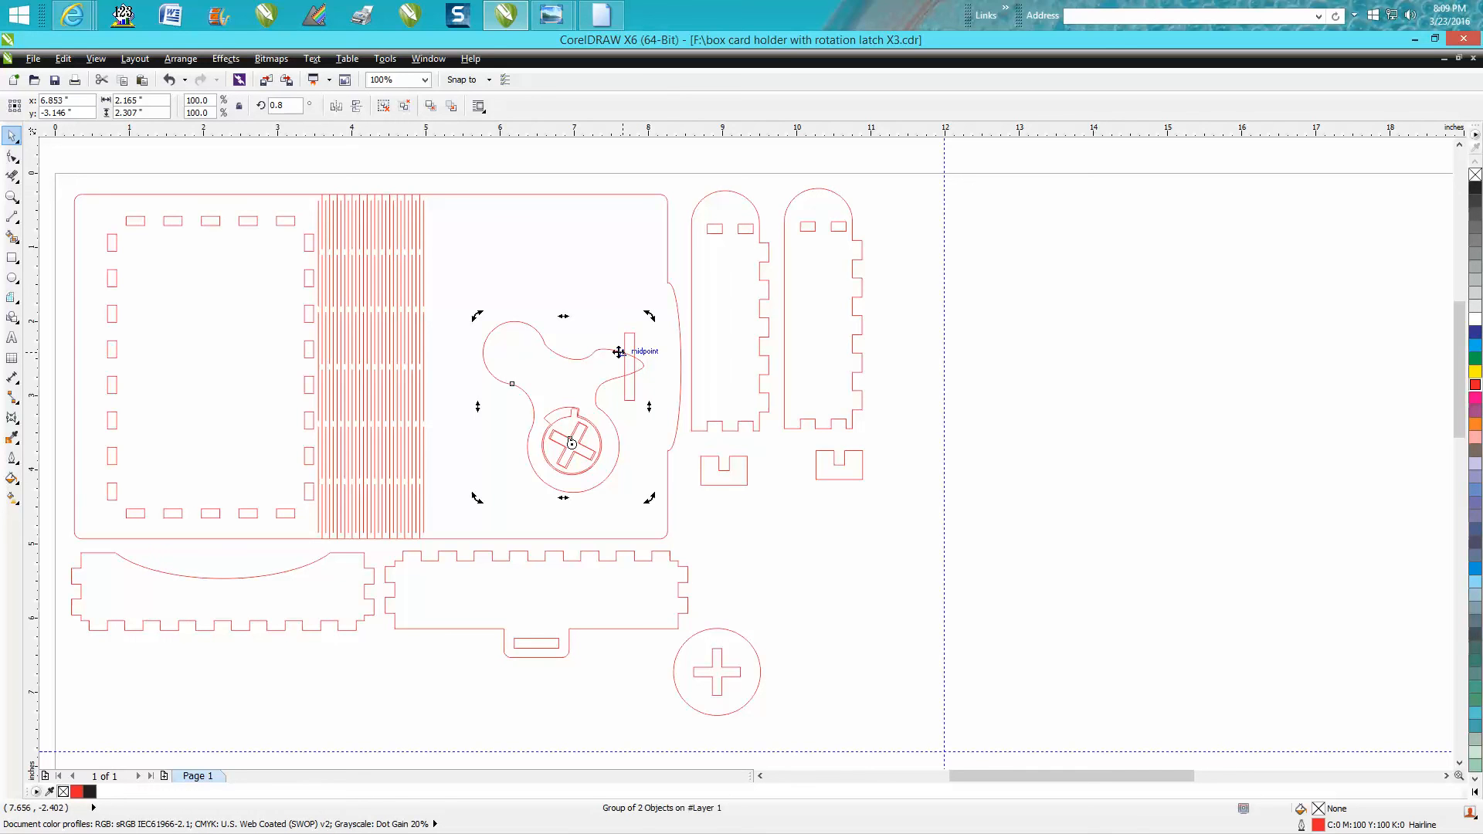
mouse_move(627, 358)
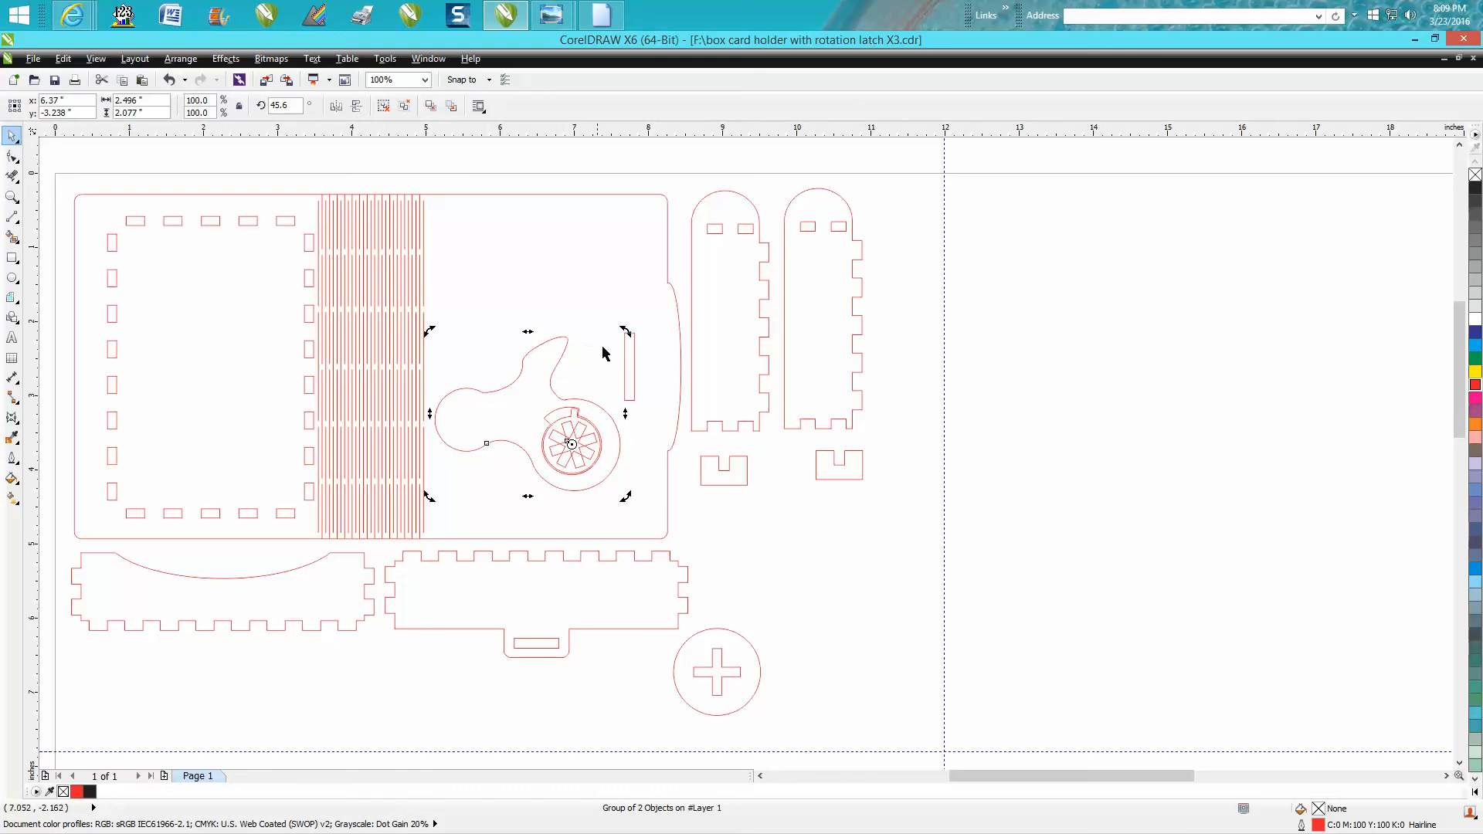
mouse_move(617, 360)
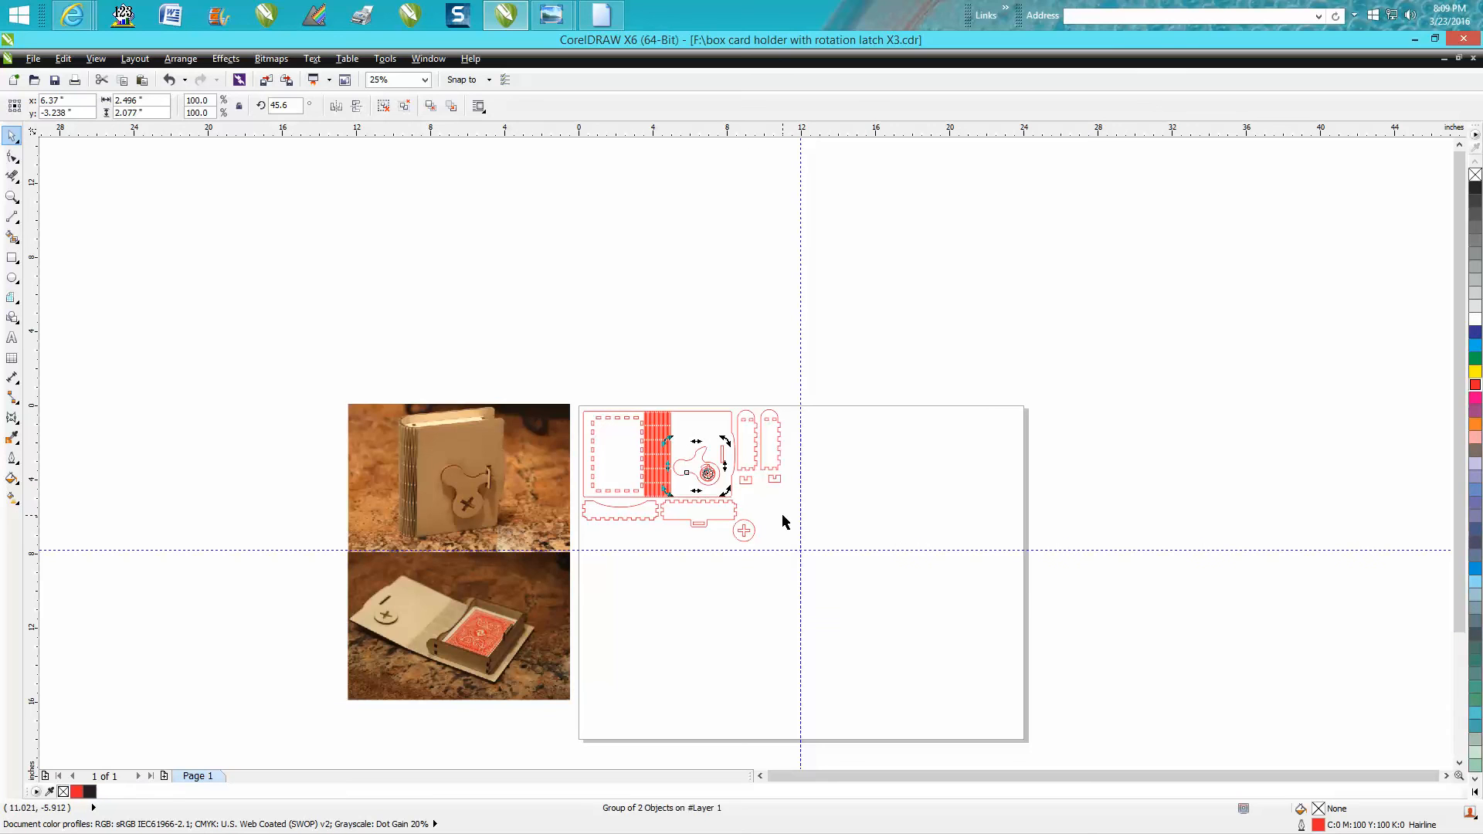
mouse_move(763, 525)
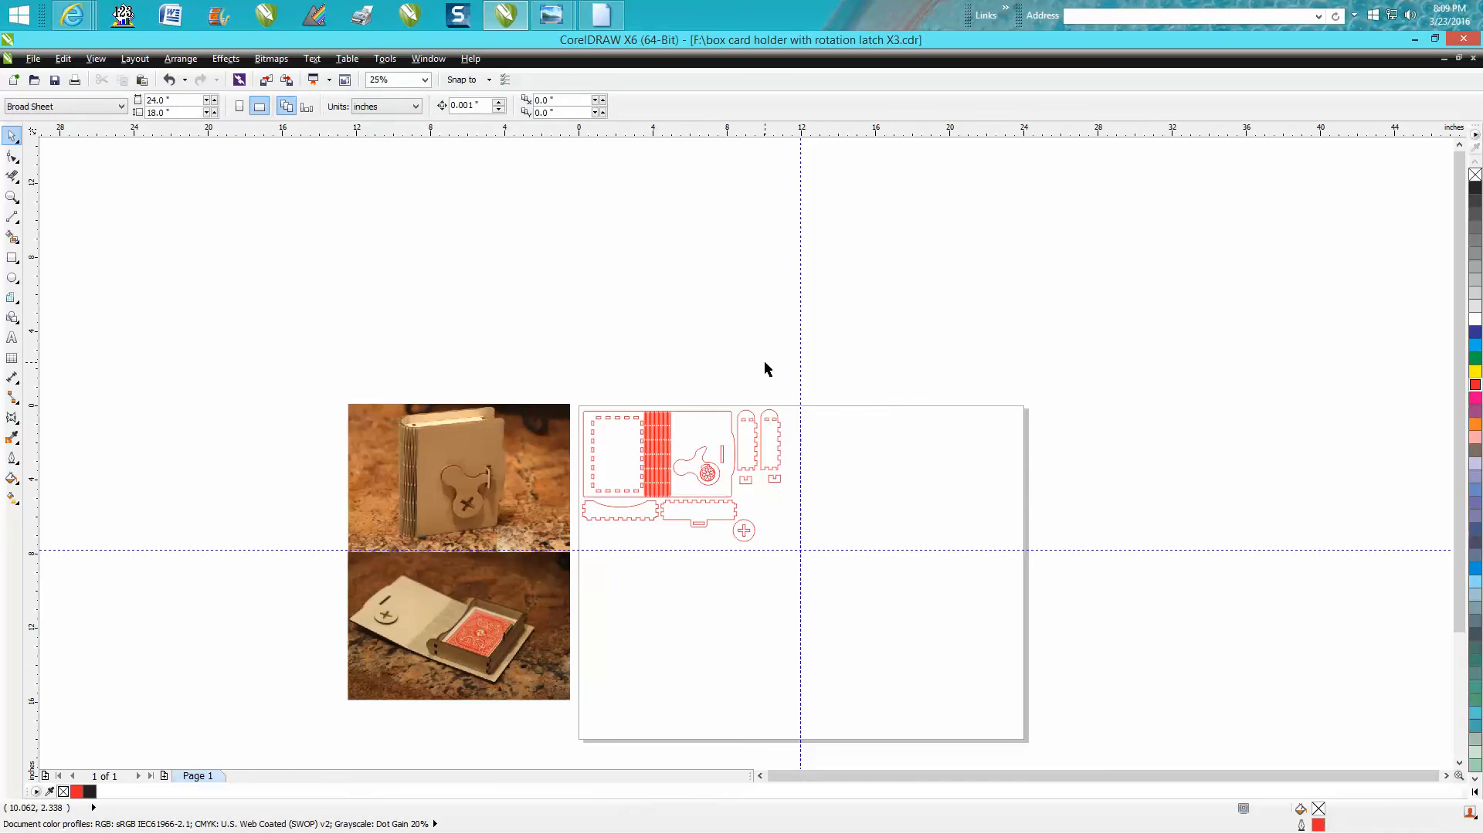
mouse_move(773, 365)
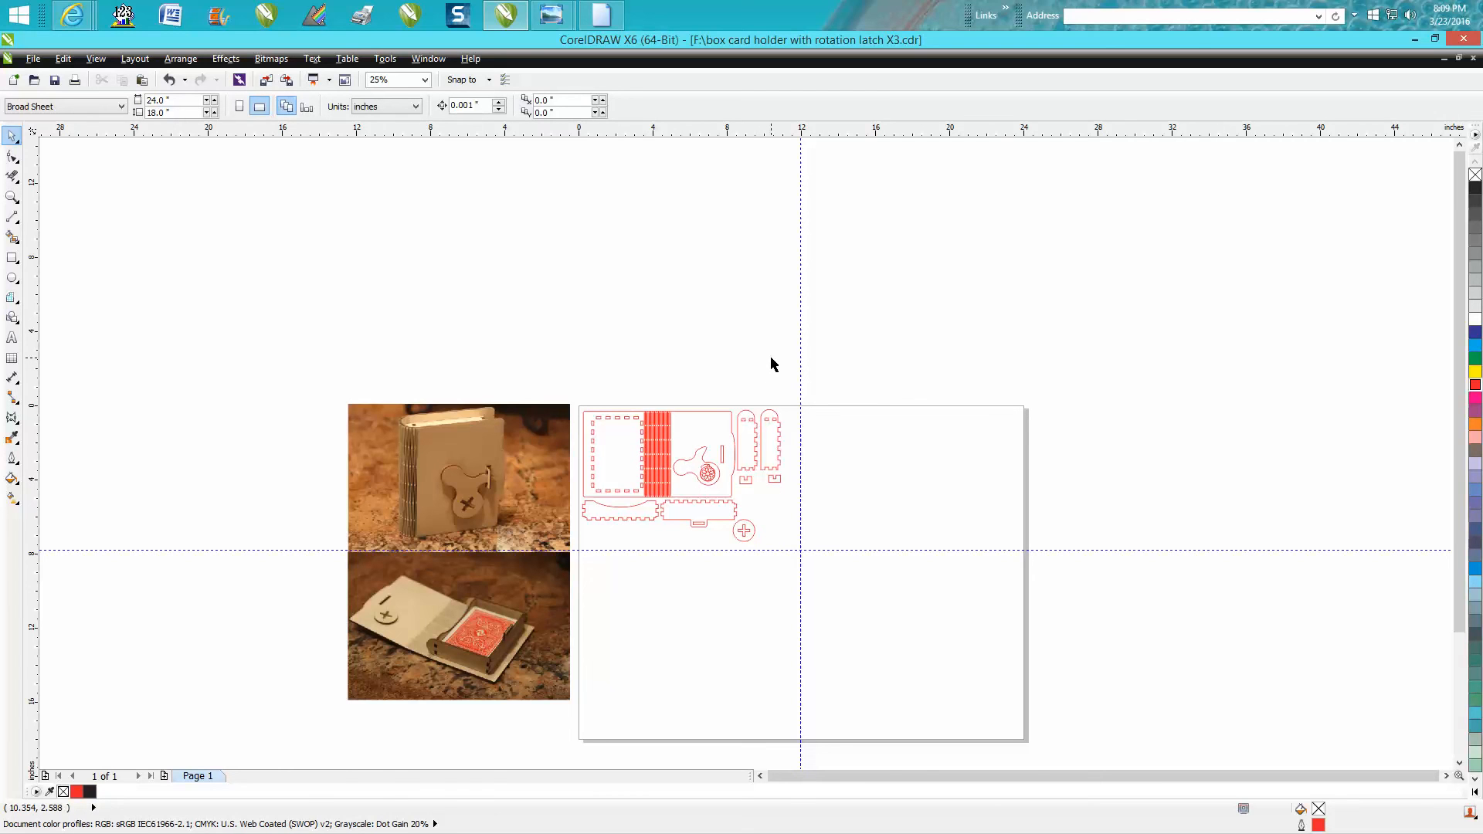
mouse_move(75, 287)
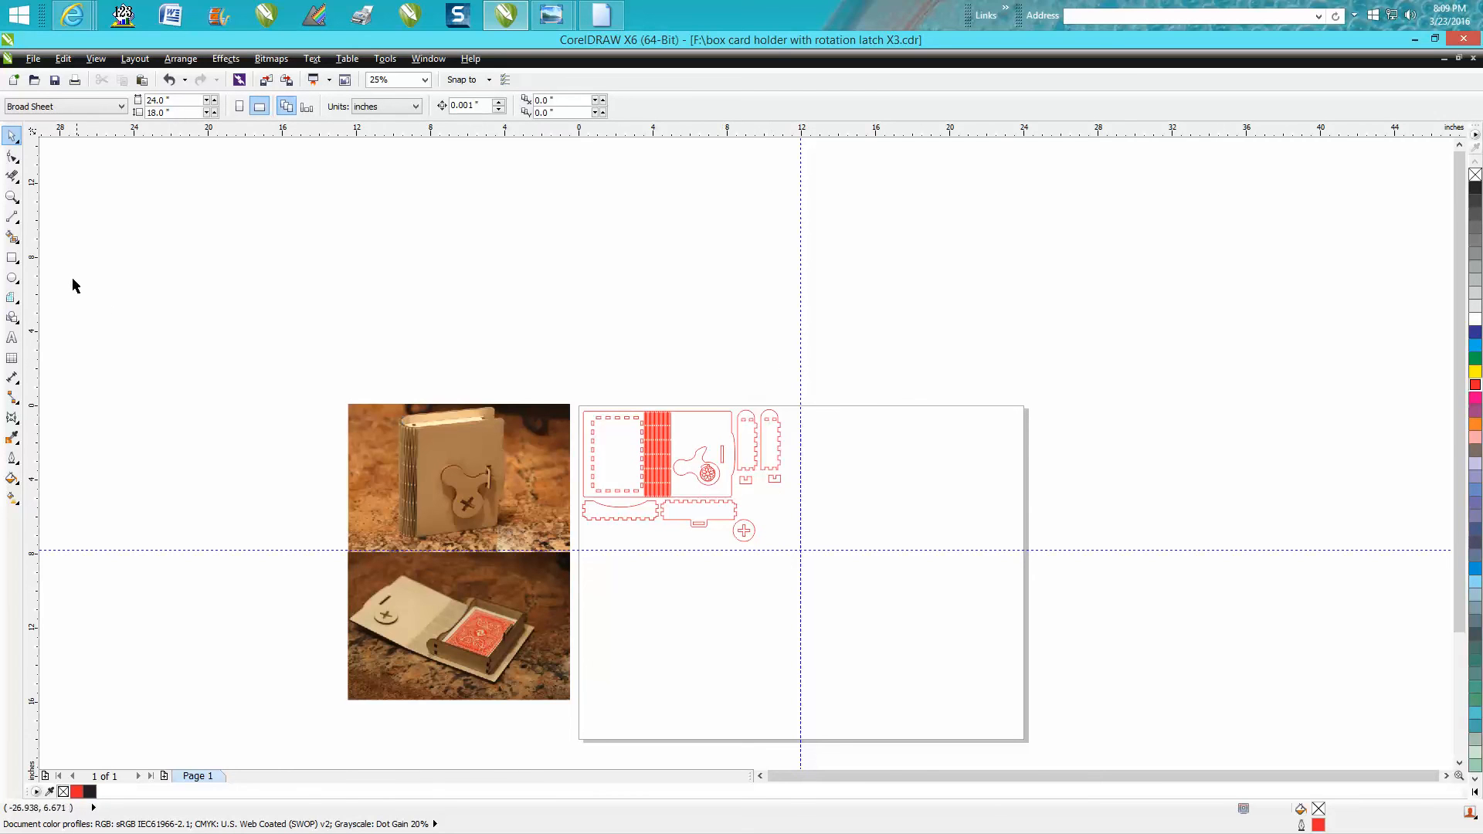
click(10, 198)
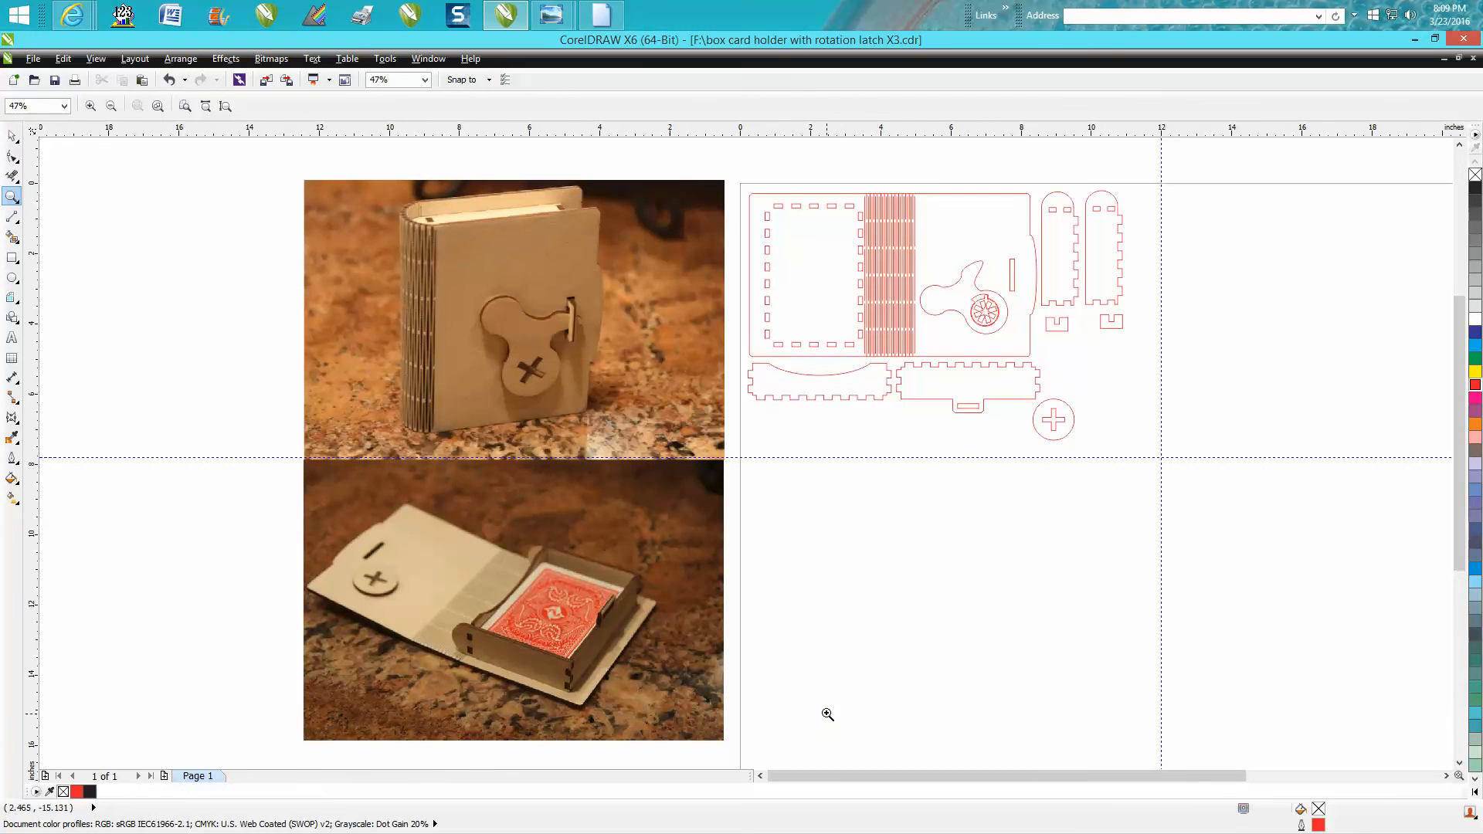
mouse_move(788, 573)
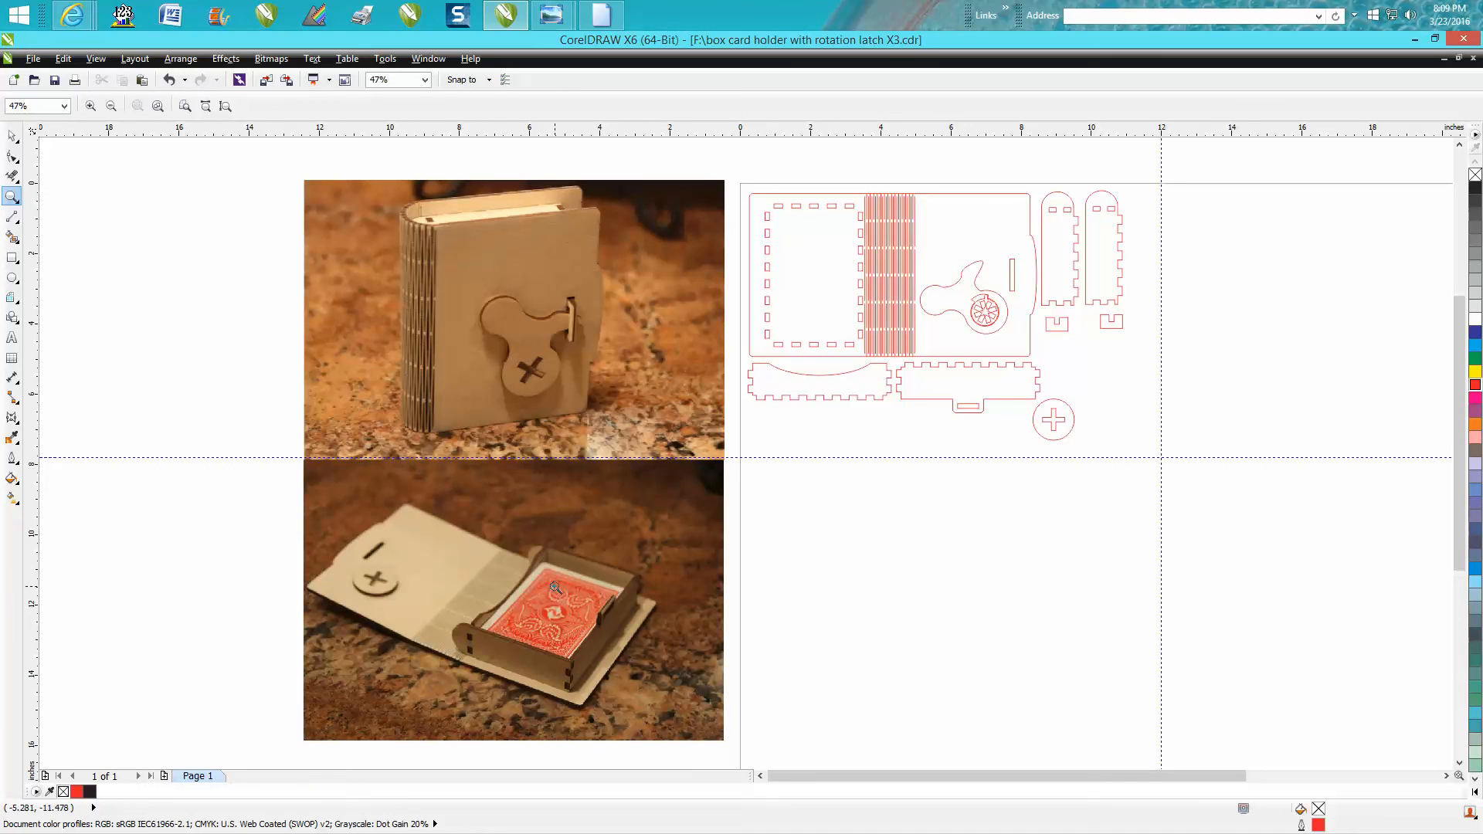
mouse_move(618, 594)
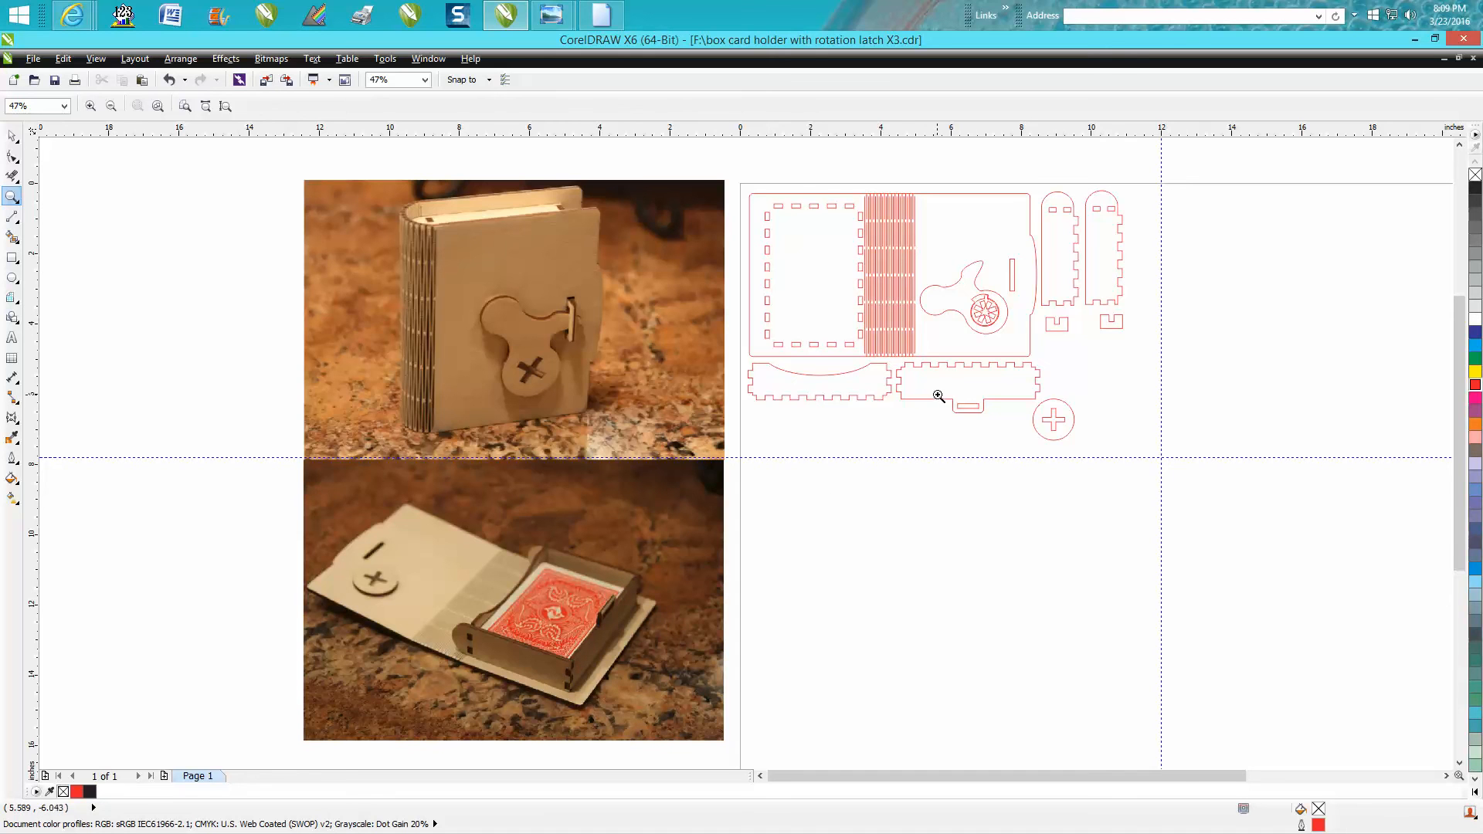
mouse_move(752, 191)
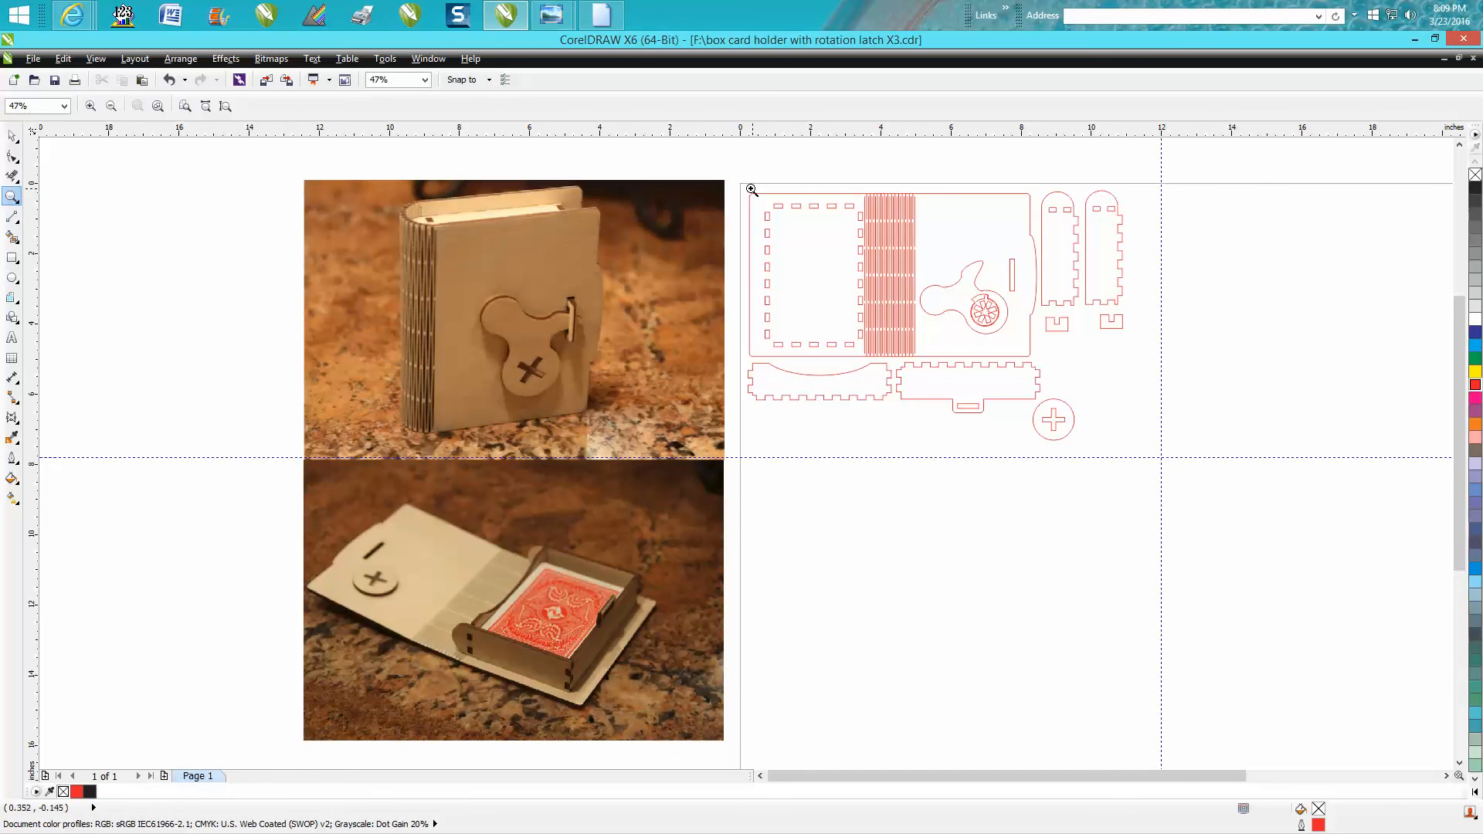
mouse_move(735, 185)
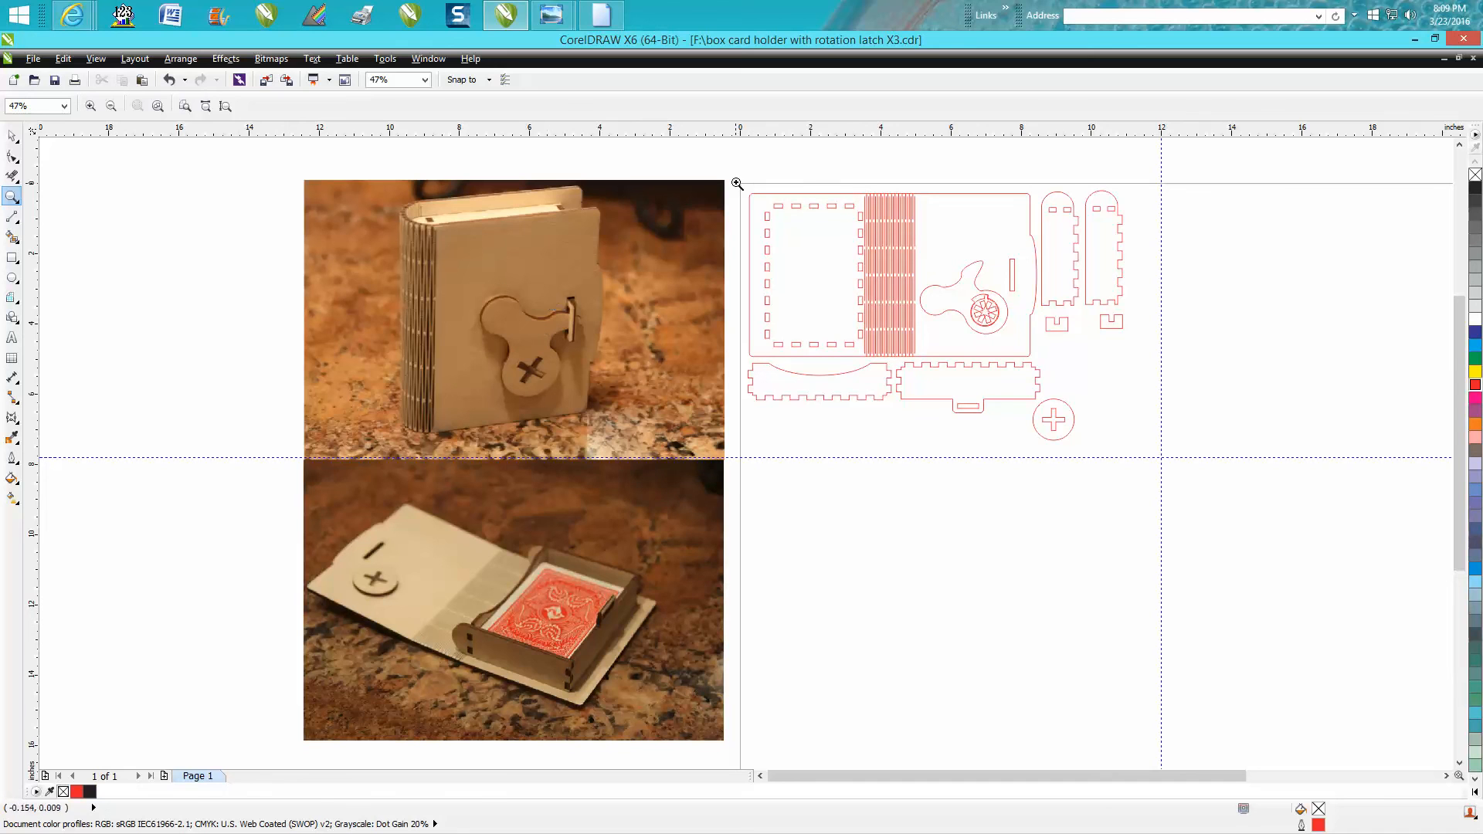
mouse_move(1142, 414)
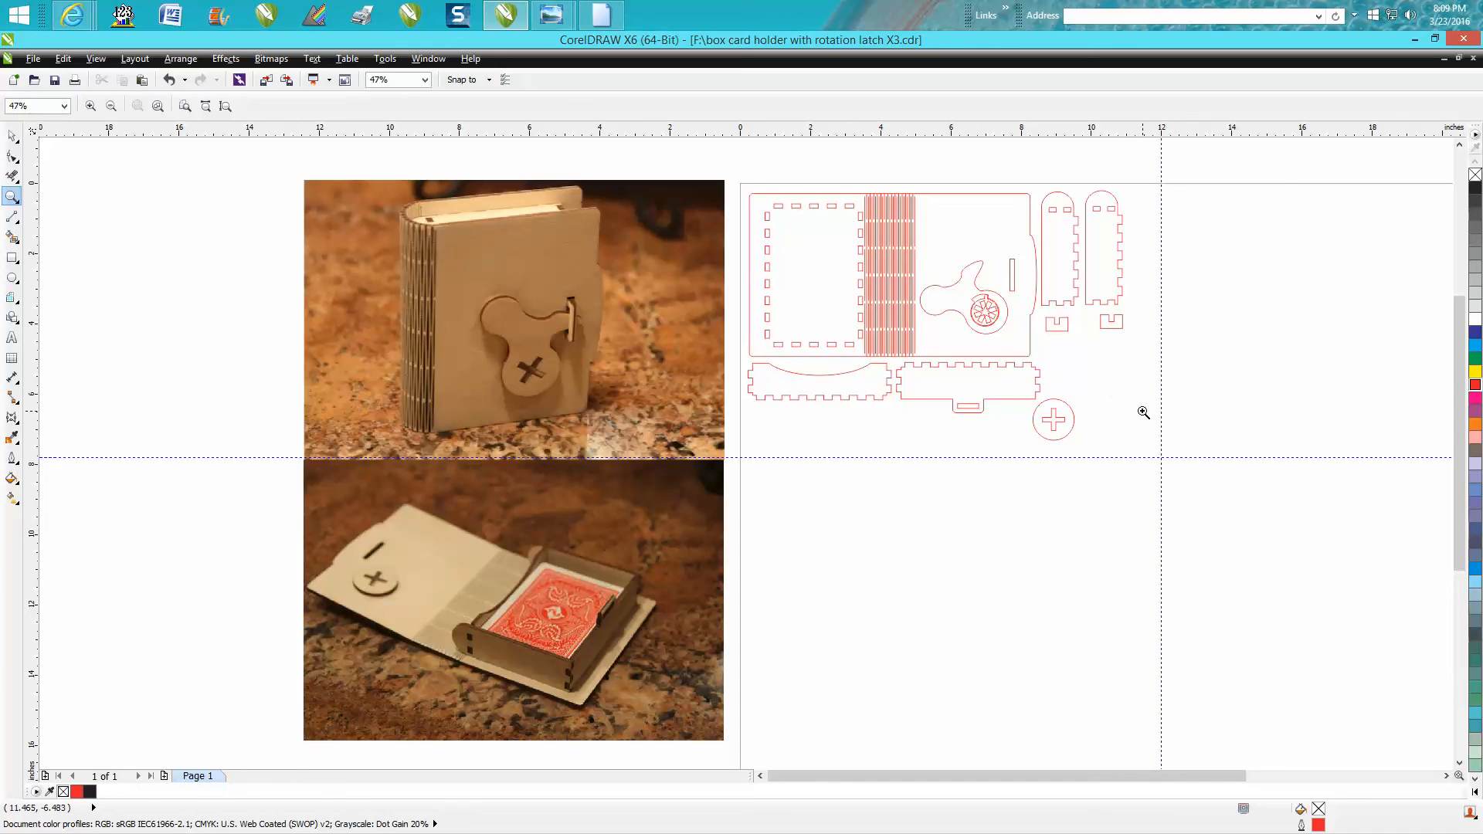
mouse_move(1165, 339)
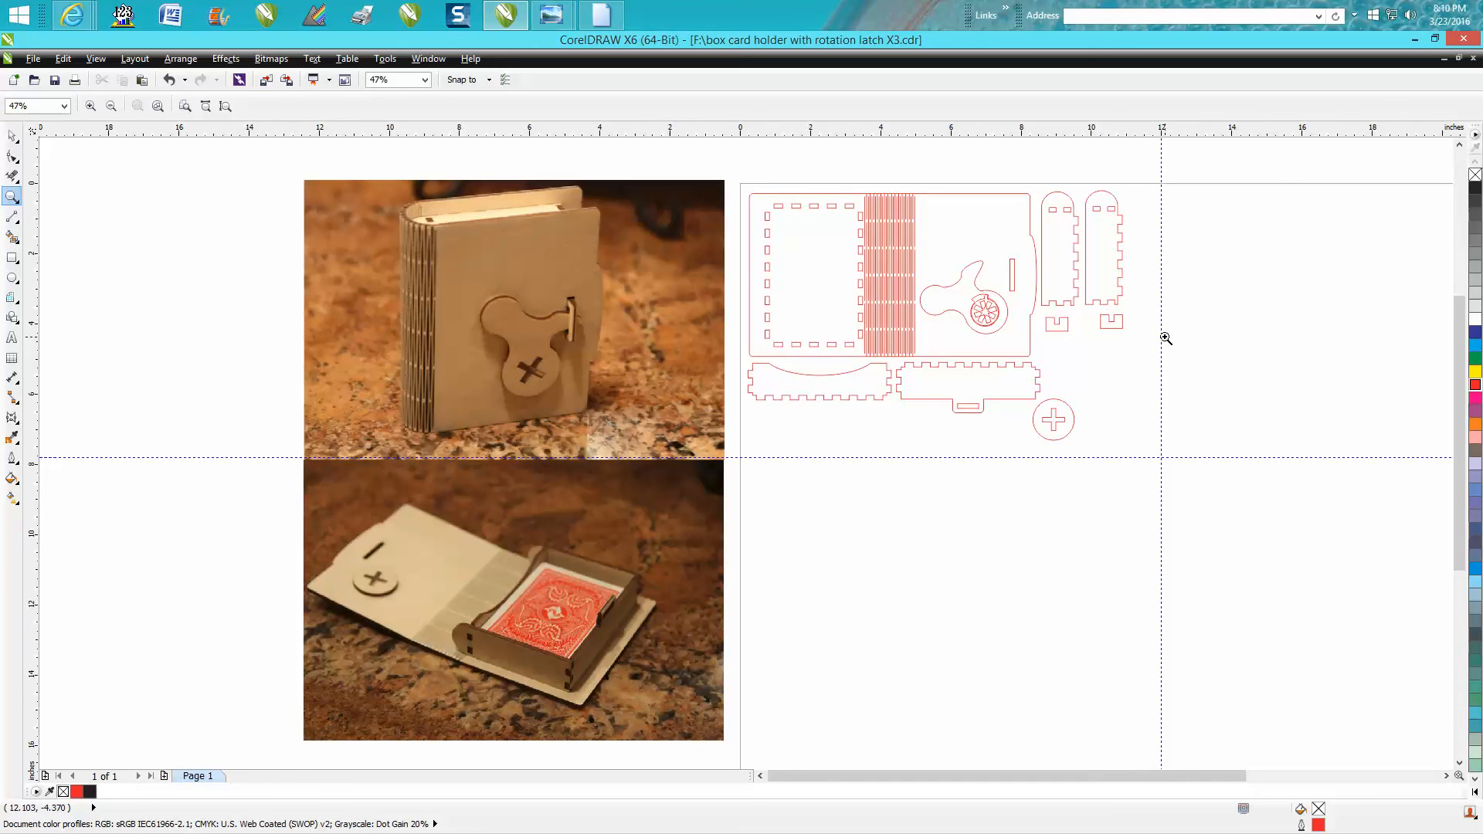
mouse_move(1036, 465)
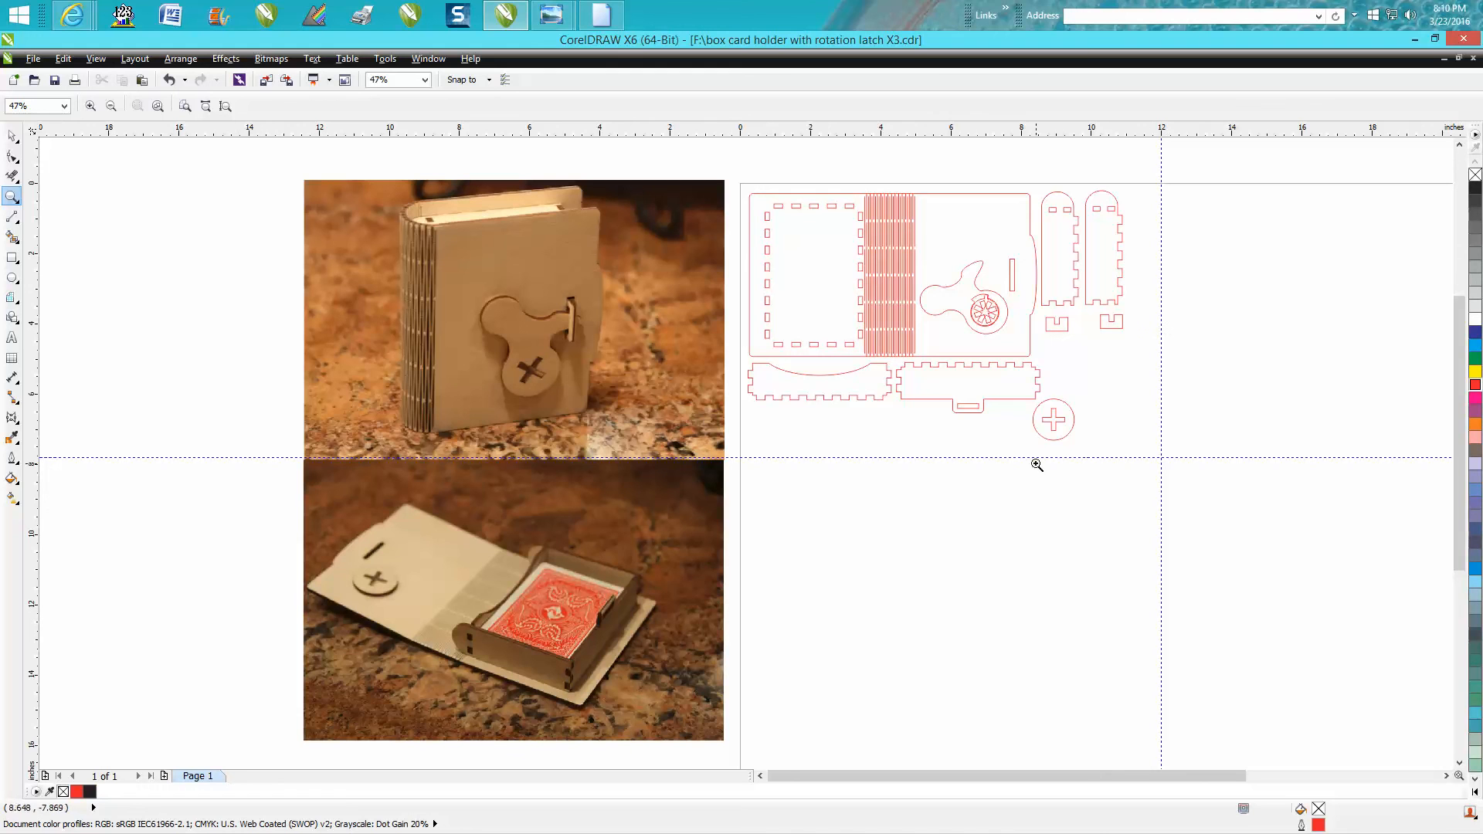
mouse_move(989, 391)
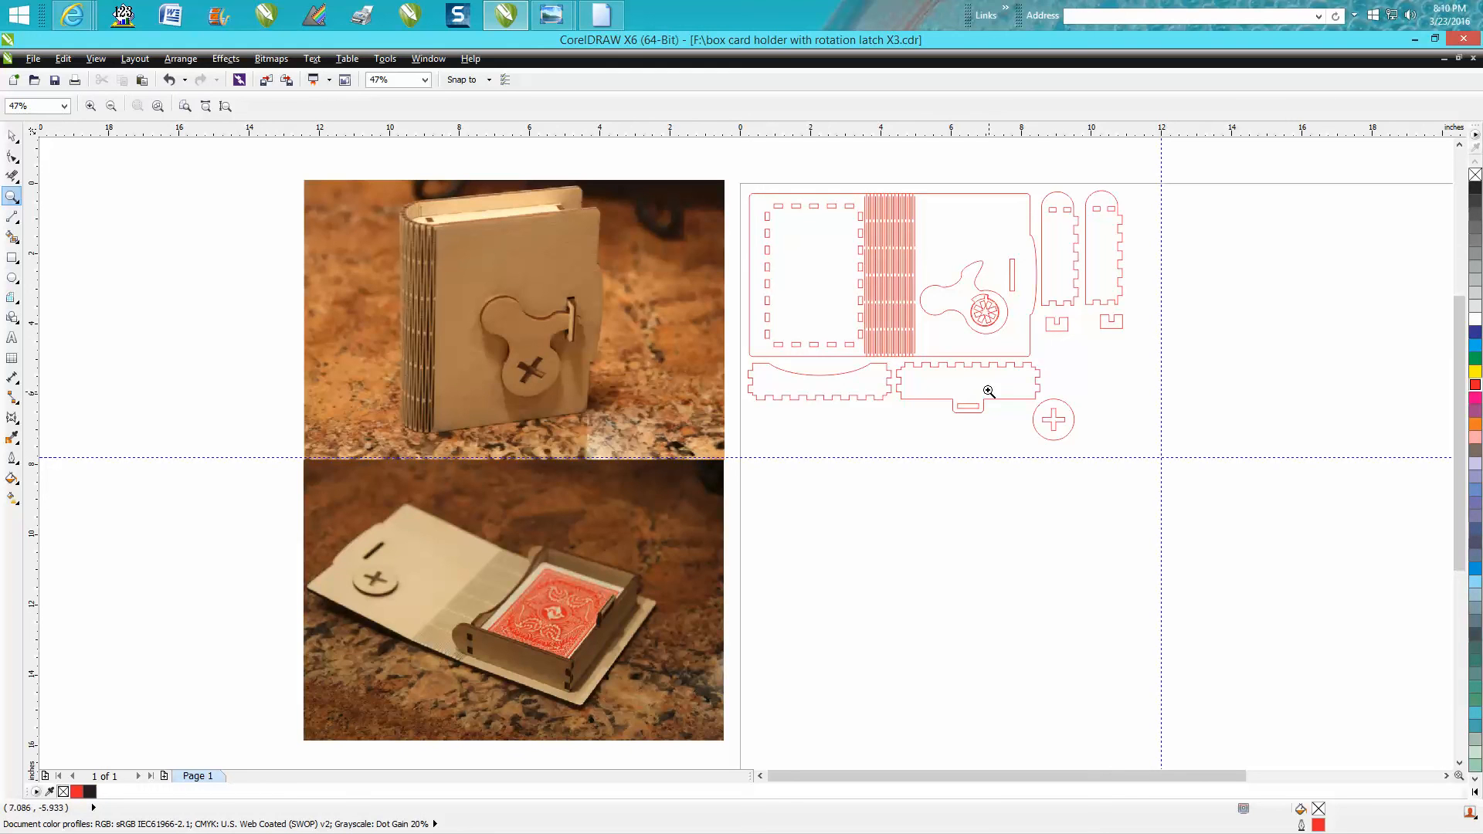
mouse_move(315, 109)
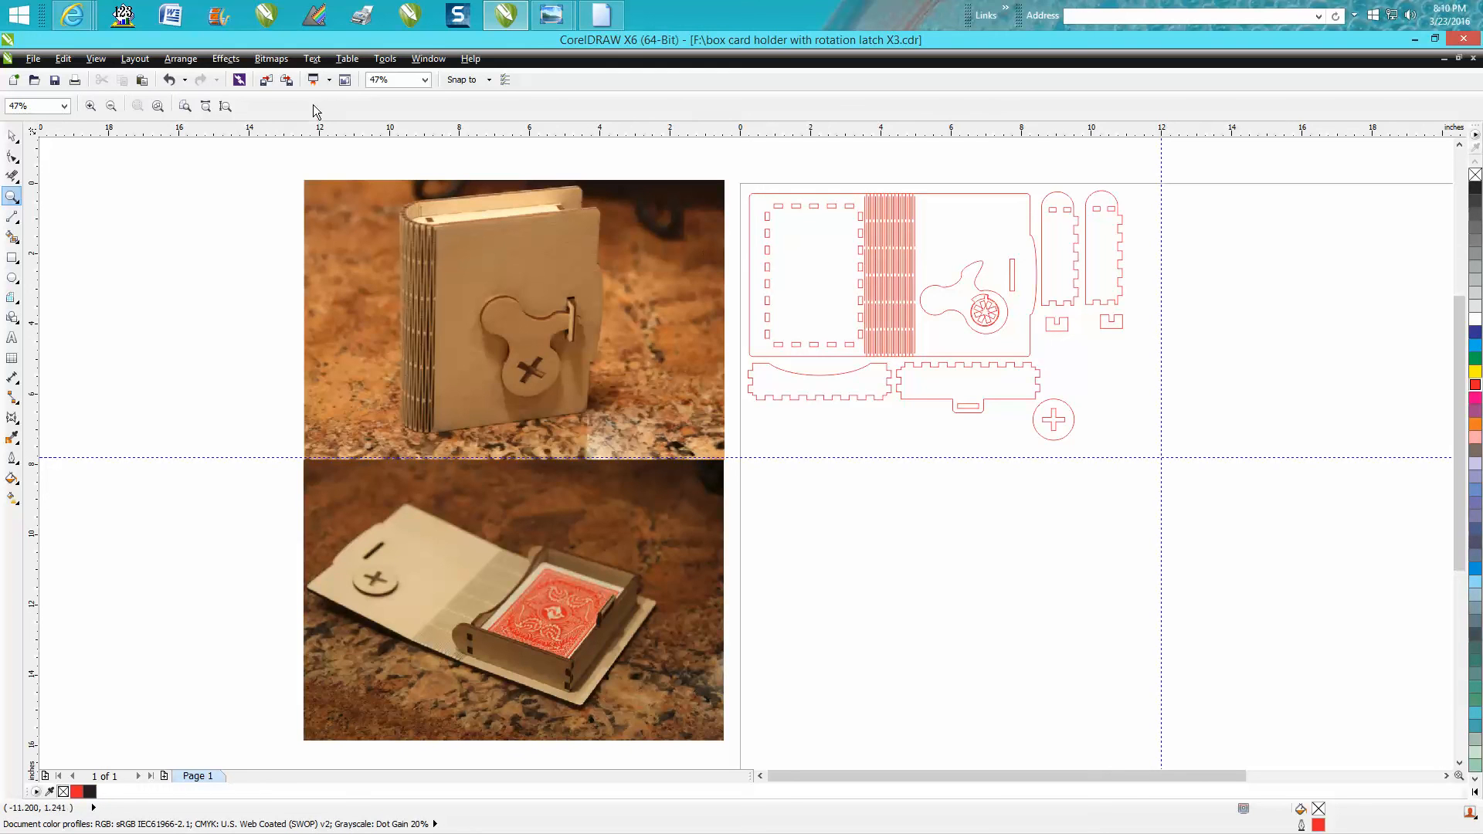